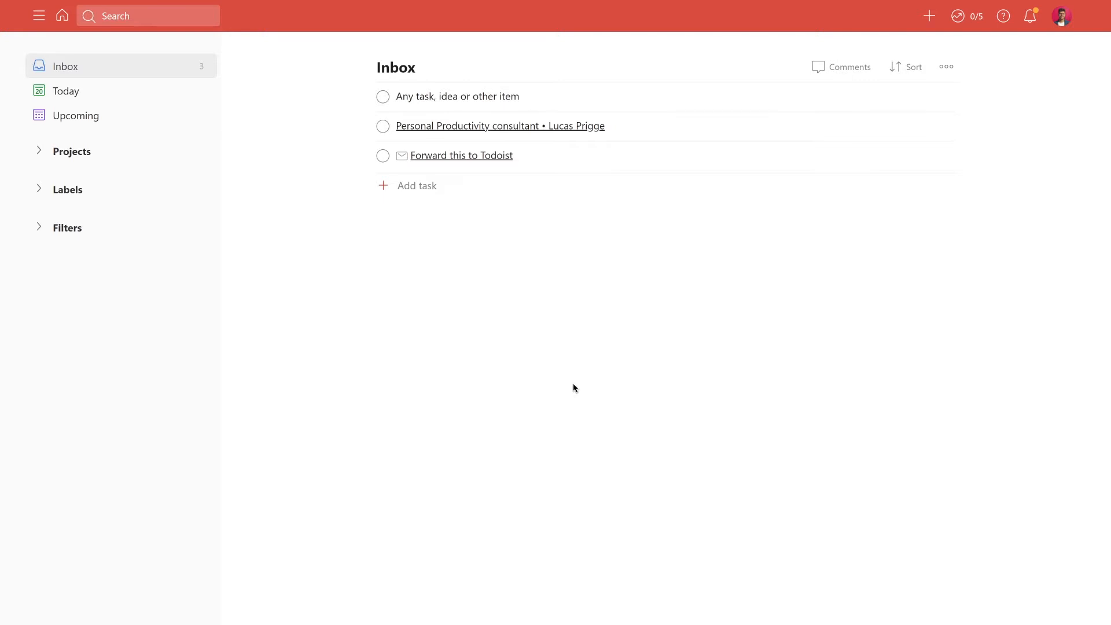
pyautogui.moveTo(48, 149)
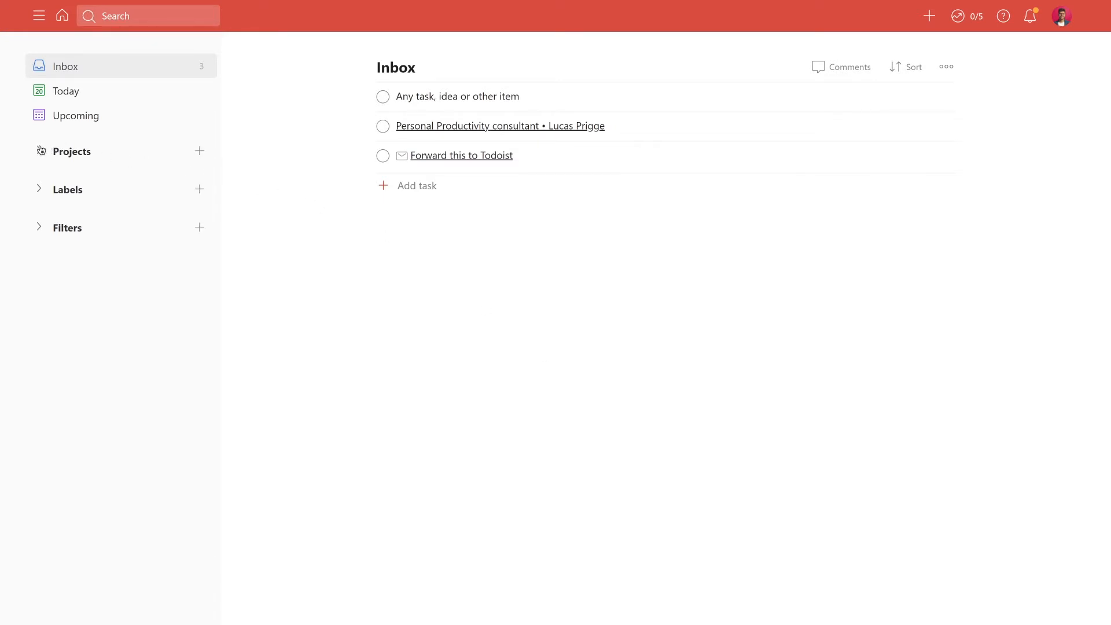
# Step: Expand the sidebar Projects list to show Reminders, Agendas, Not Now, Routines, Goals and Vision
pyautogui.click(71, 151)
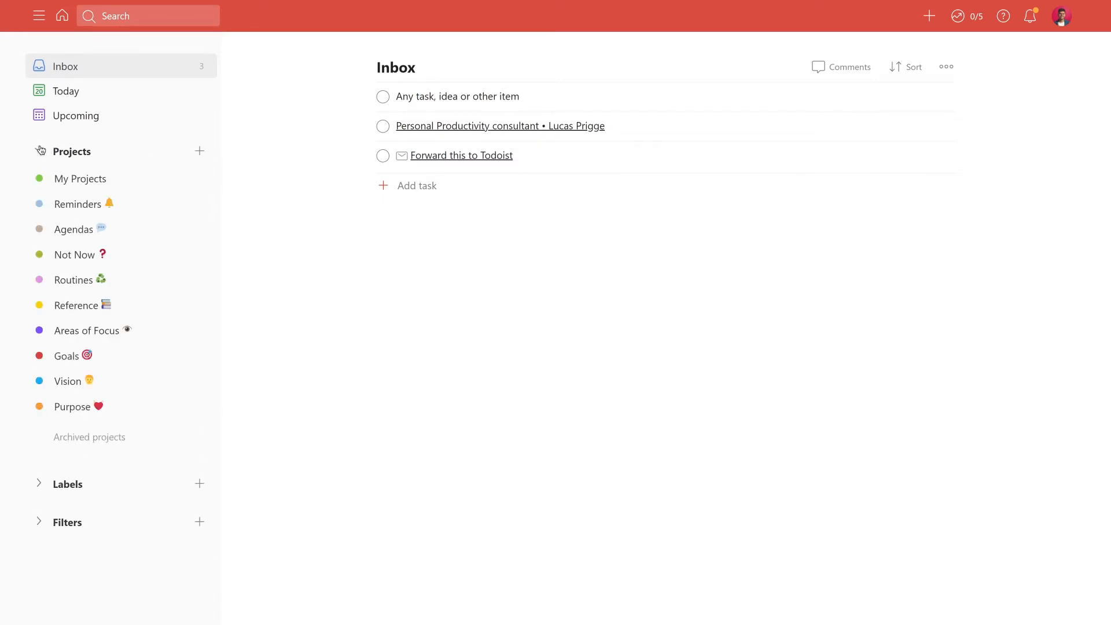
pyautogui.click(40, 151)
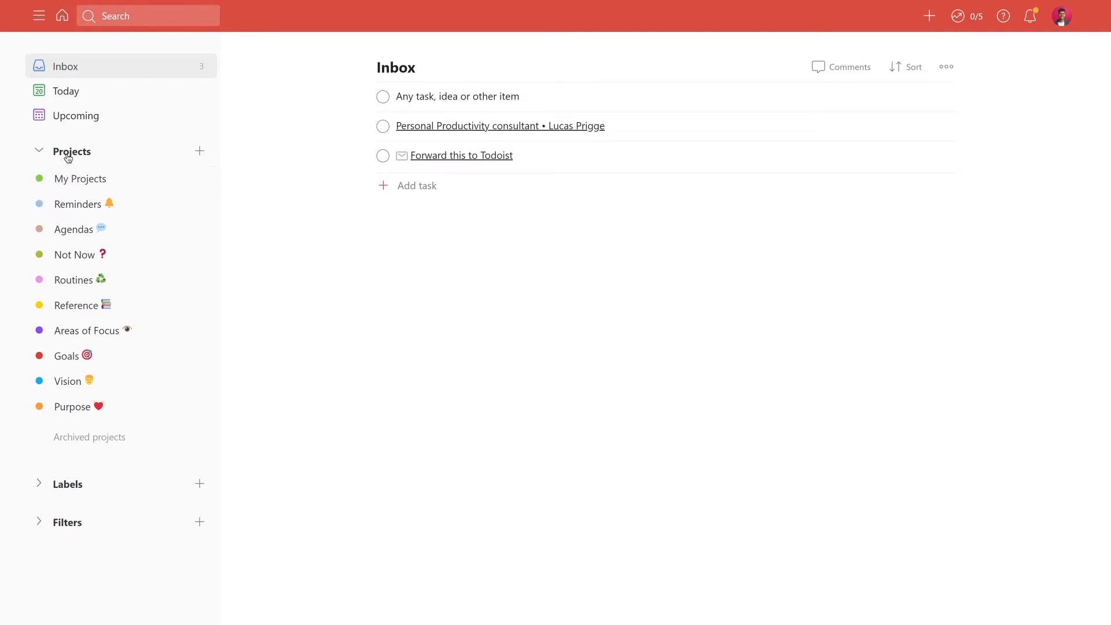
pyautogui.moveTo(80, 178)
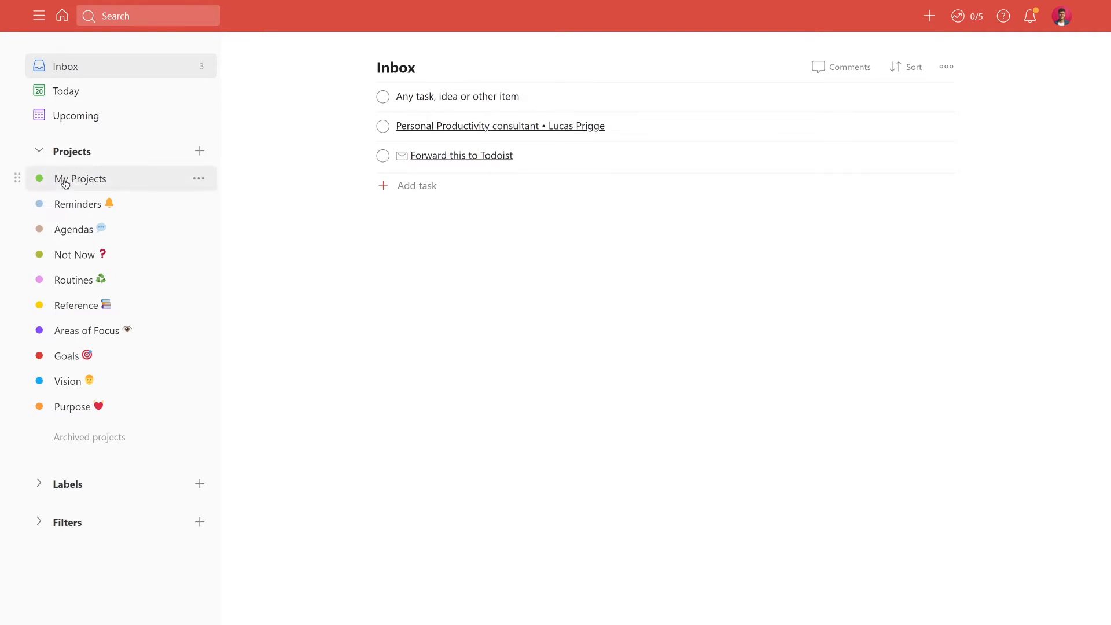
pyautogui.moveTo(80, 183)
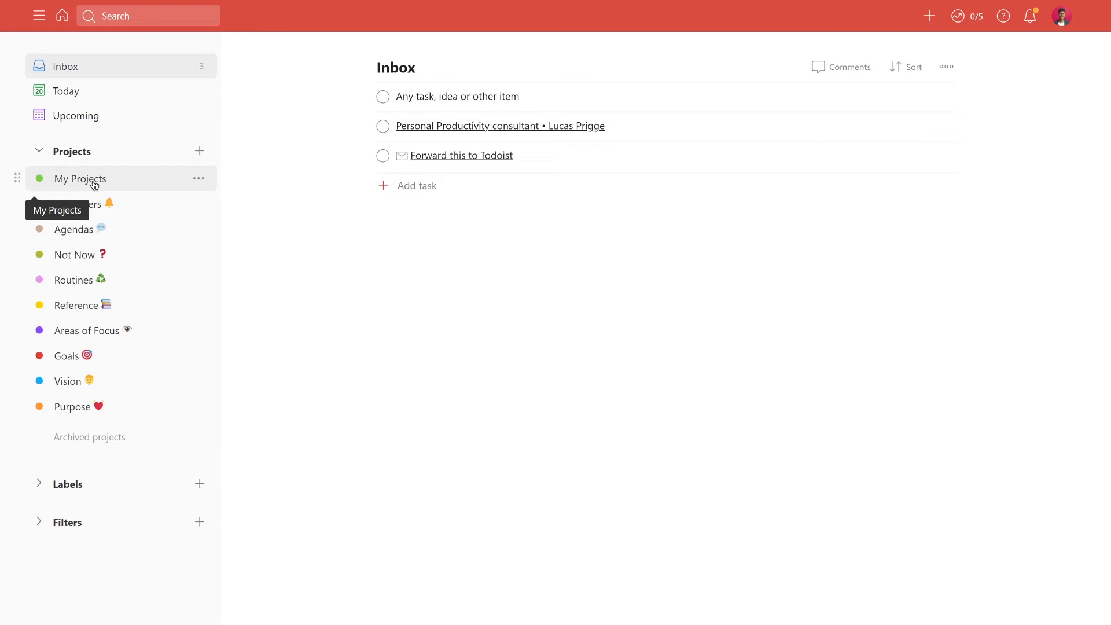
pyautogui.moveTo(137, 181)
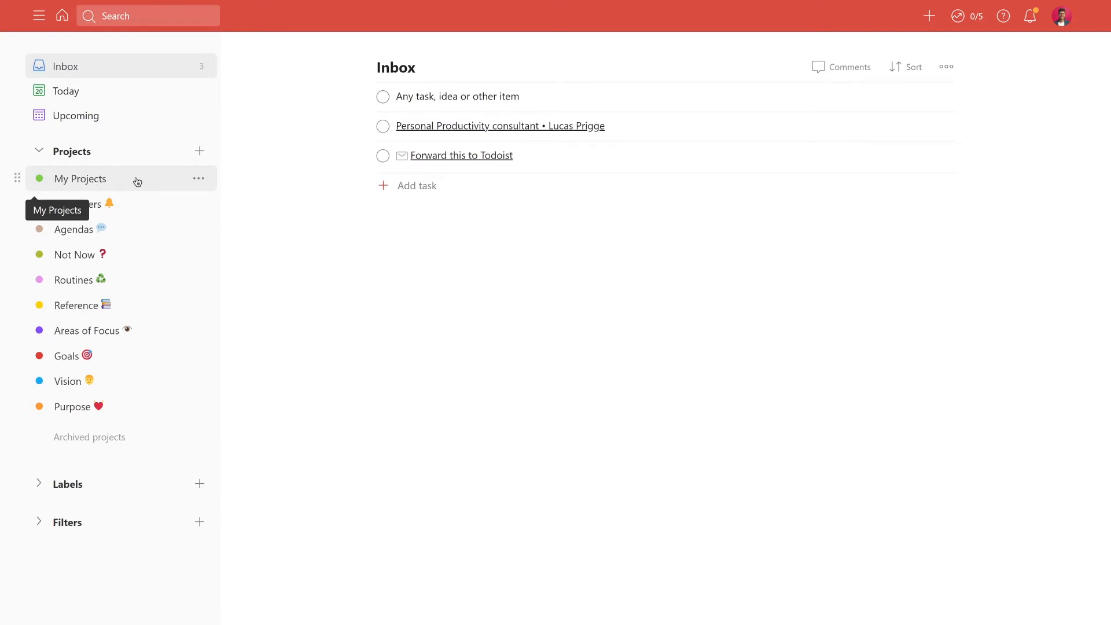
pyautogui.moveTo(140, 210)
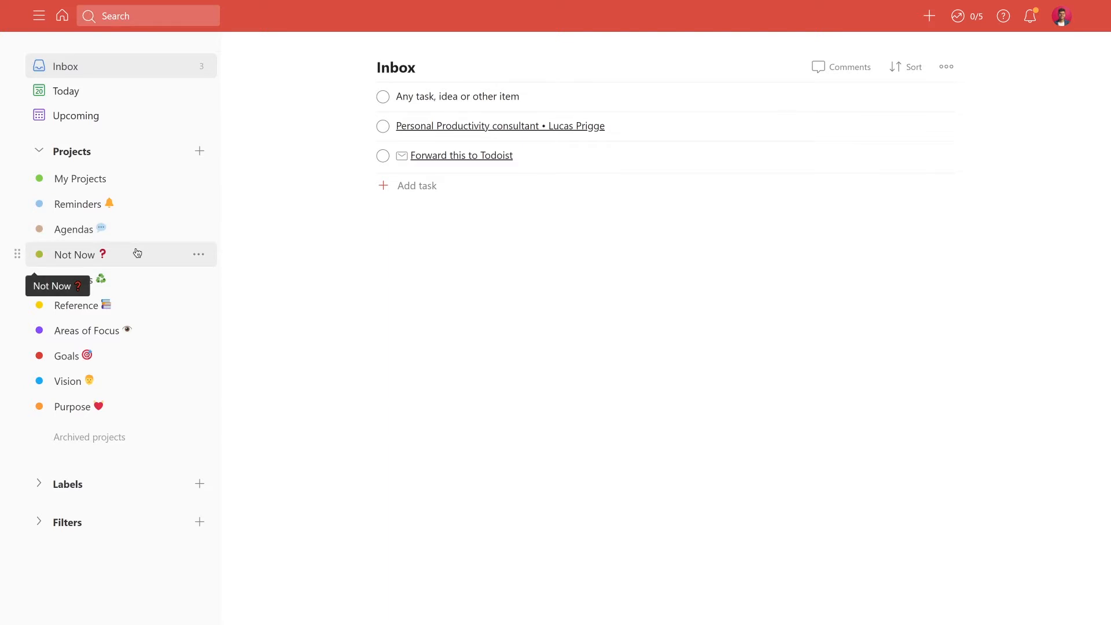
pyautogui.moveTo(138, 282)
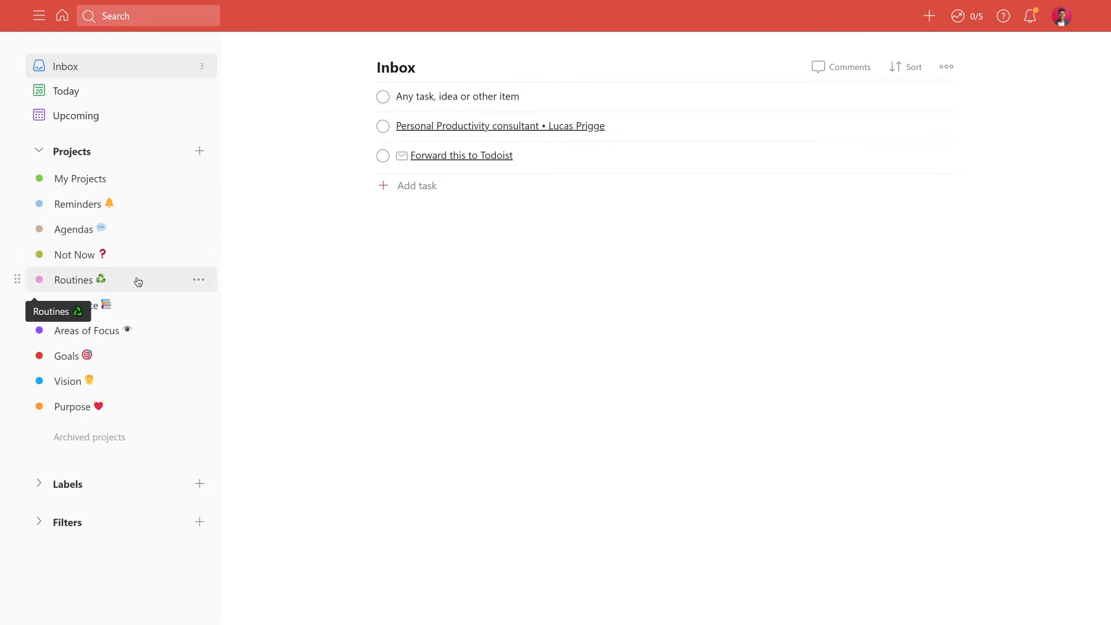
pyautogui.moveTo(140, 331)
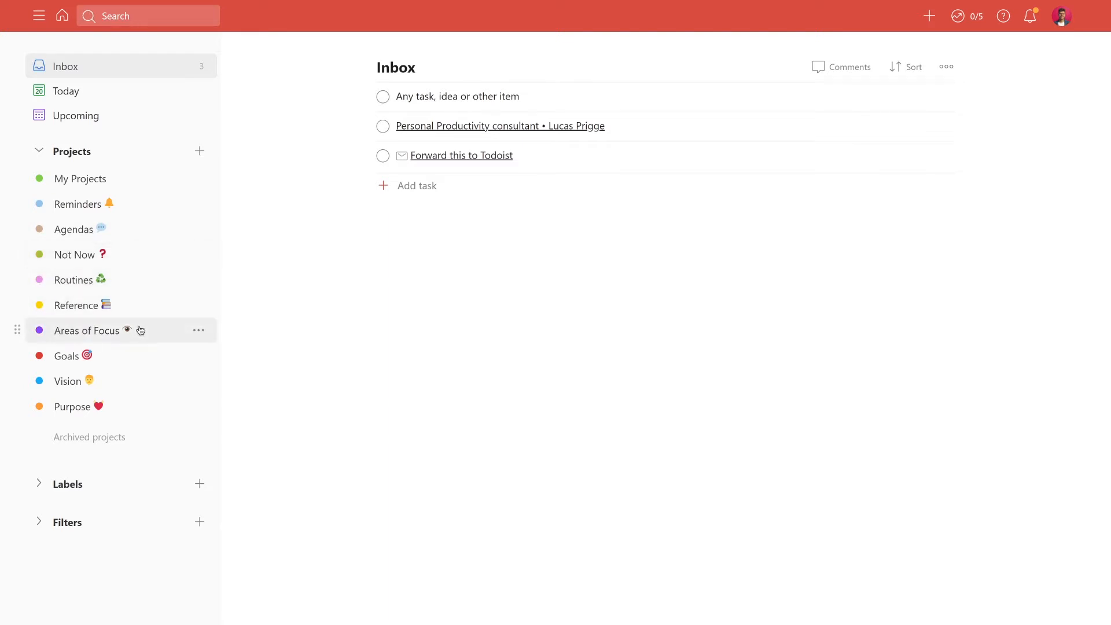
pyautogui.moveTo(144, 363)
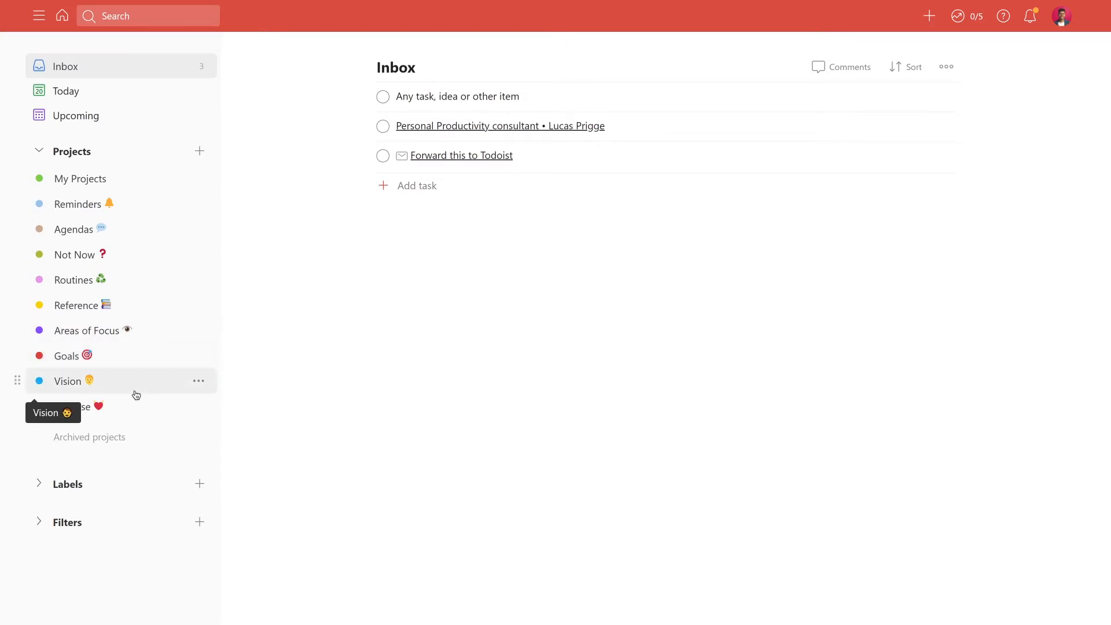
pyautogui.moveTo(130, 408)
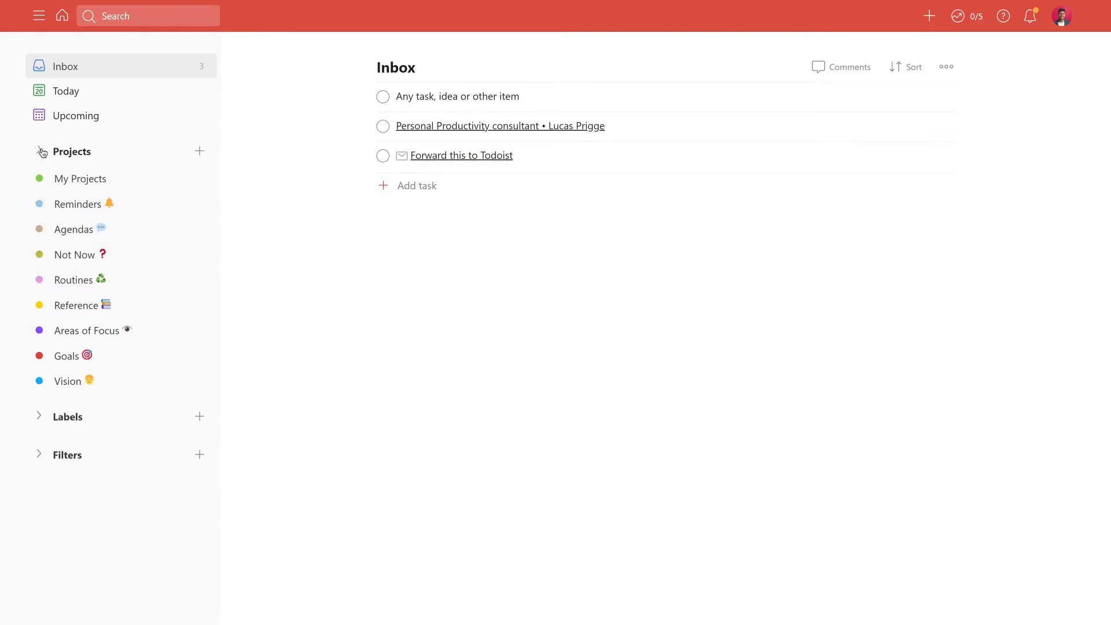
# Step: Collapse Projects and expand Labels to show next, waiting and <5_minutes to >30_minutes
pyautogui.click(40, 152)
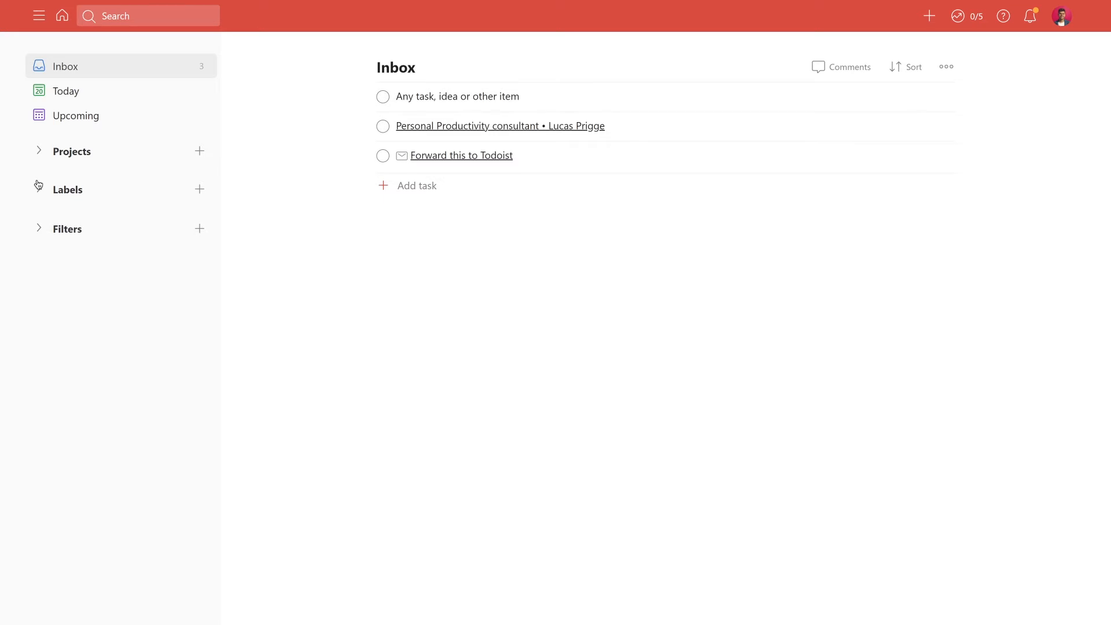
pyautogui.click(69, 190)
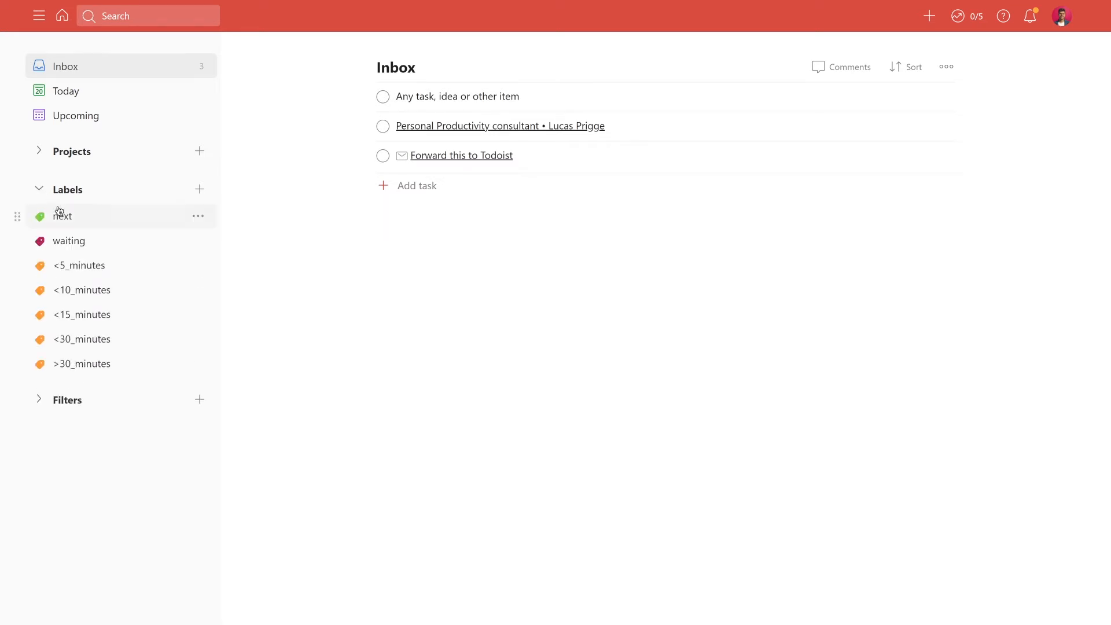
pyautogui.moveTo(117, 229)
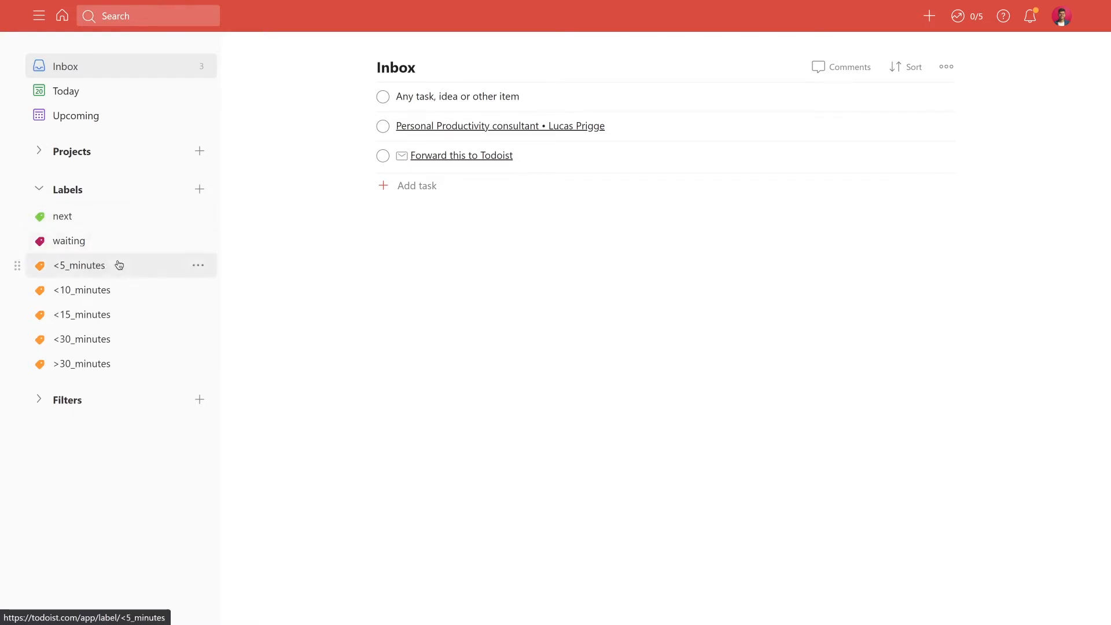
pyautogui.moveTo(129, 319)
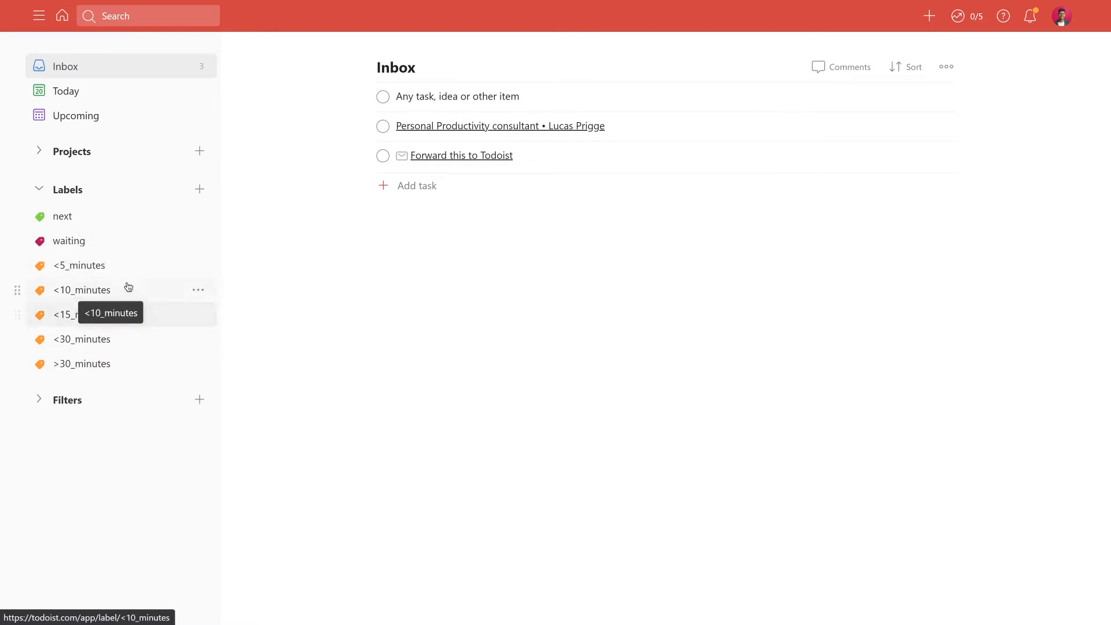
pyautogui.moveTo(131, 265)
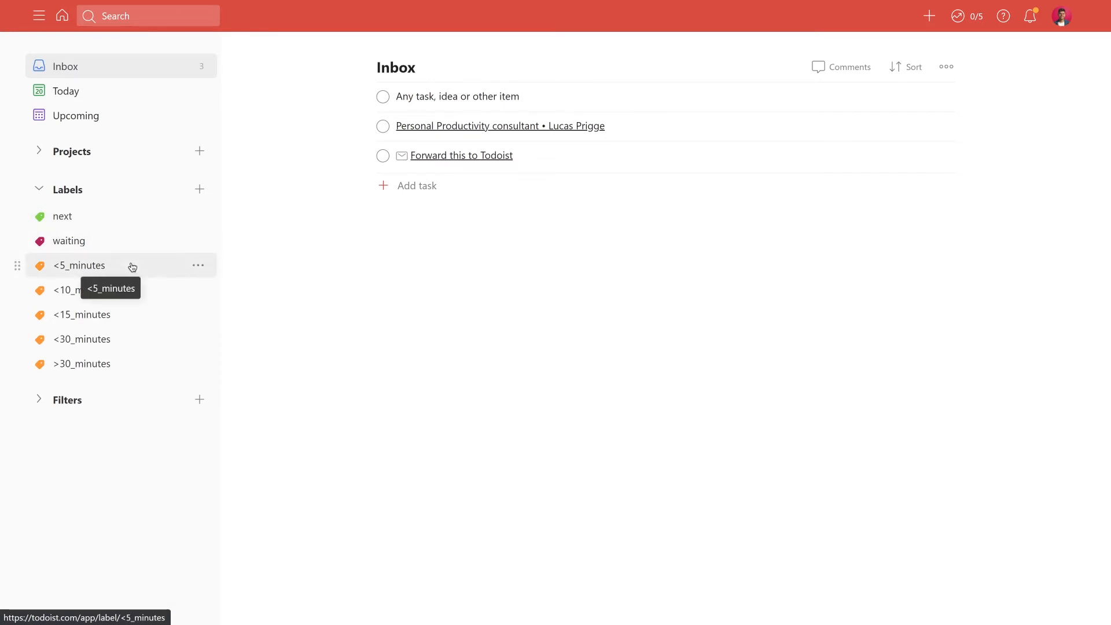
pyautogui.moveTo(140, 220)
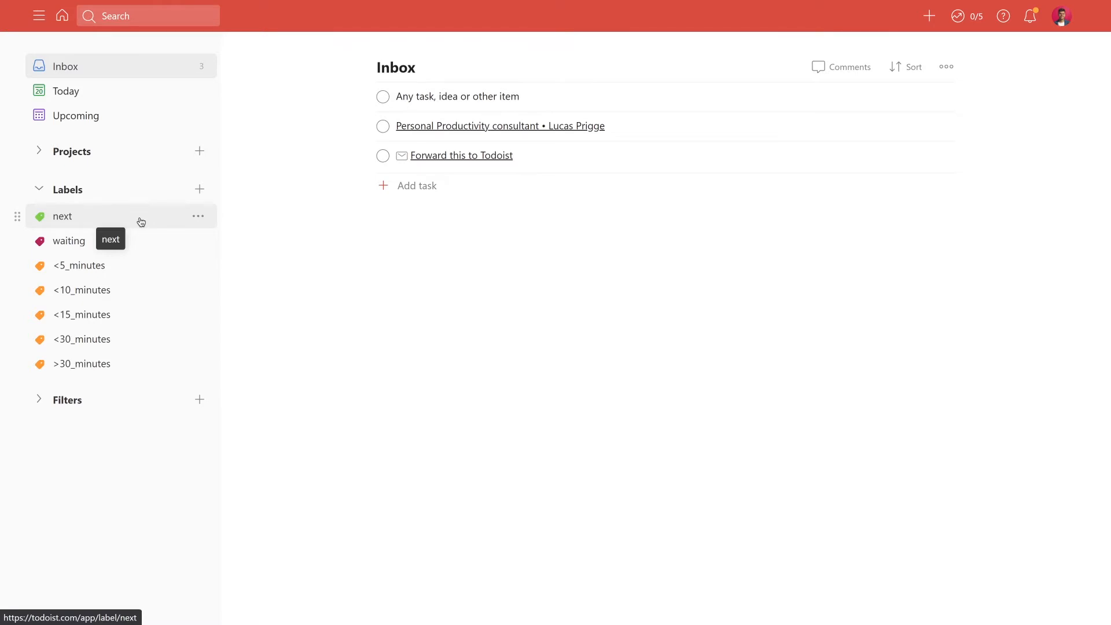
pyautogui.moveTo(141, 249)
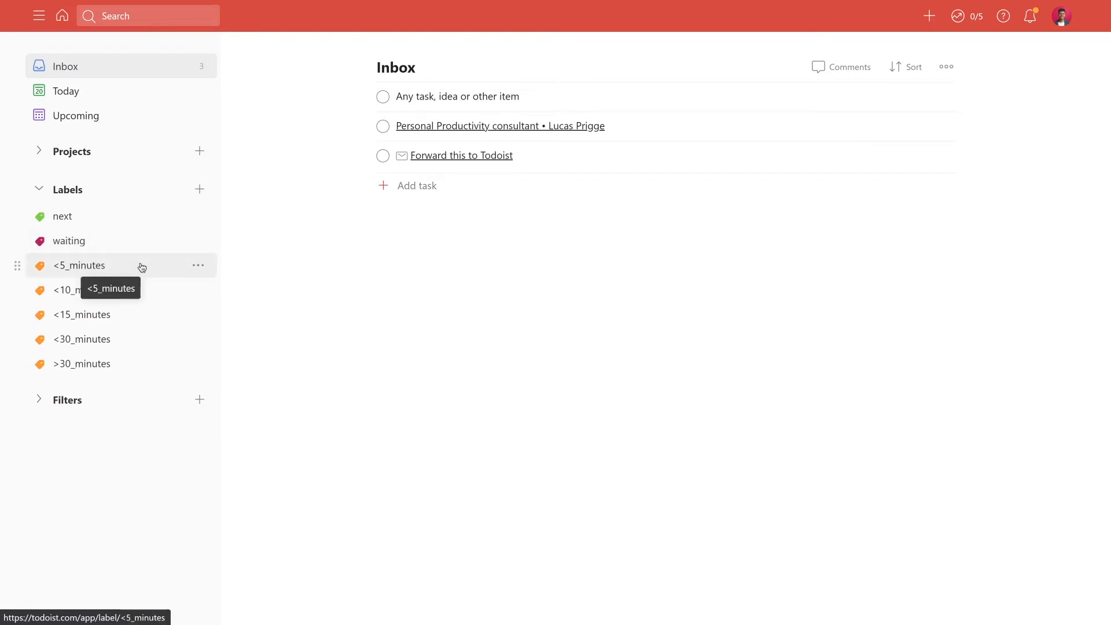
pyautogui.moveTo(143, 290)
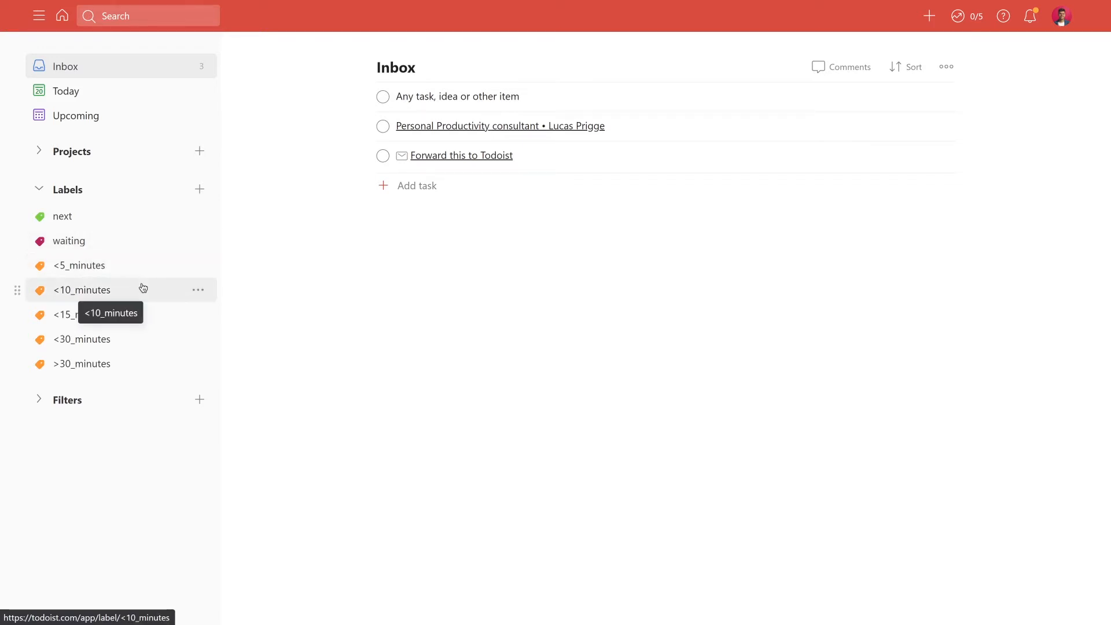
pyautogui.moveTo(143, 334)
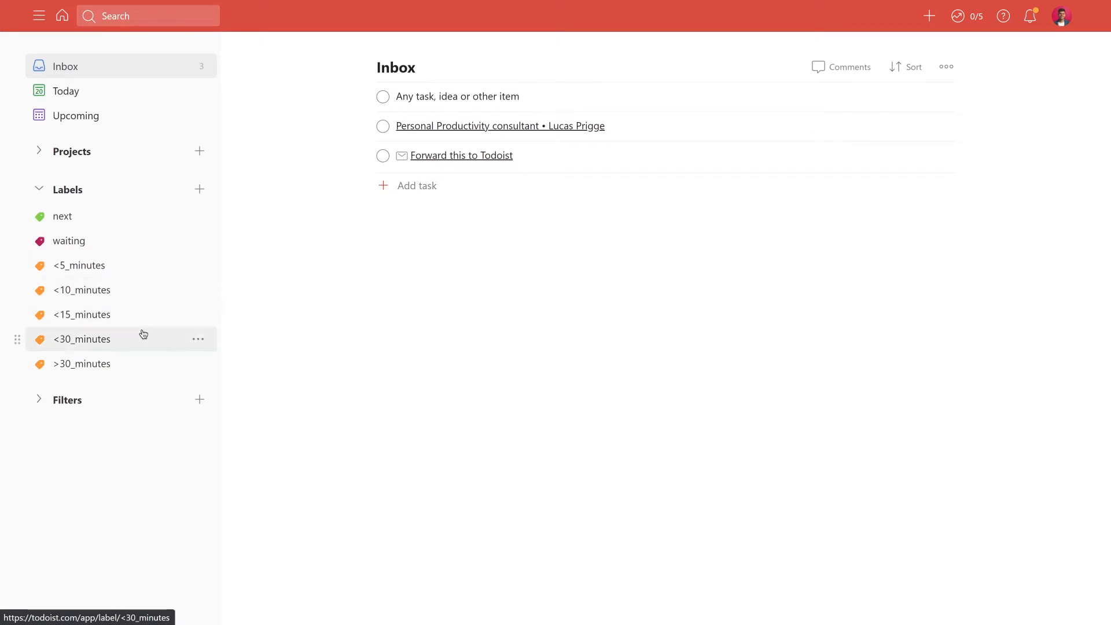
pyautogui.moveTo(142, 364)
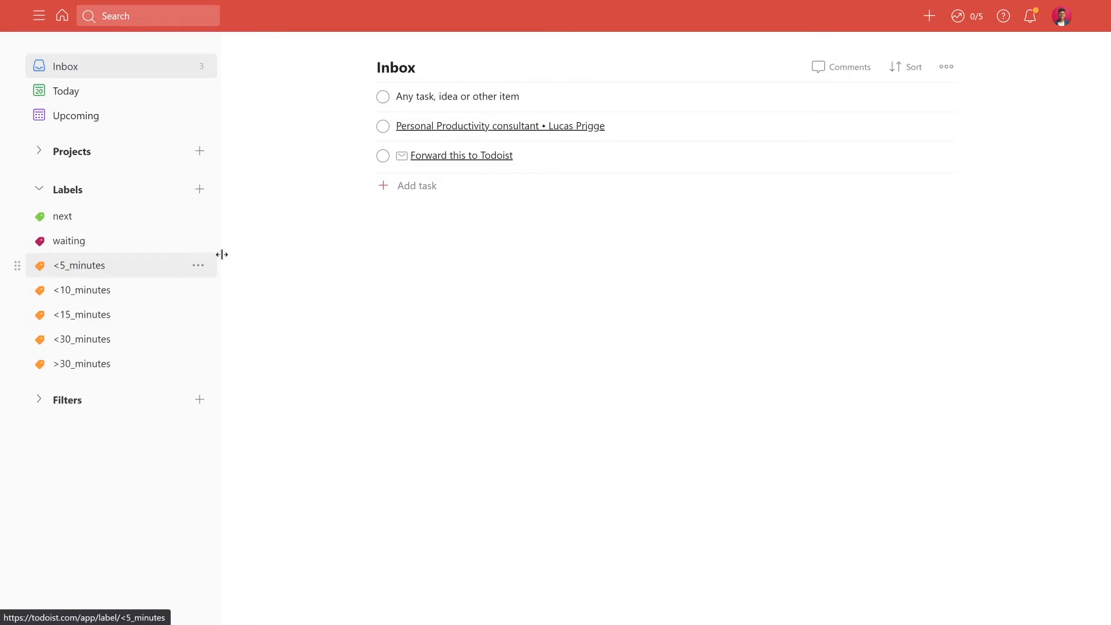
pyautogui.moveTo(282, 265)
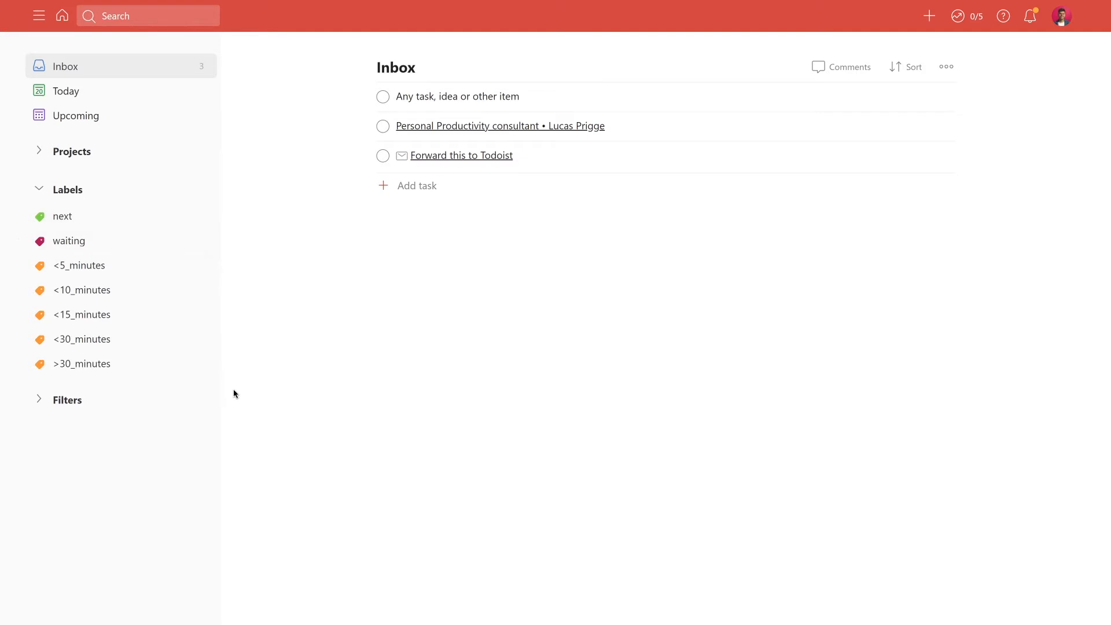
pyautogui.moveTo(38, 188)
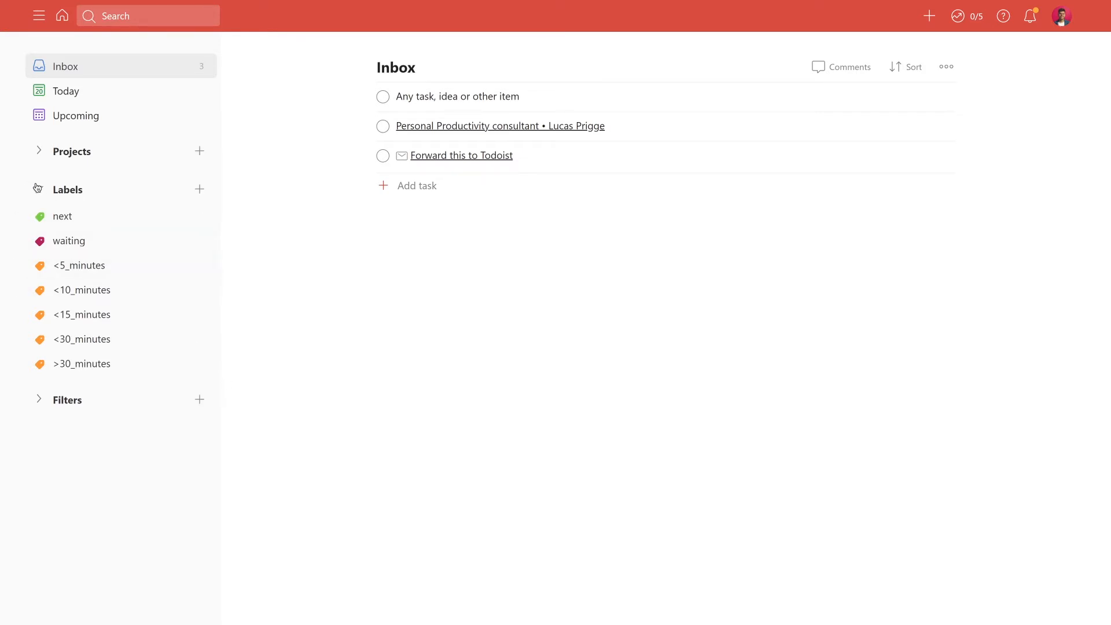
# Step: Collapse Labels and reopen Projects showing My Projects, Reminders, Agendas, Goals, Vision and Purpose
pyautogui.click(66, 189)
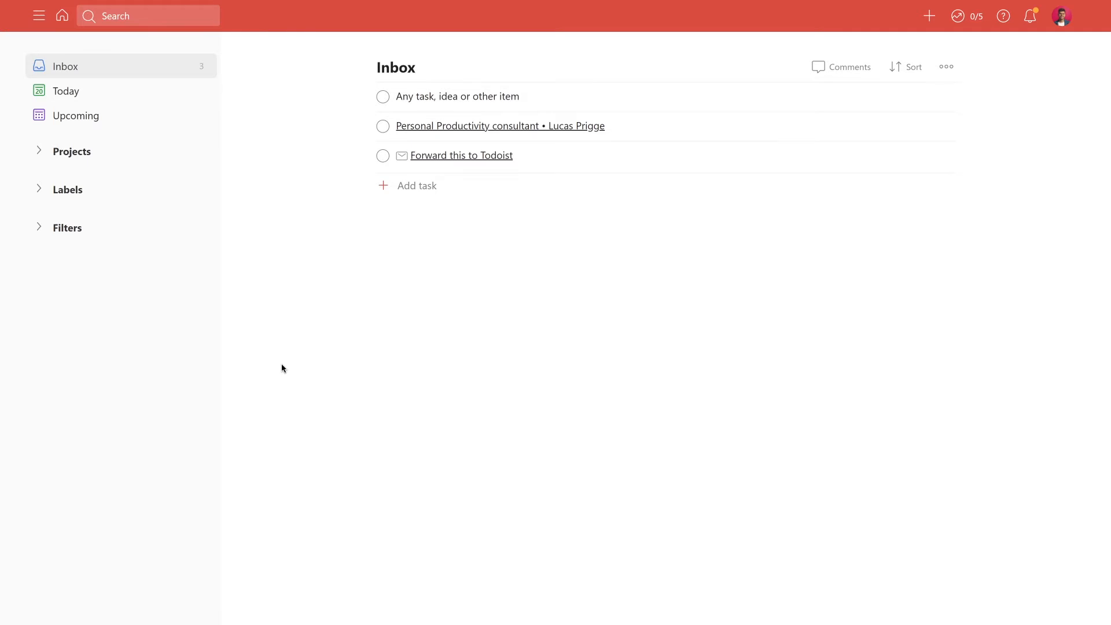
pyautogui.click(70, 151)
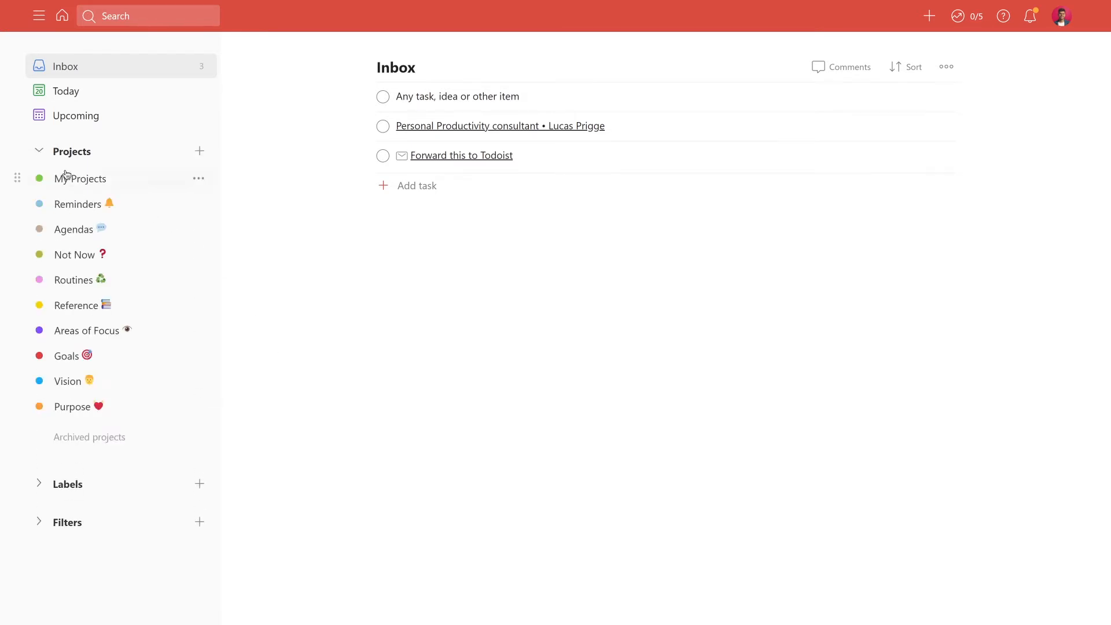
pyautogui.moveTo(73, 279)
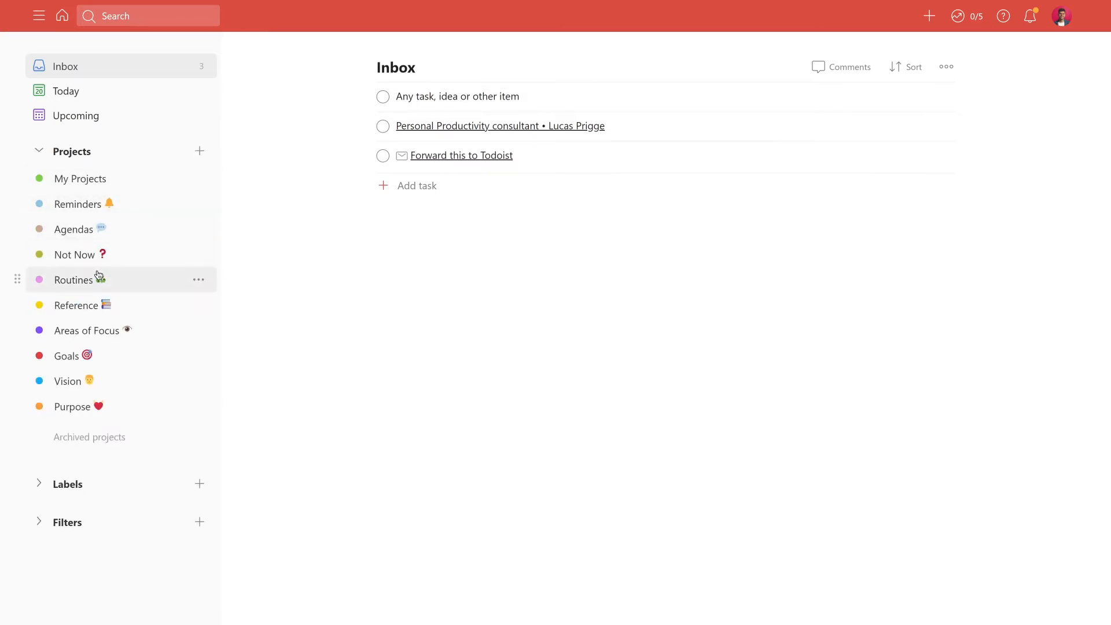
pyautogui.moveTo(257, 275)
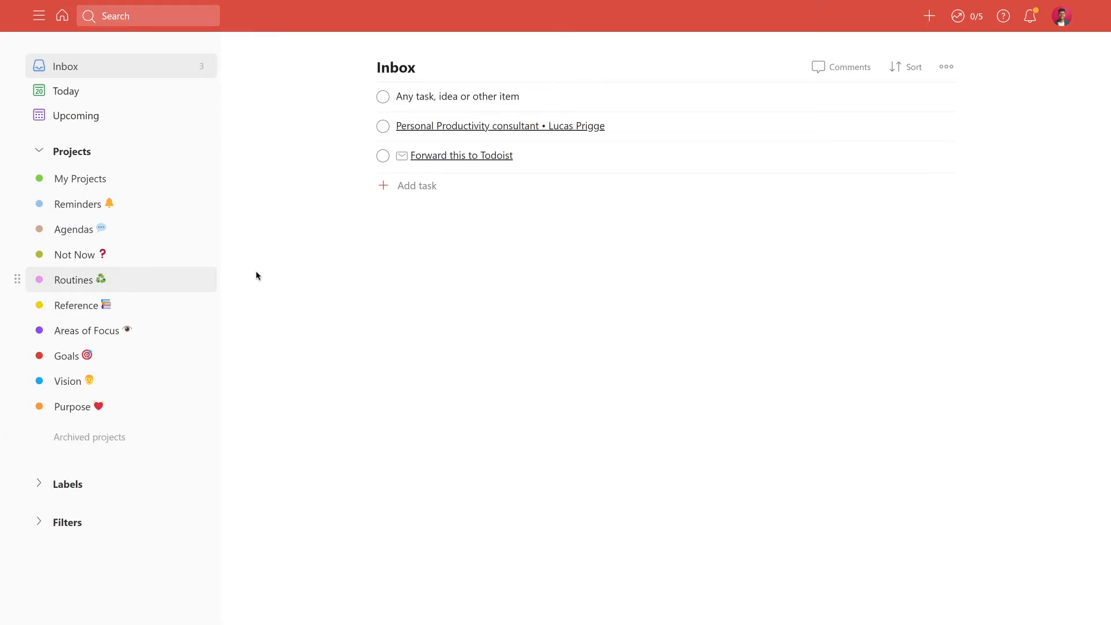
pyautogui.moveTo(259, 275)
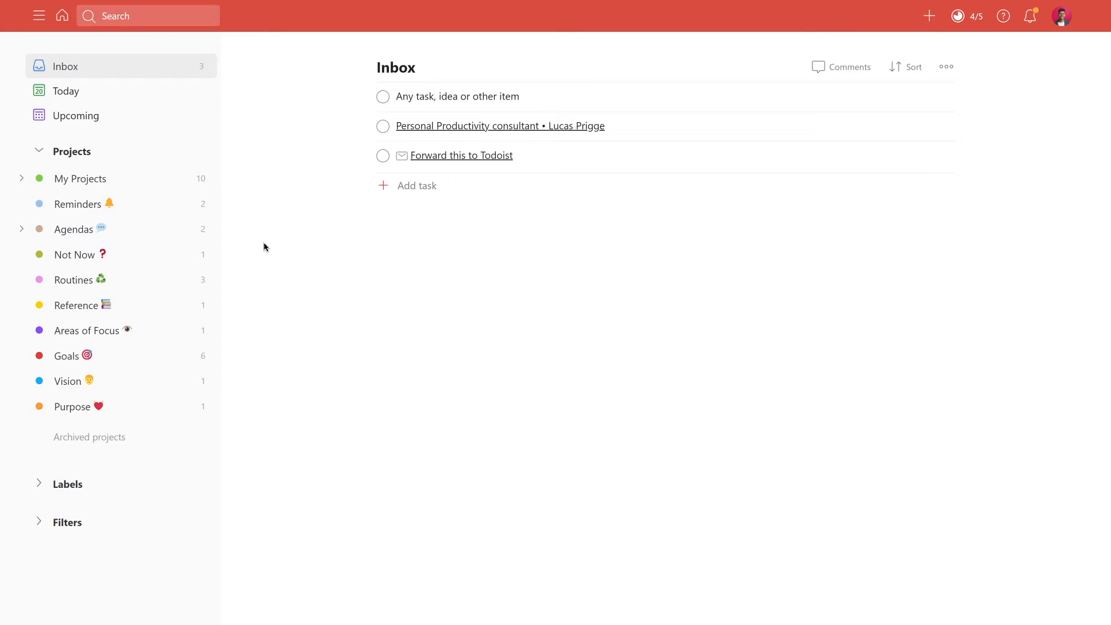
pyautogui.moveTo(132, 205)
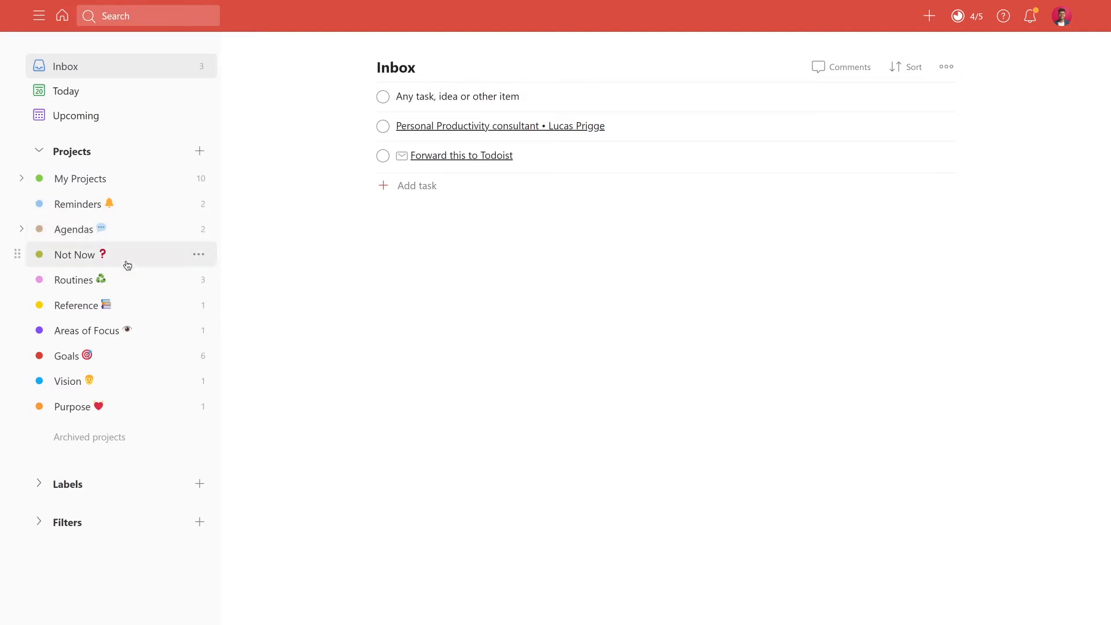
pyautogui.moveTo(125, 284)
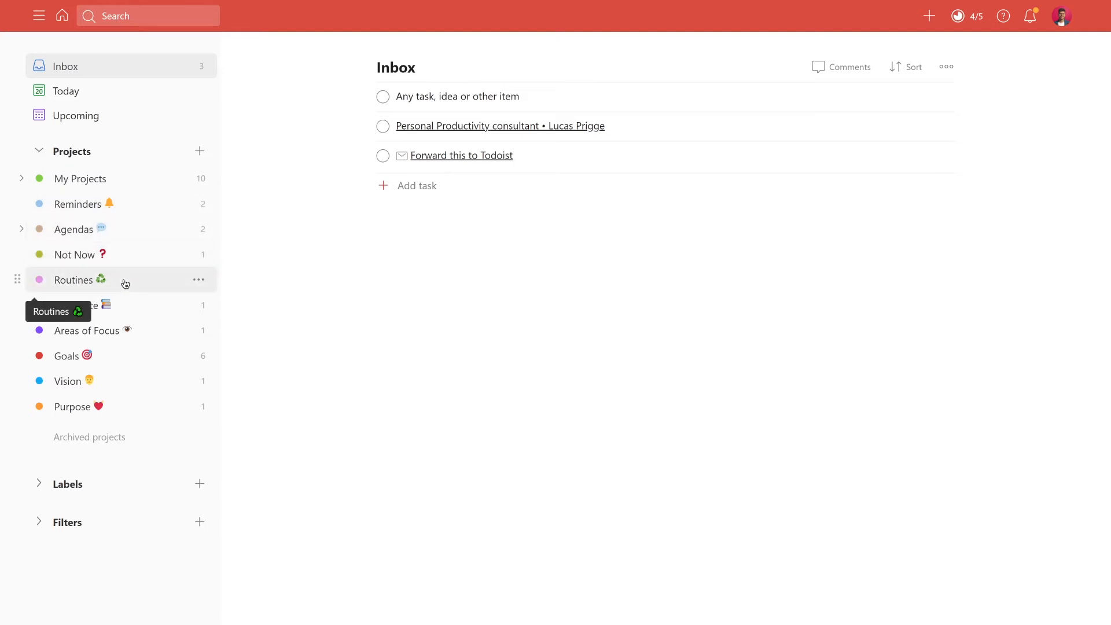
pyautogui.moveTo(278, 281)
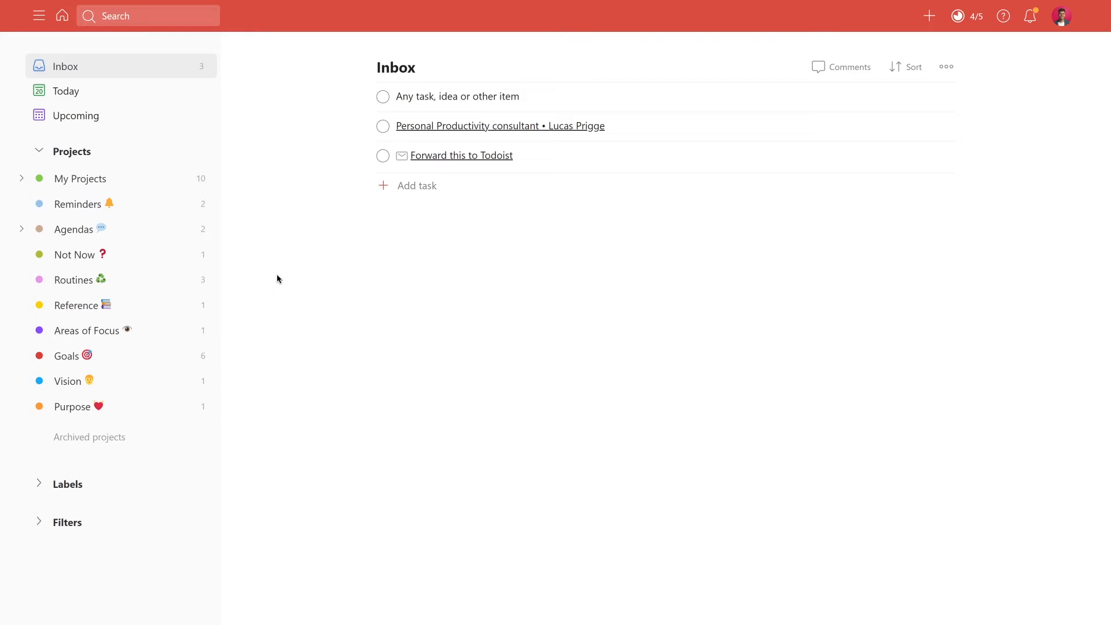
pyautogui.moveTo(79, 179)
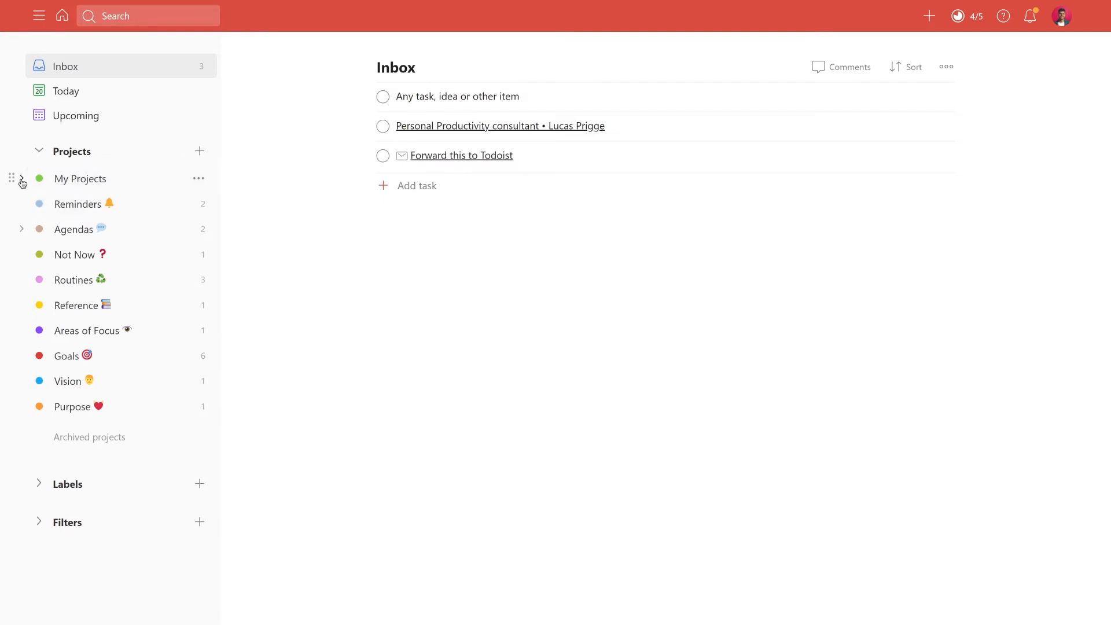
# Step: Expand My Projects, view empty Standalone items, then open Parralel project with Actions 1–3
pyautogui.click(22, 177)
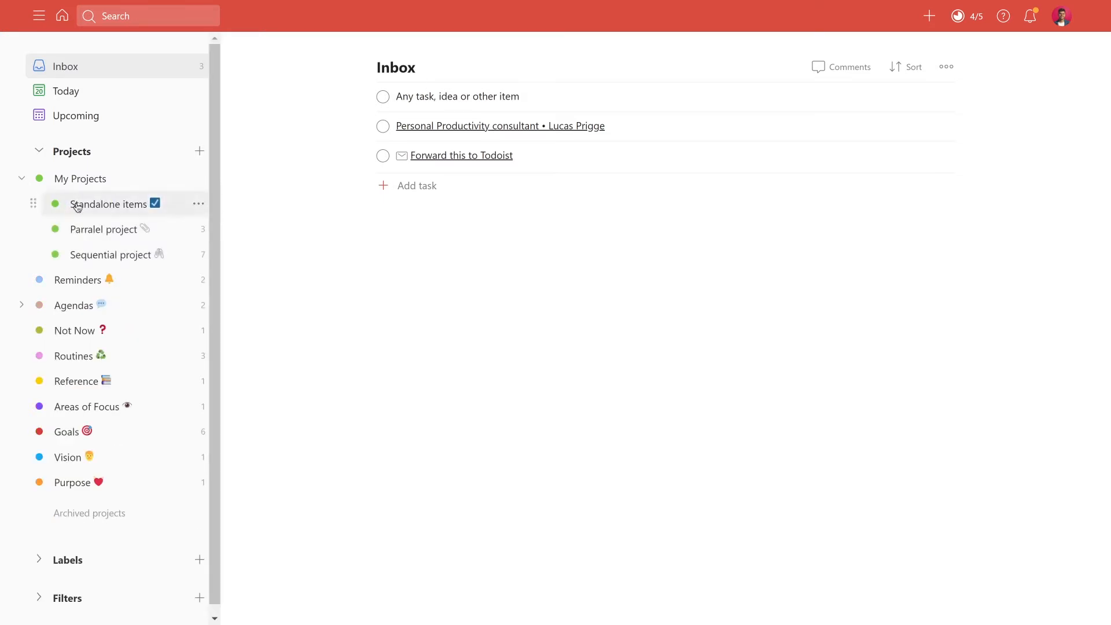
pyautogui.moveTo(108, 204)
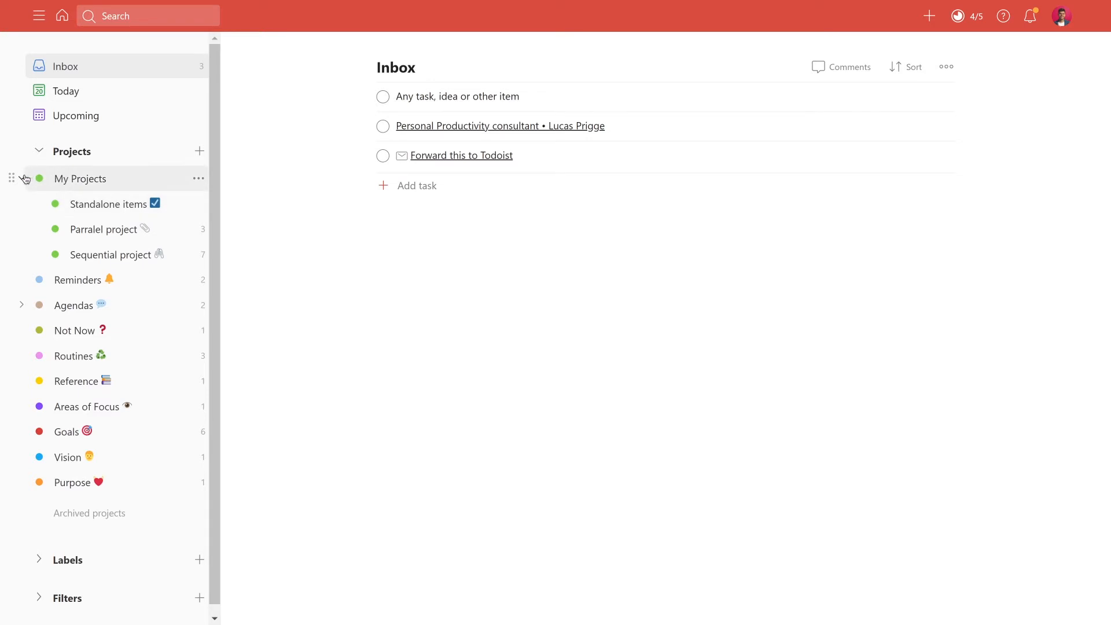
pyautogui.moveTo(108, 204)
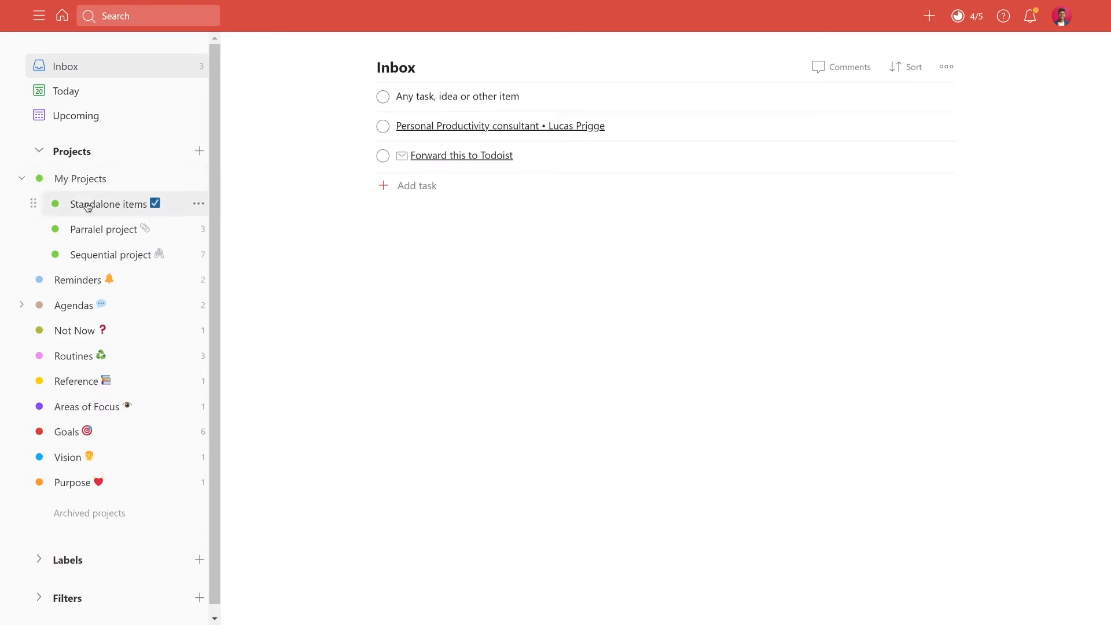
pyautogui.moveTo(110, 254)
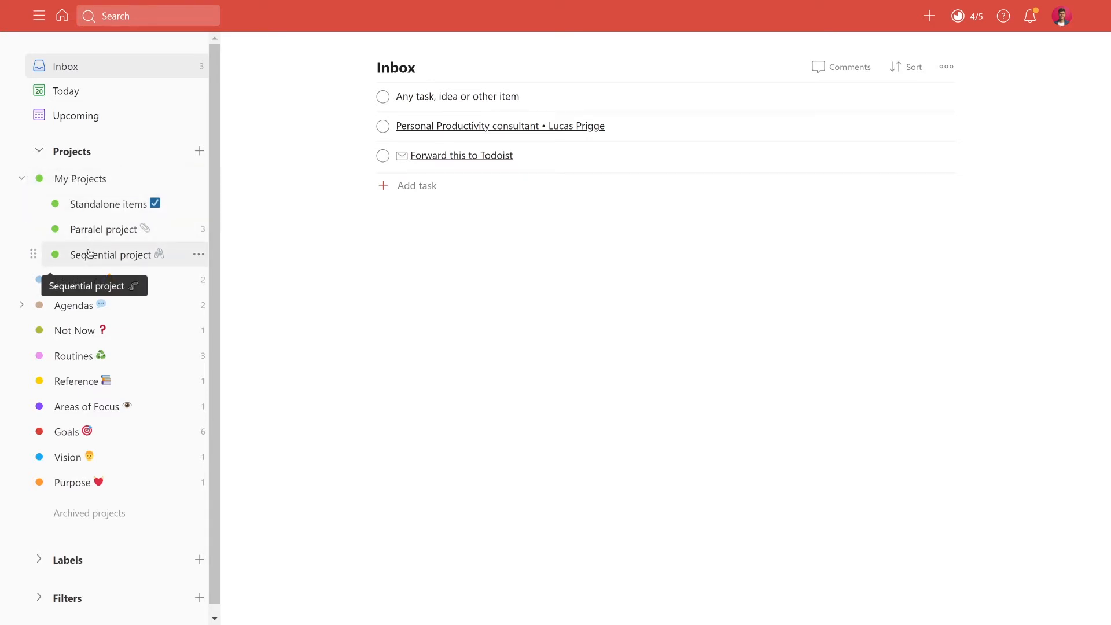
pyautogui.click(107, 204)
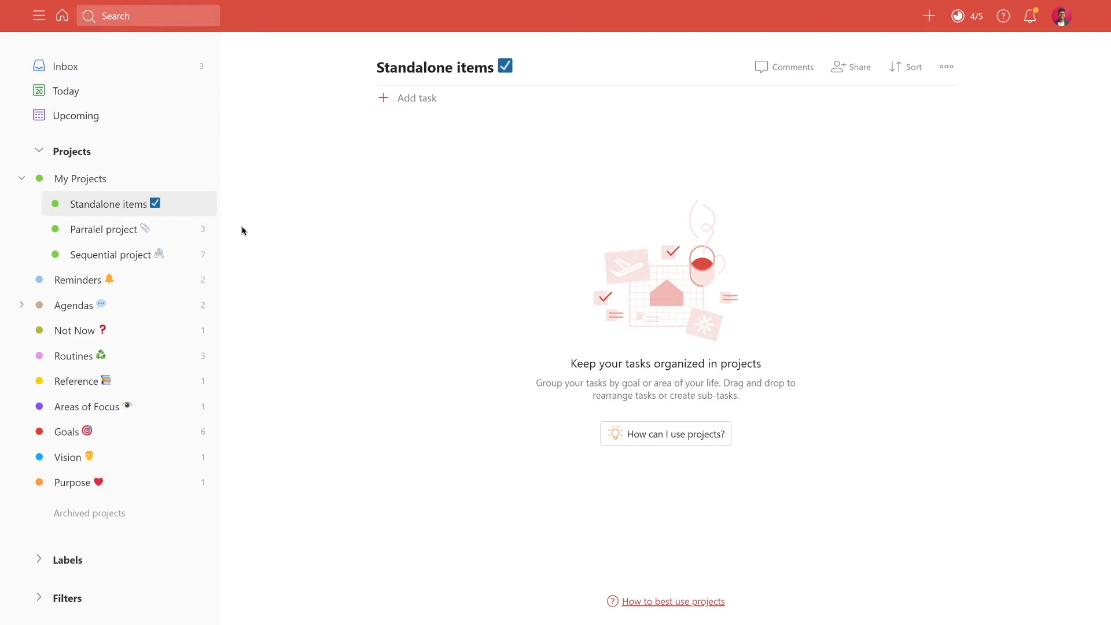
pyautogui.click(103, 229)
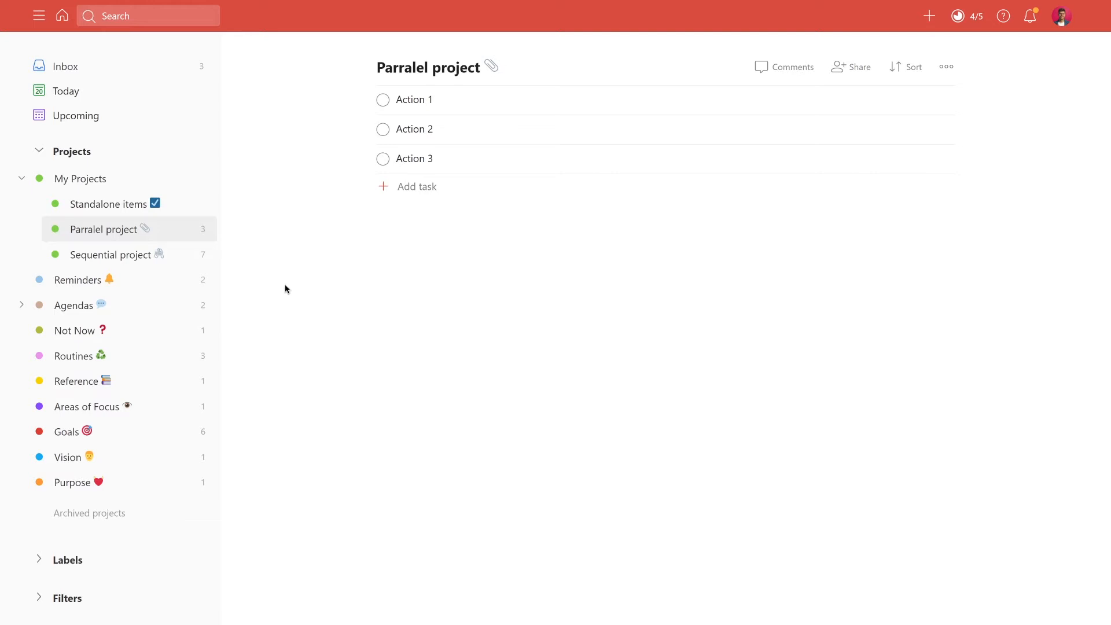
pyautogui.click(428, 67)
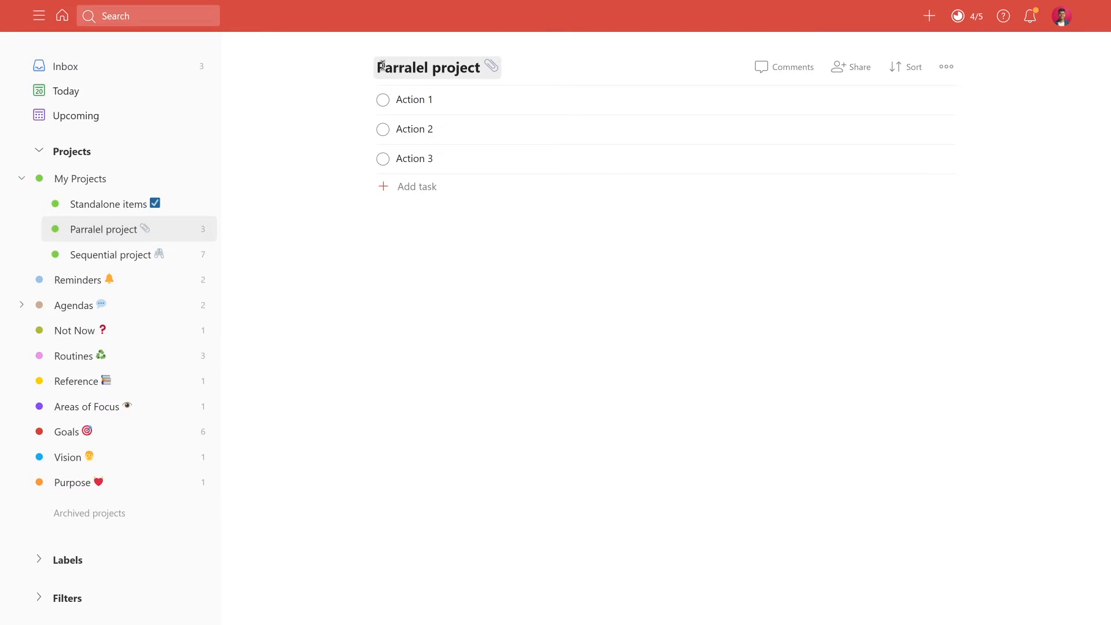
pyautogui.moveTo(328, 222)
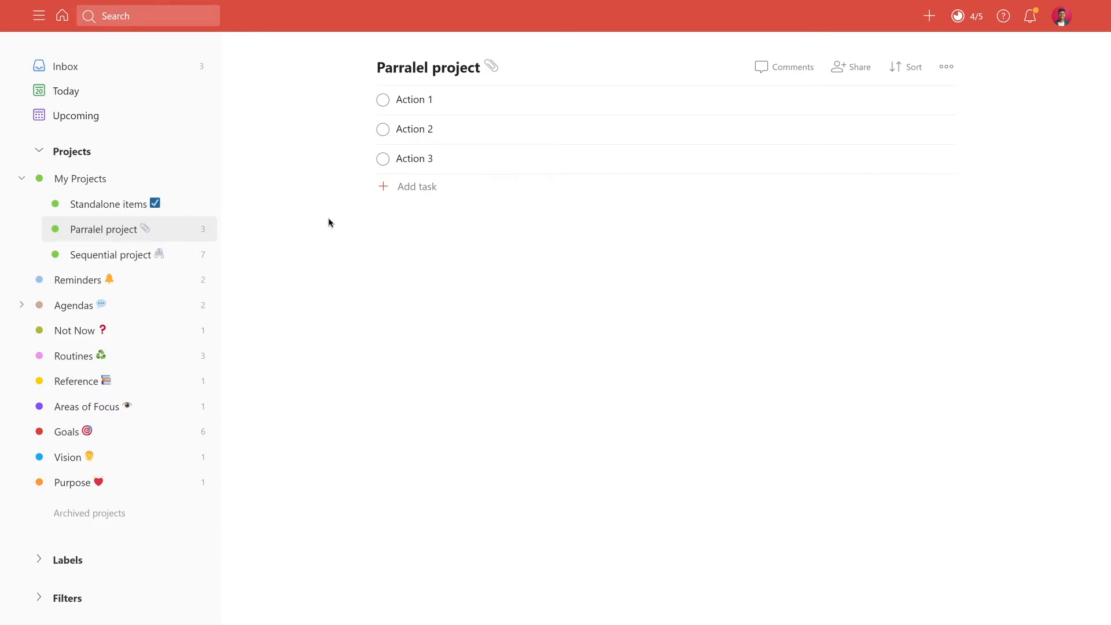
pyautogui.moveTo(422, 156)
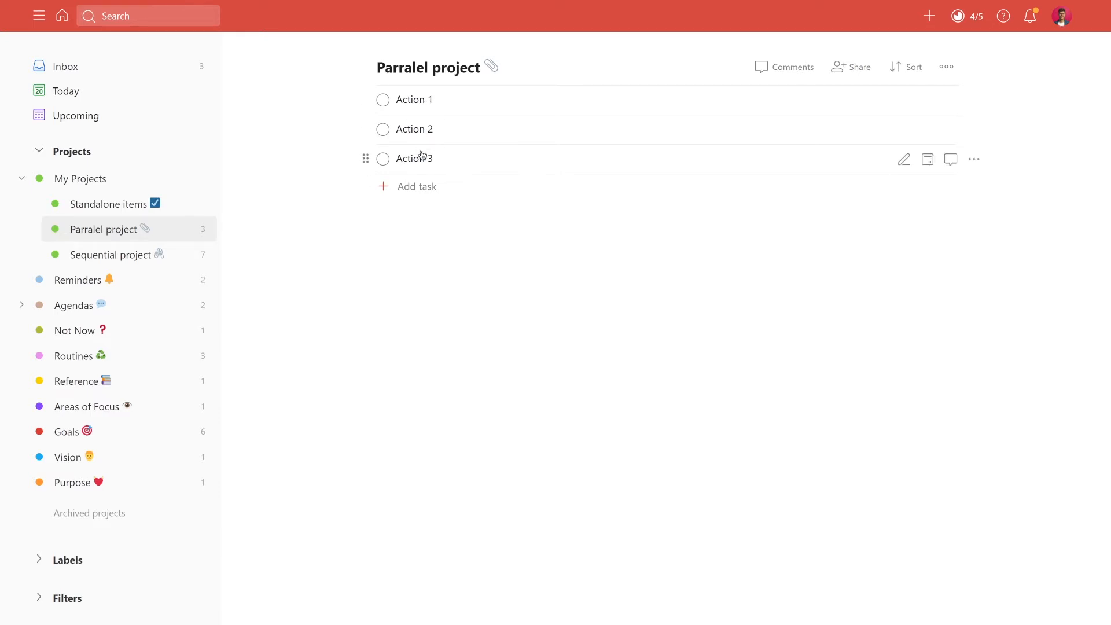
pyautogui.moveTo(420, 244)
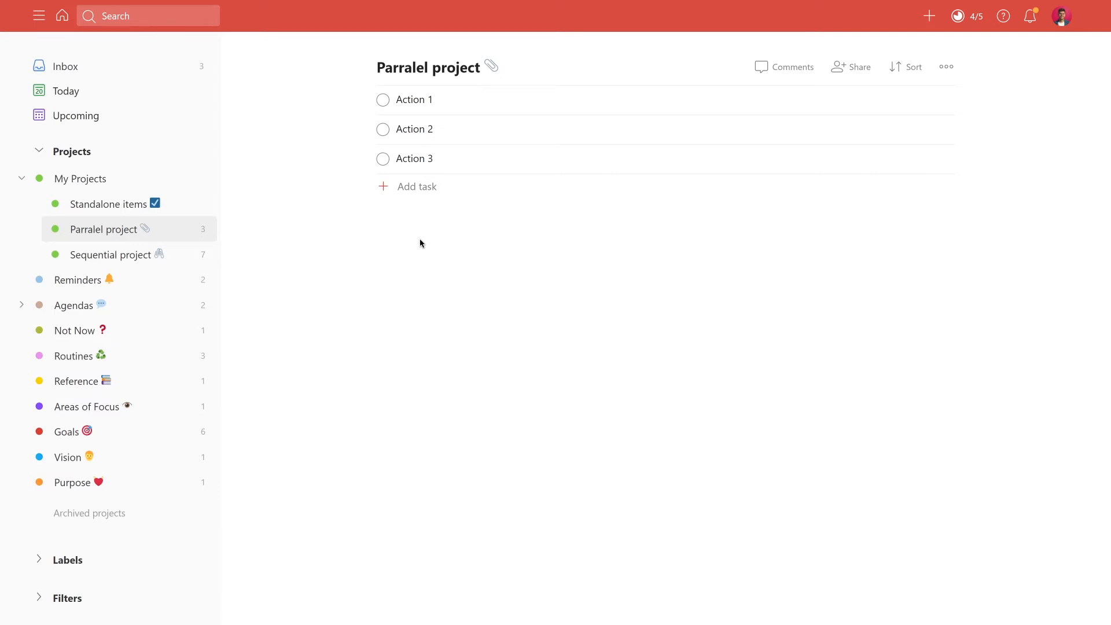
# Step: Open Sequential project and switch it to list, then back to its Phase 1–4 board
pyautogui.click(111, 254)
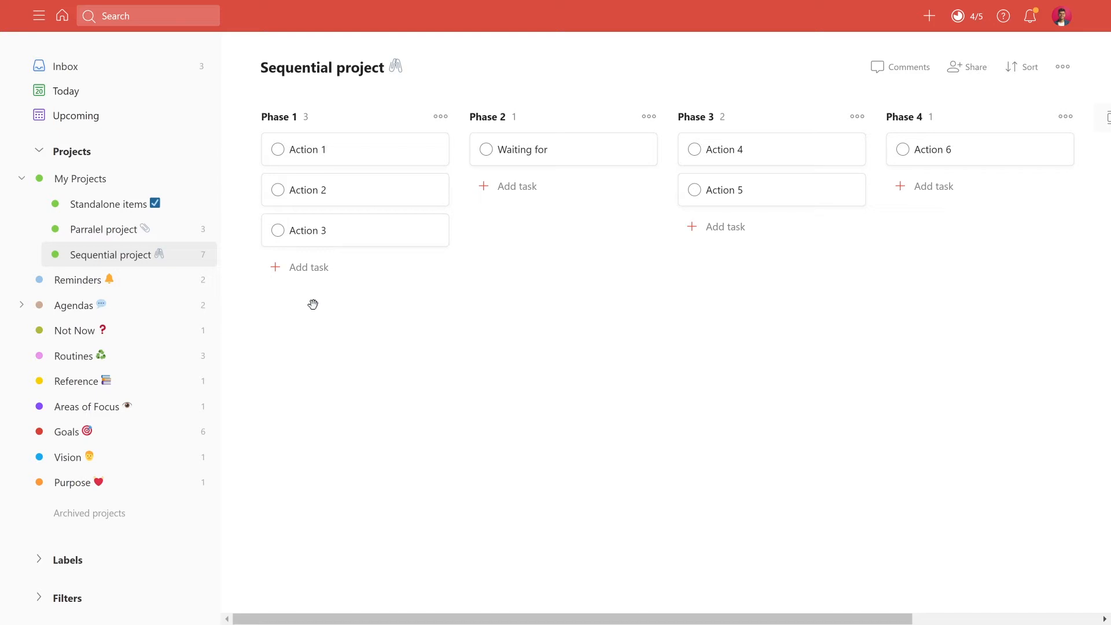
pyautogui.click(1062, 67)
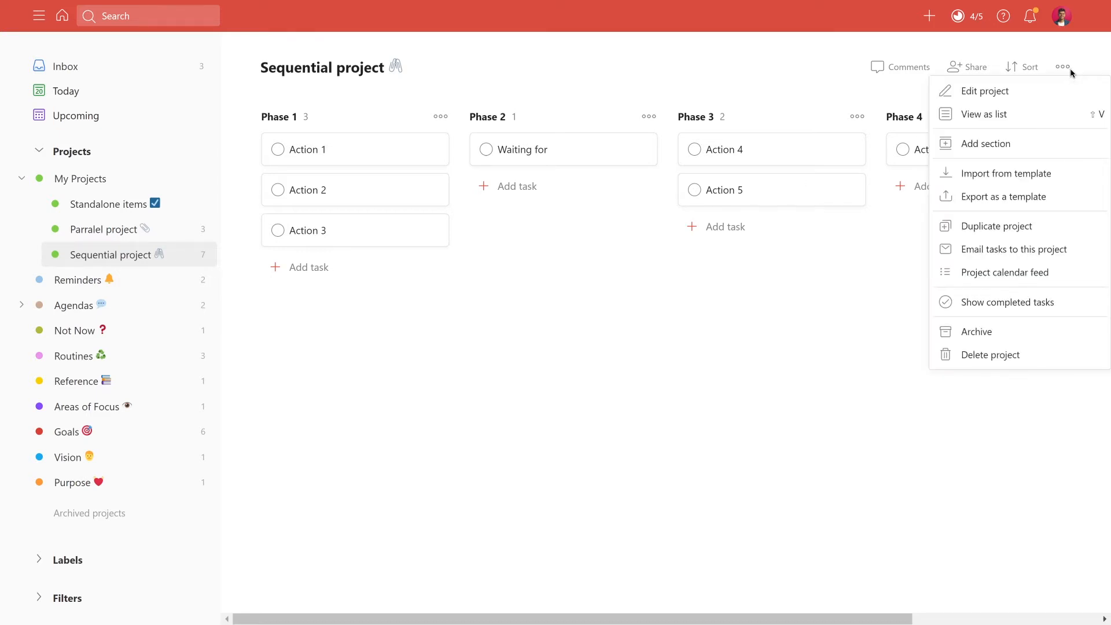
pyautogui.moveTo(1075, 70)
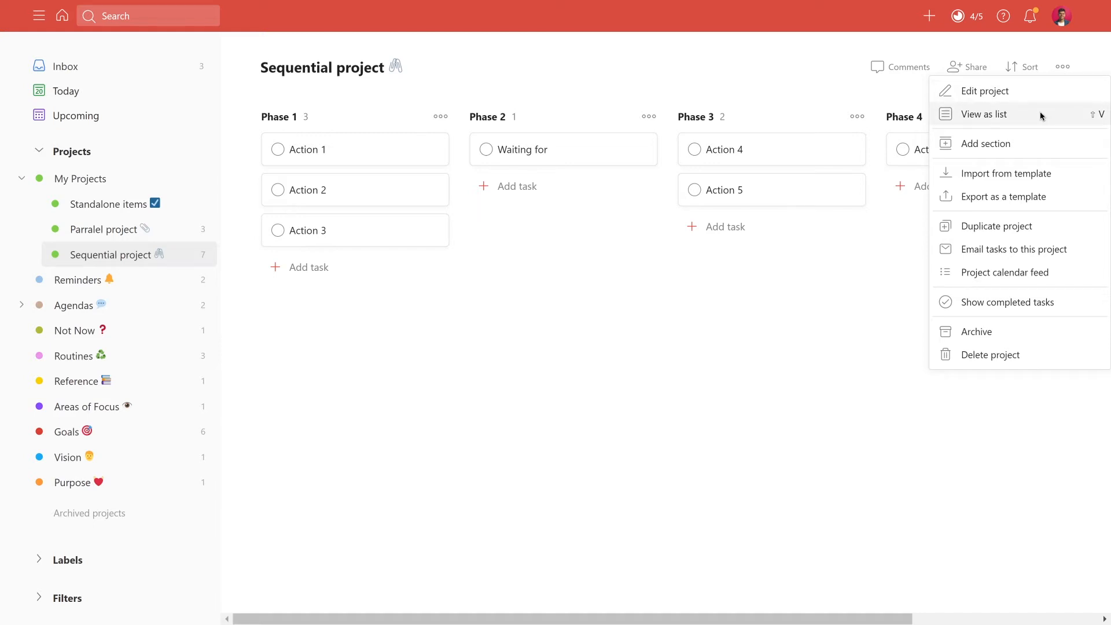
pyautogui.click(985, 114)
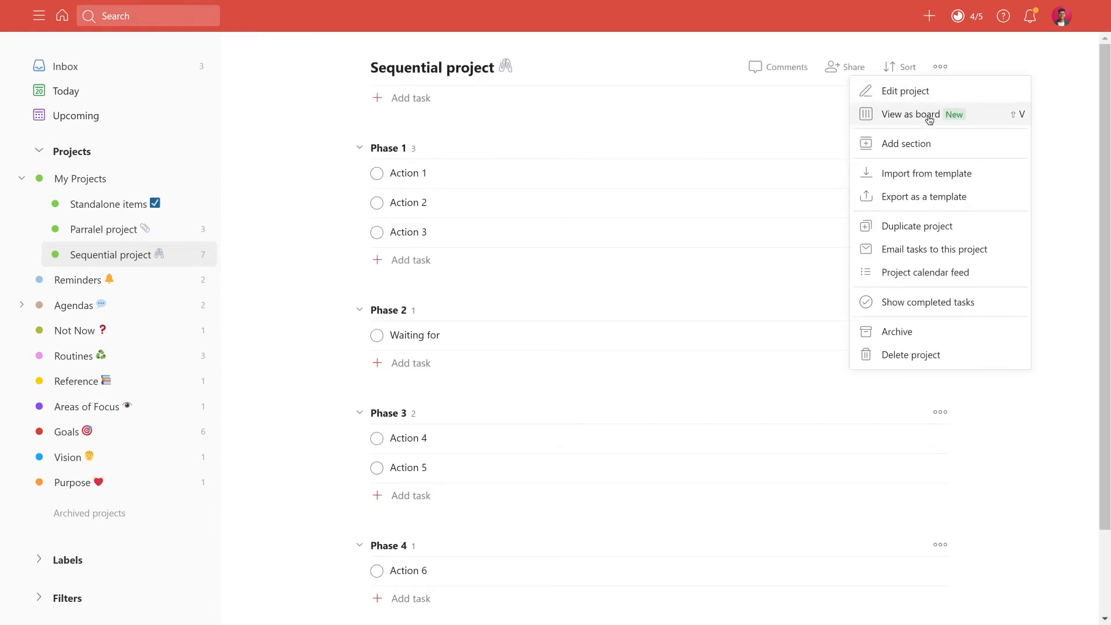
pyautogui.click(911, 114)
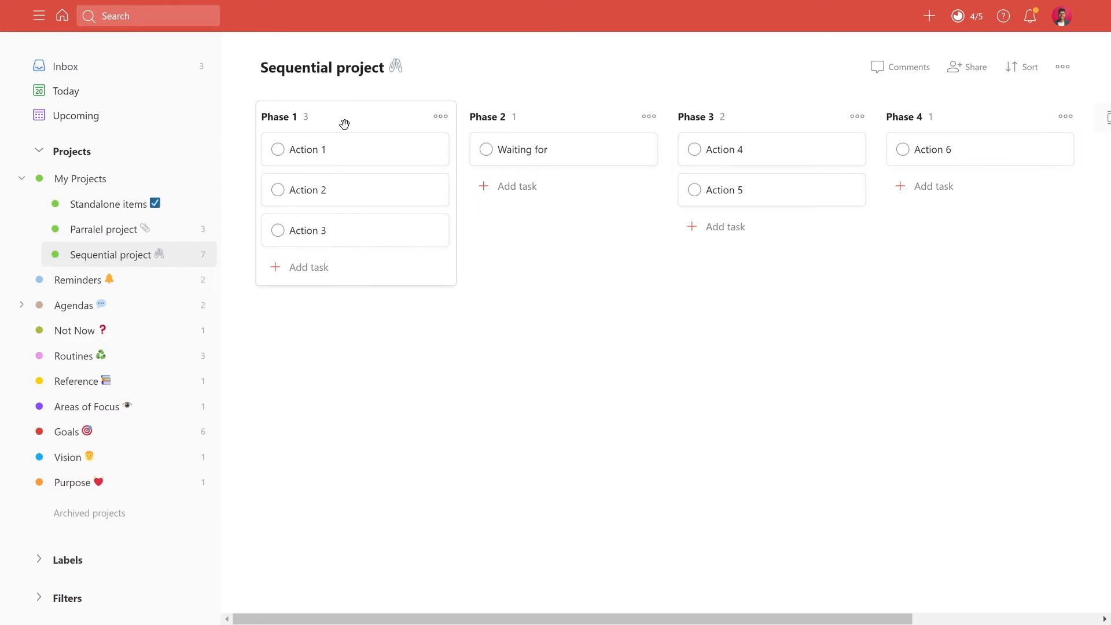
pyautogui.moveTo(896, 180)
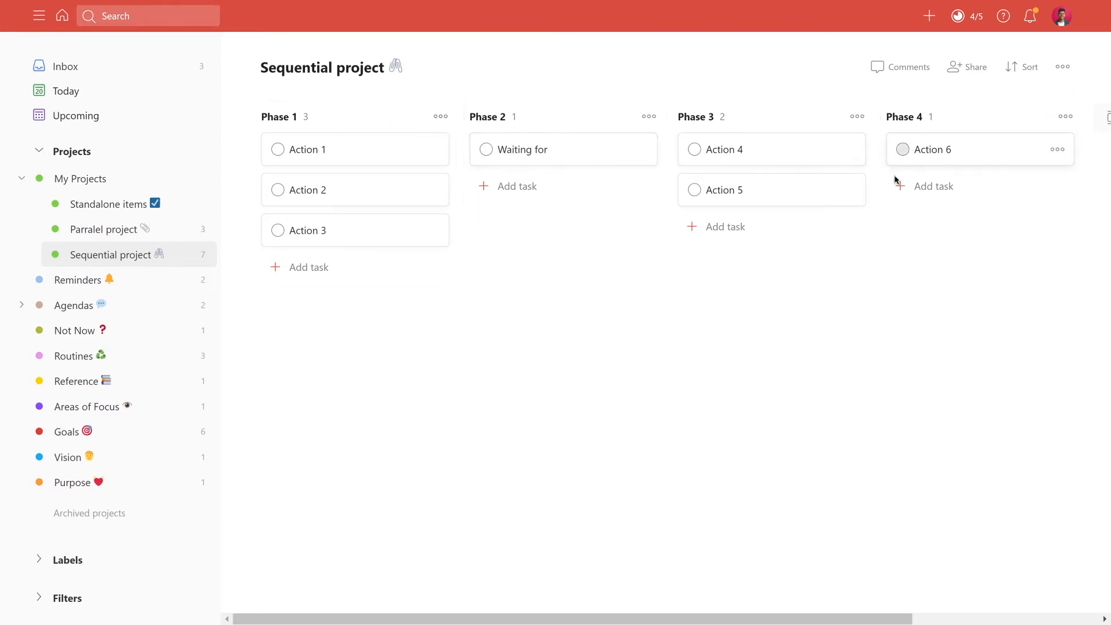
pyautogui.moveTo(765, 357)
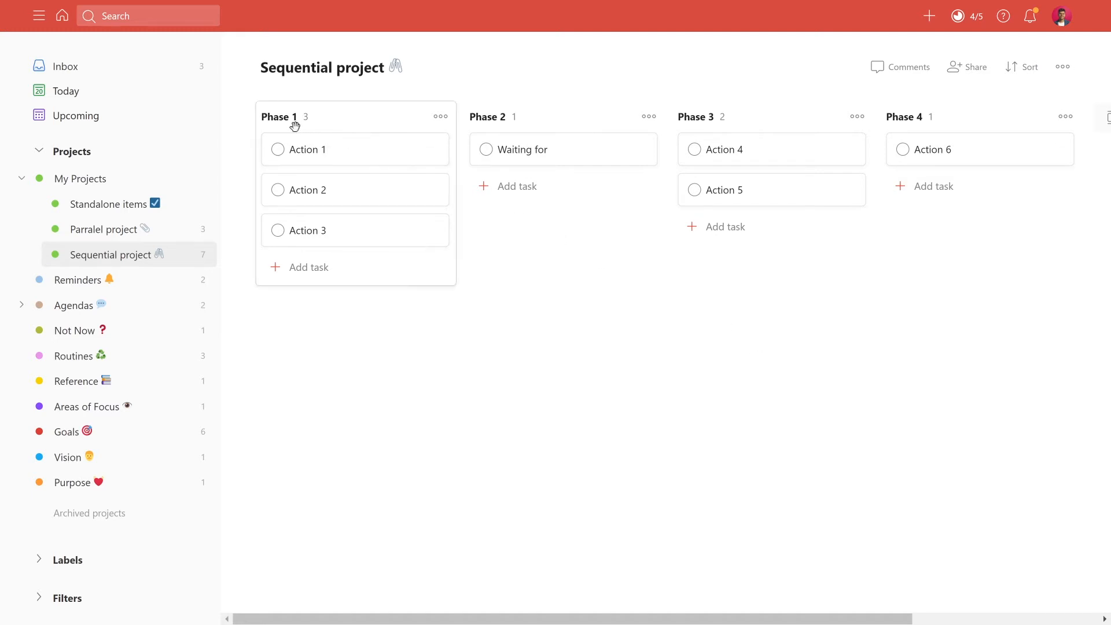
pyautogui.moveTo(904, 116)
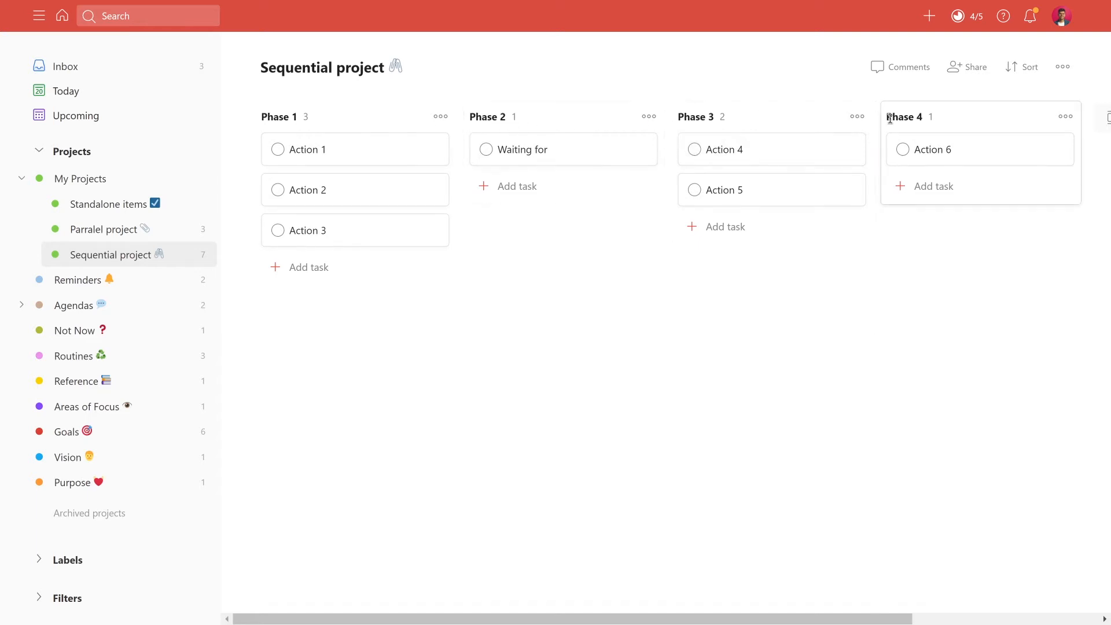
pyautogui.moveTo(904, 116)
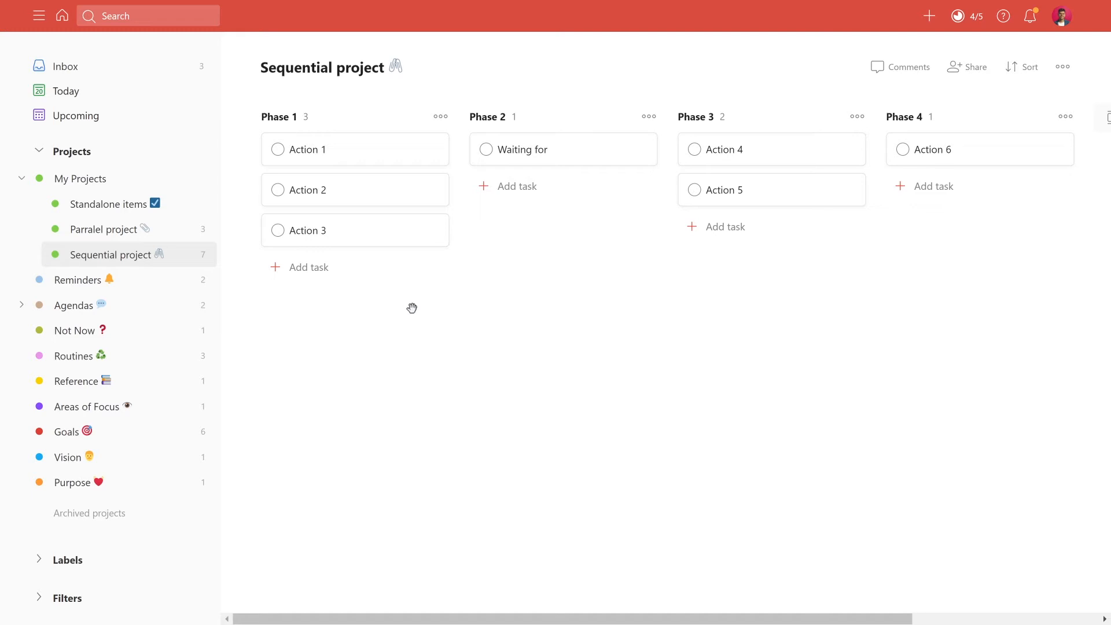
pyautogui.moveTo(104, 229)
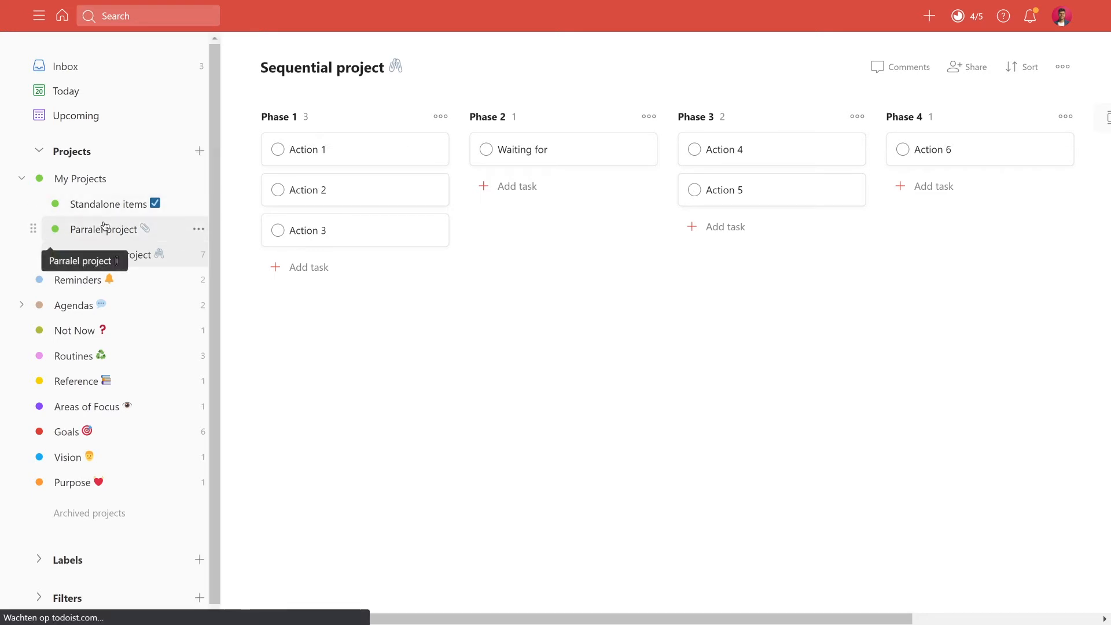
# Step: Revisit Parralel and Sequential, start Import from template on Sequential, then cancel it
pyautogui.click(103, 230)
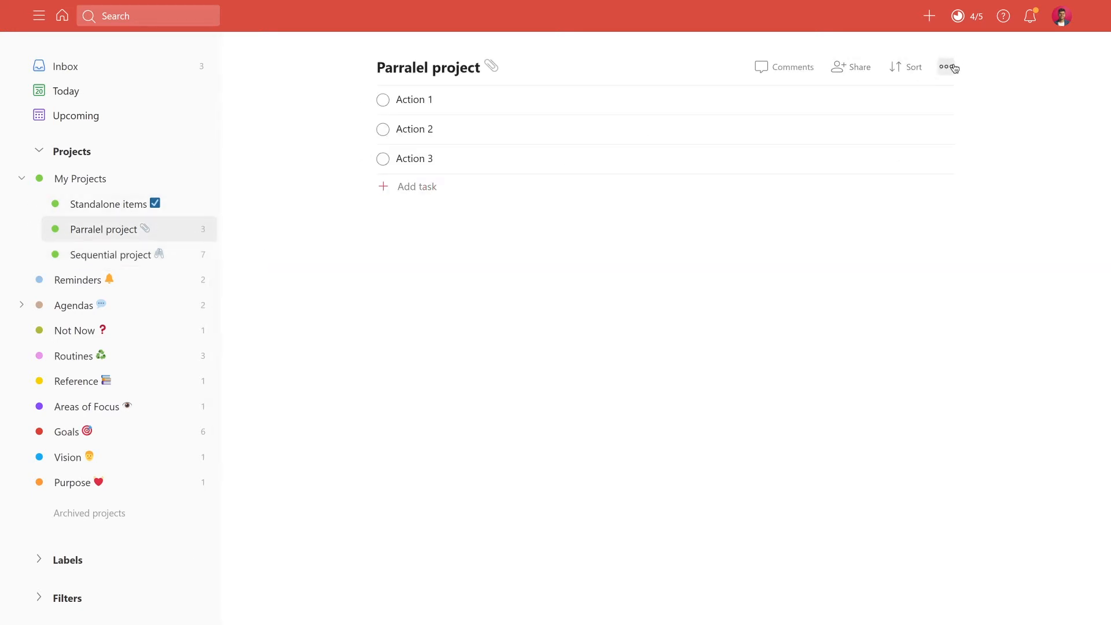
pyautogui.click(111, 255)
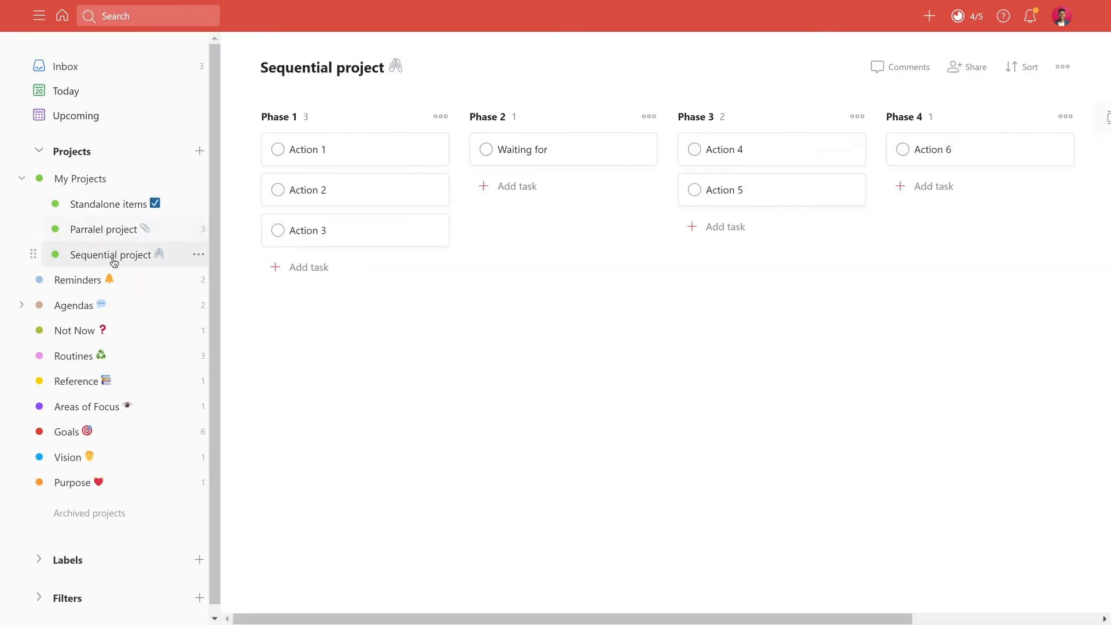
pyautogui.moveTo(1063, 67)
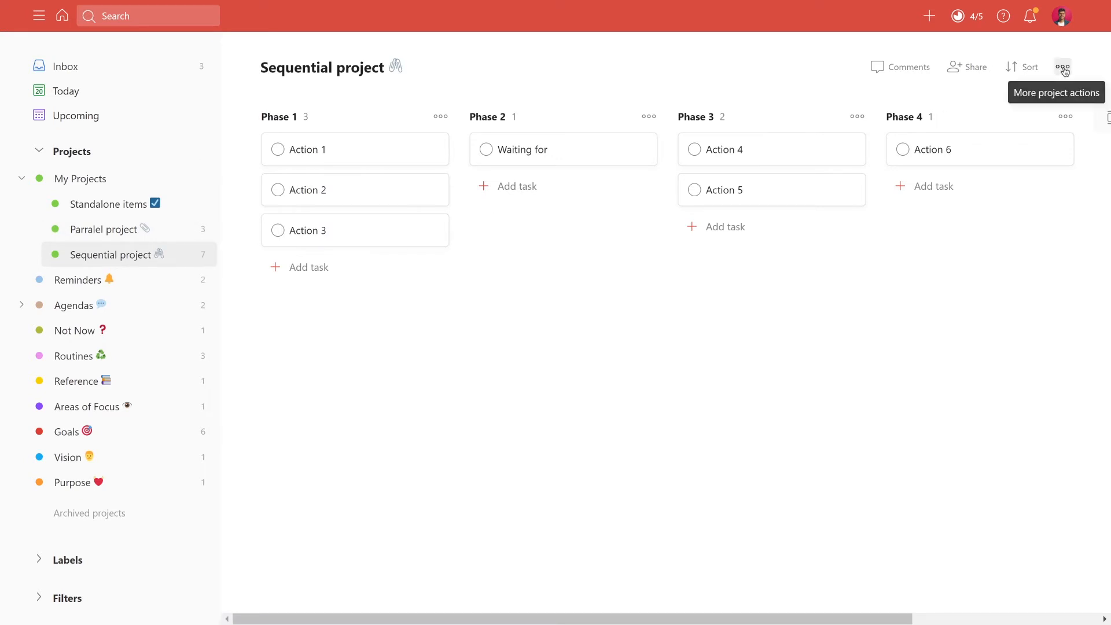
pyautogui.click(1062, 66)
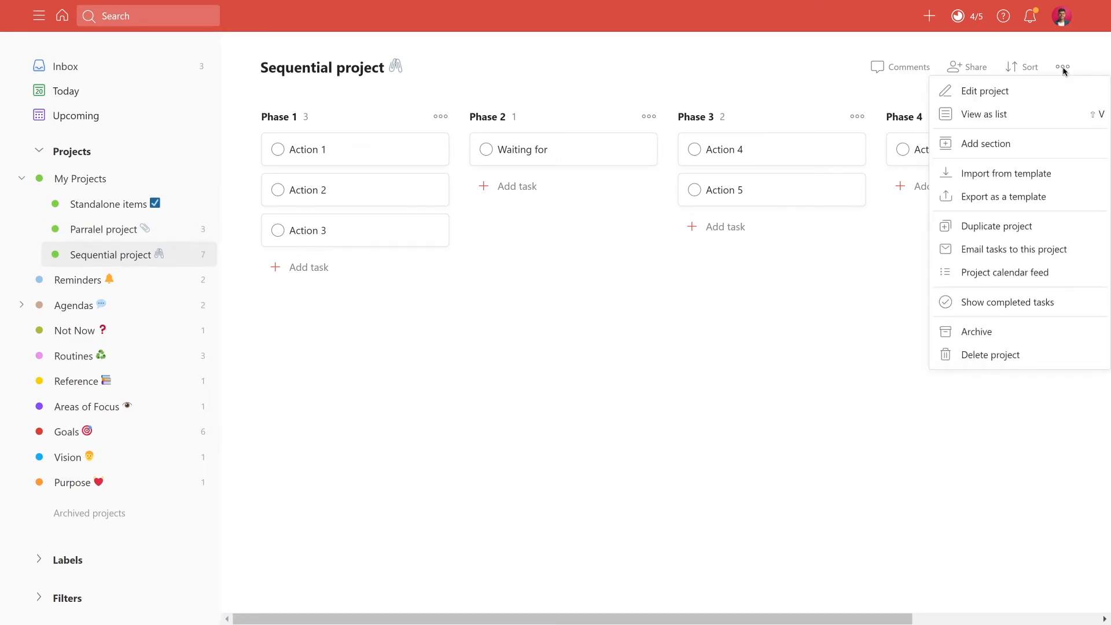
pyautogui.moveTo(1051, 101)
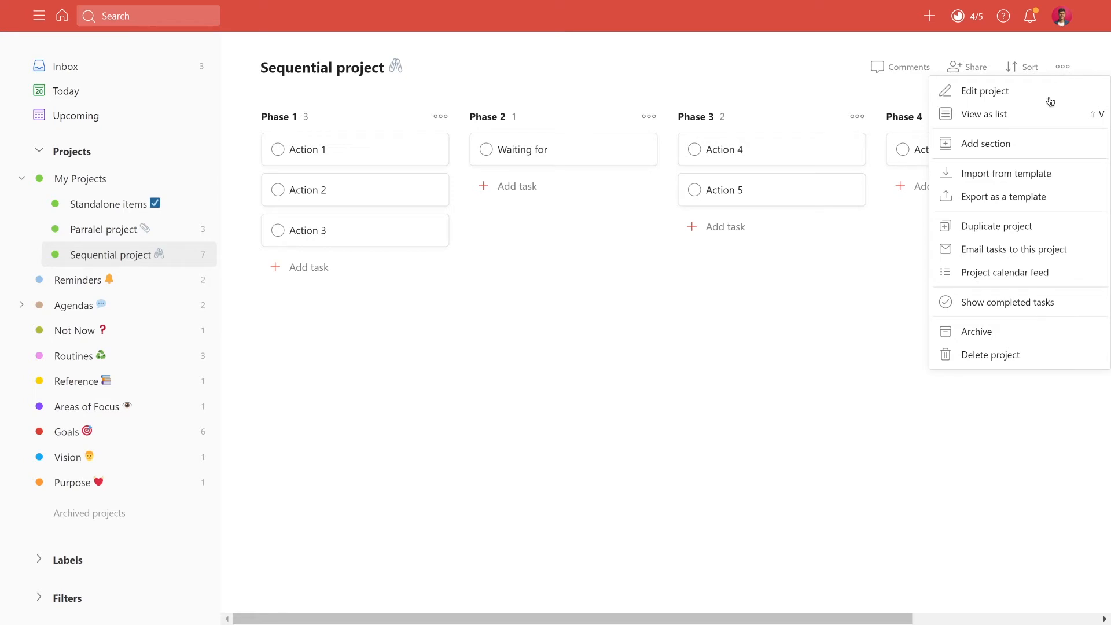
pyautogui.moveTo(1005, 173)
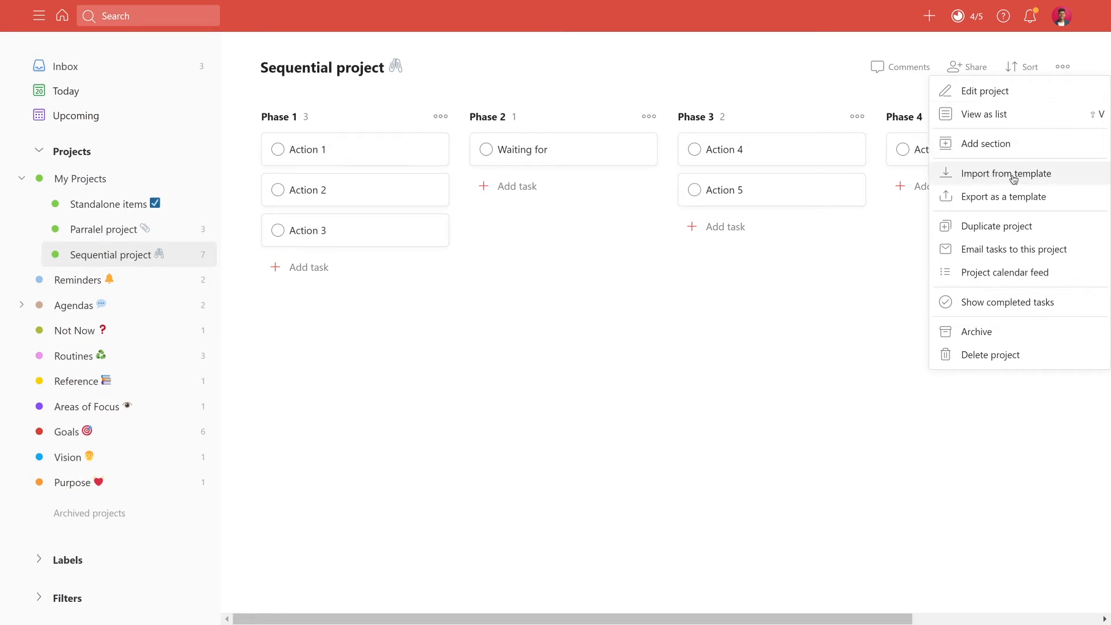
pyautogui.click(1005, 173)
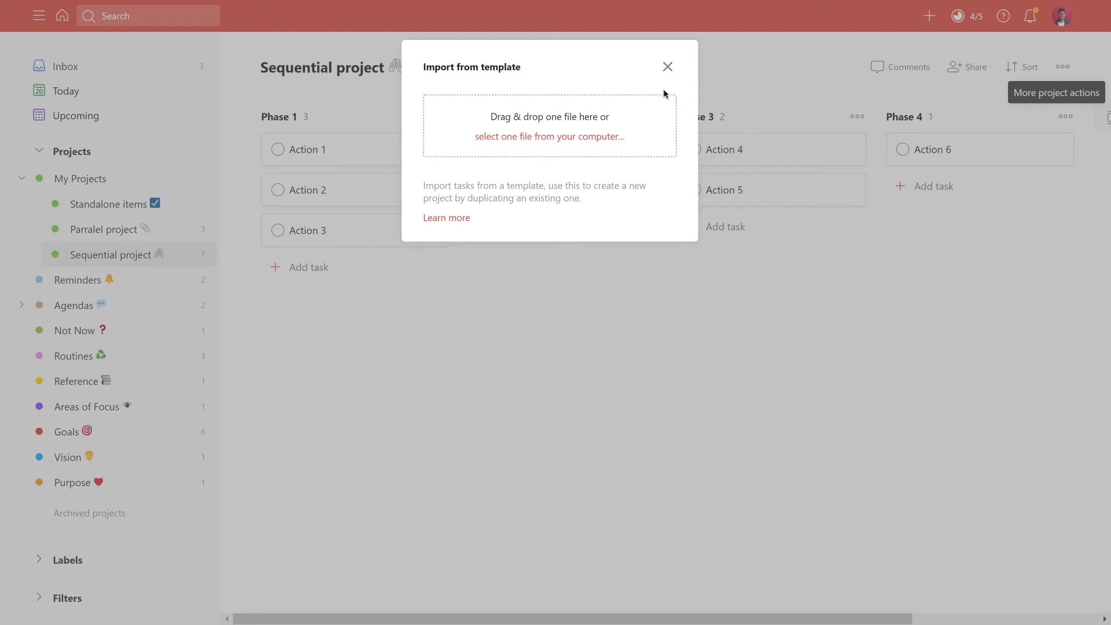
pyautogui.click(667, 66)
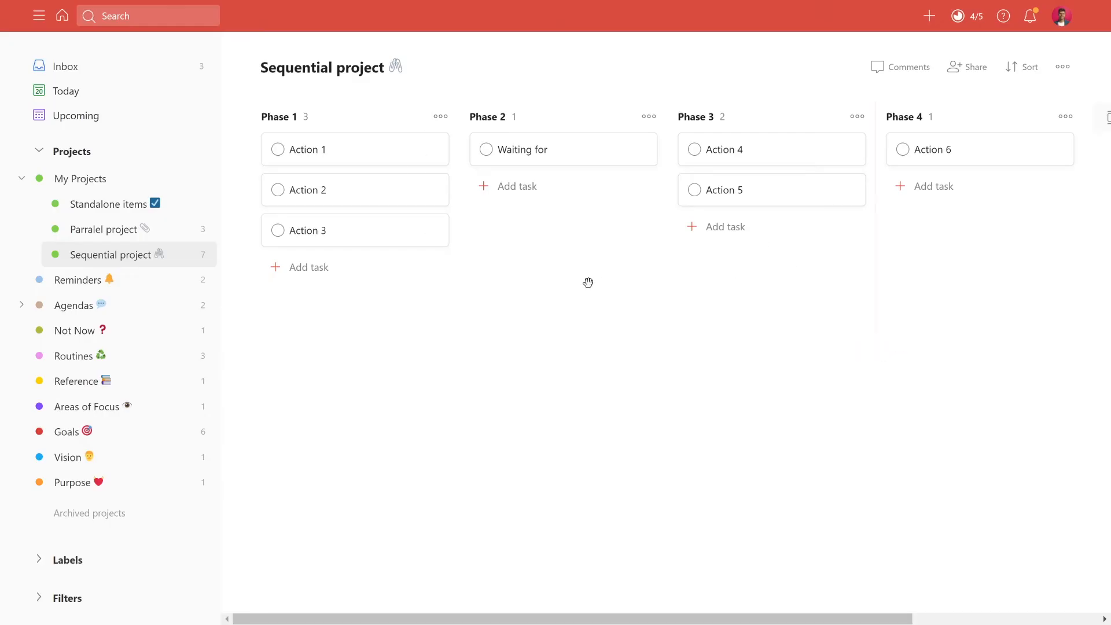
pyautogui.moveTo(280, 117)
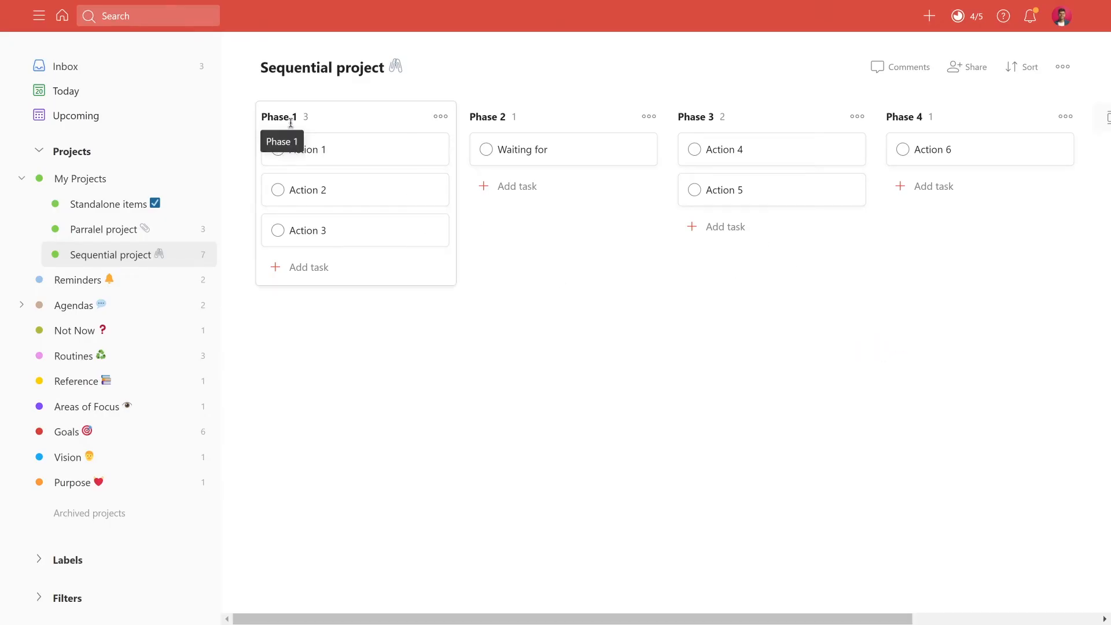
pyautogui.moveTo(961, 114)
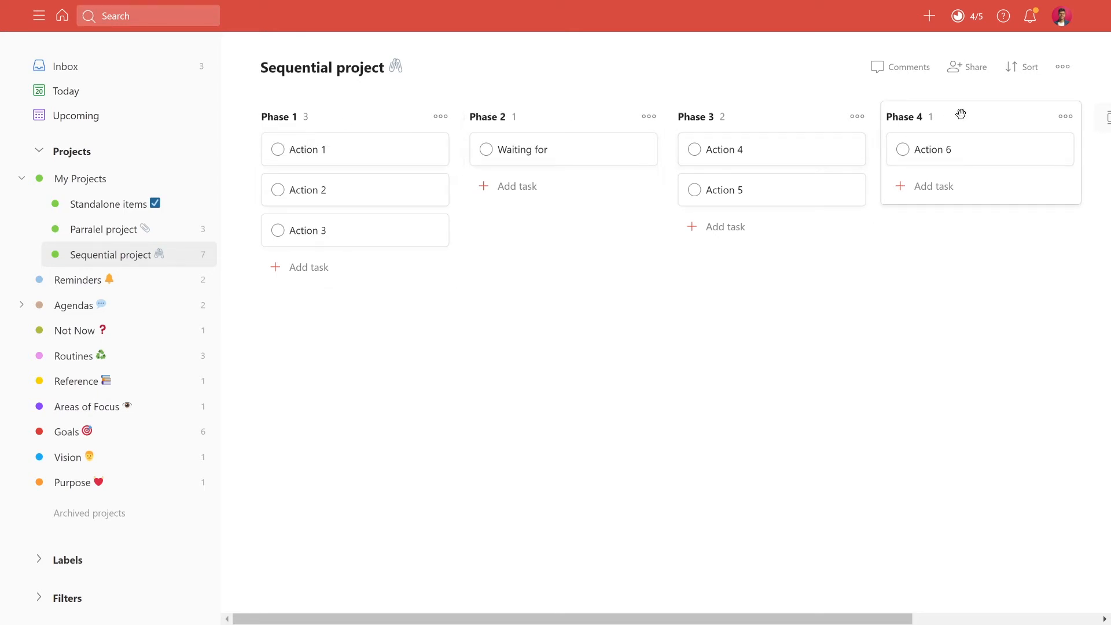
pyautogui.moveTo(565, 150)
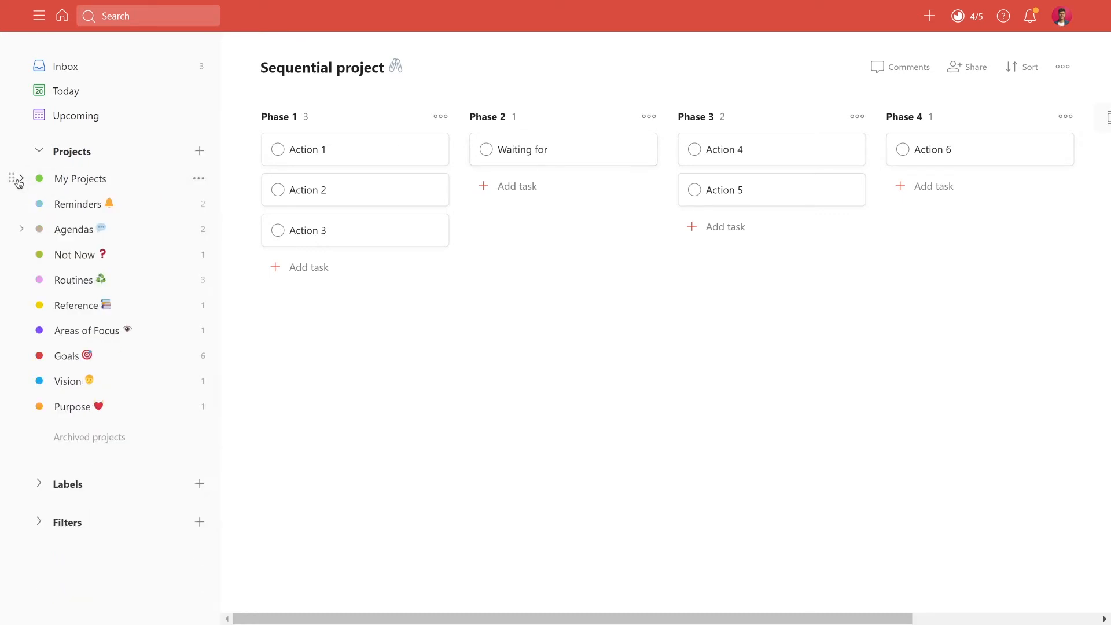
# Step: Open the Reminders project showing its two dated tasks
pyautogui.click(78, 204)
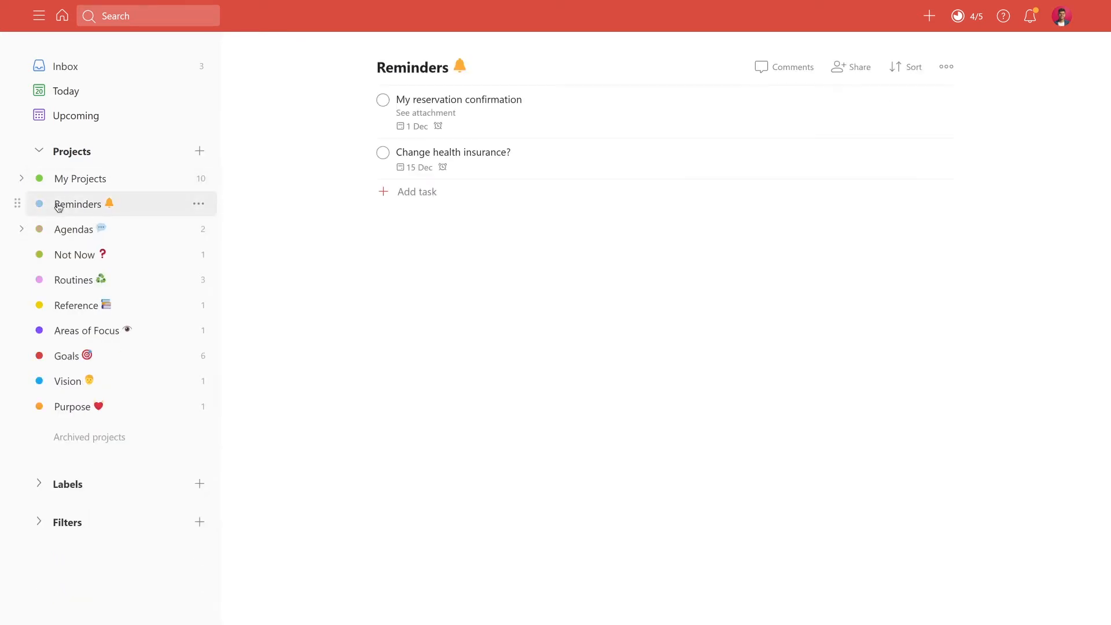
pyautogui.moveTo(411, 257)
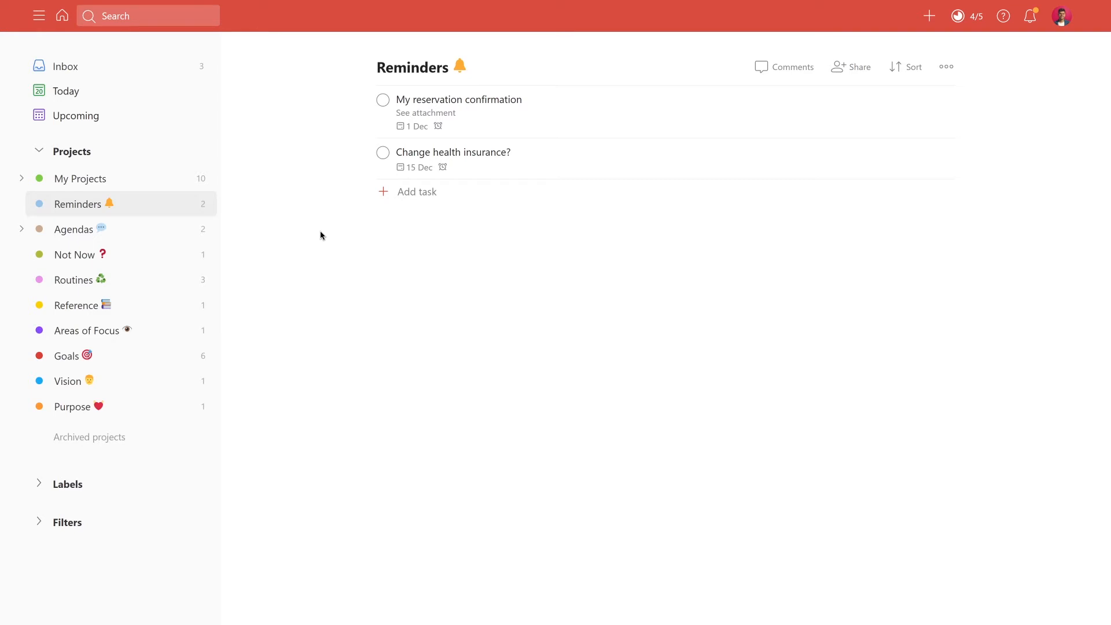
pyautogui.moveTo(451, 139)
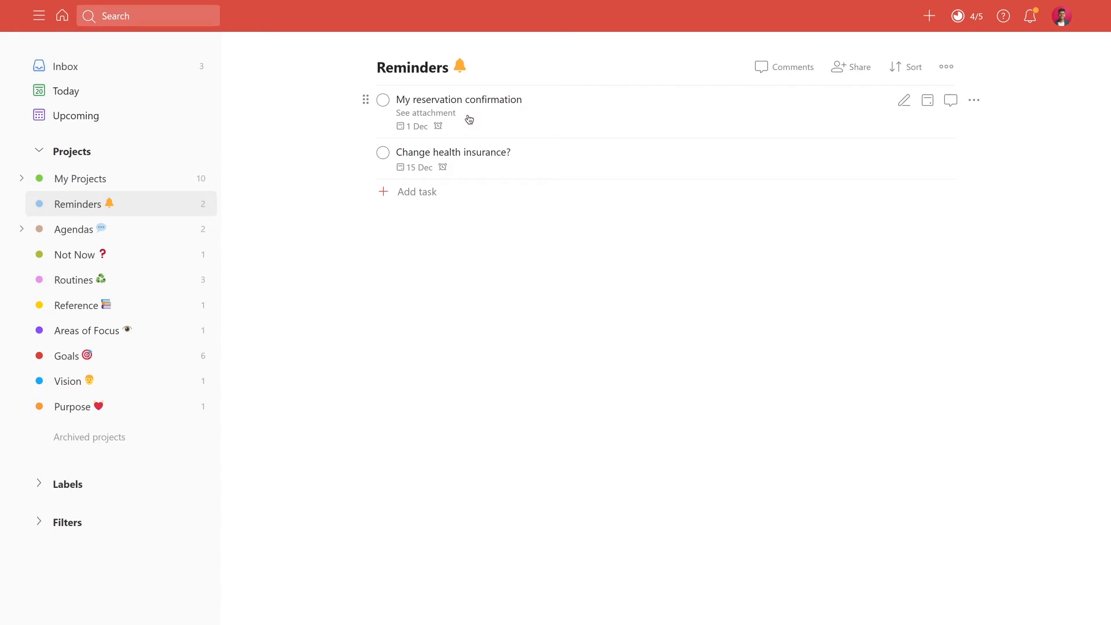
pyautogui.click(947, 67)
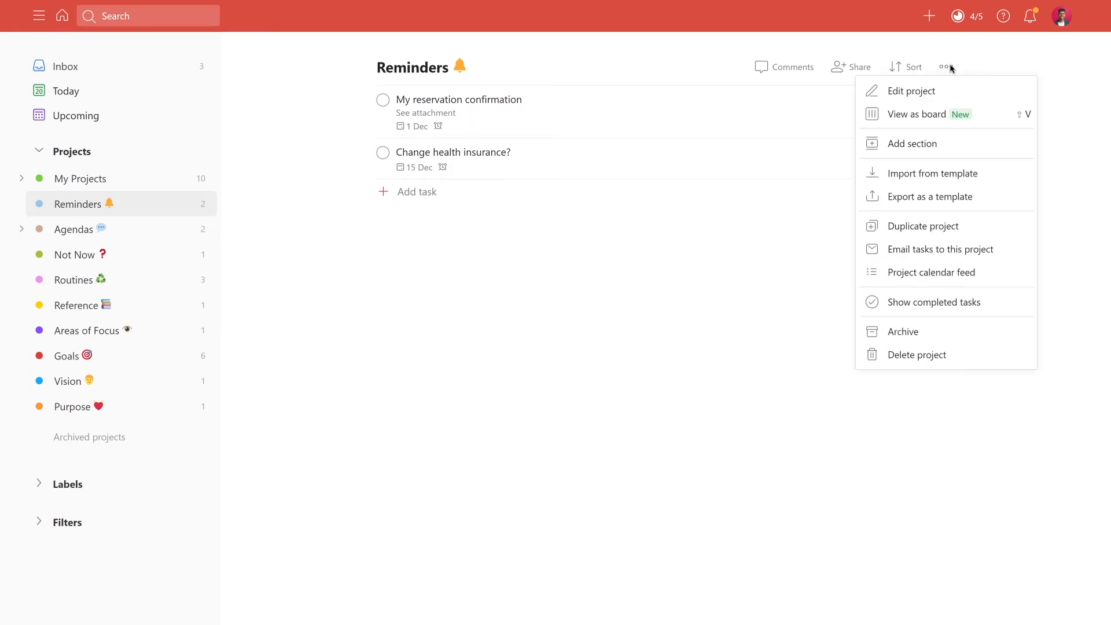
pyautogui.click(915, 114)
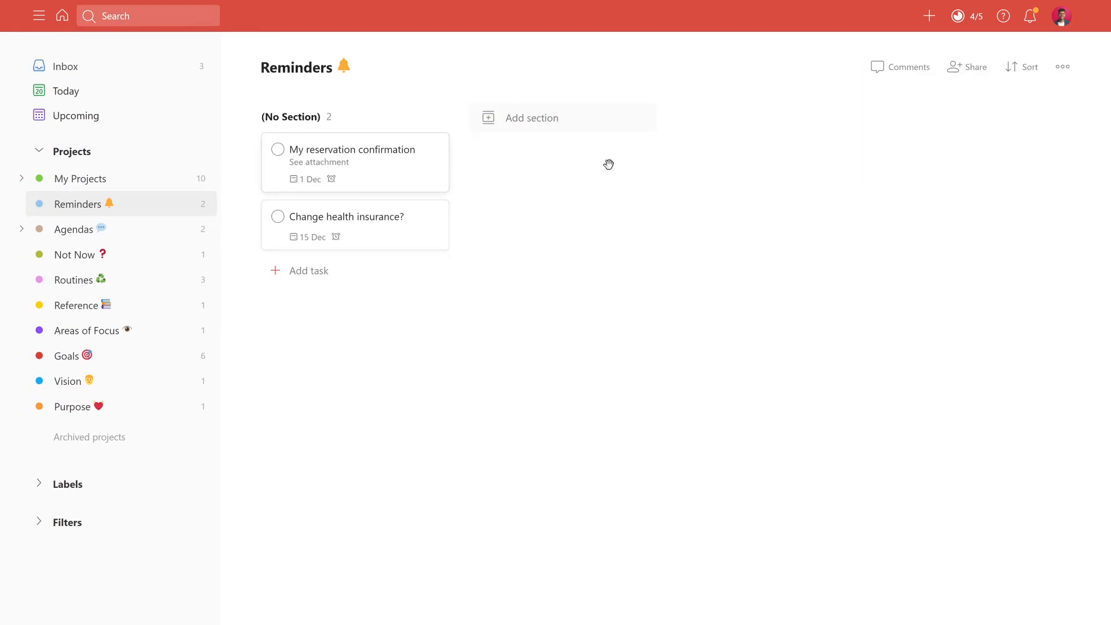
pyautogui.click(1061, 67)
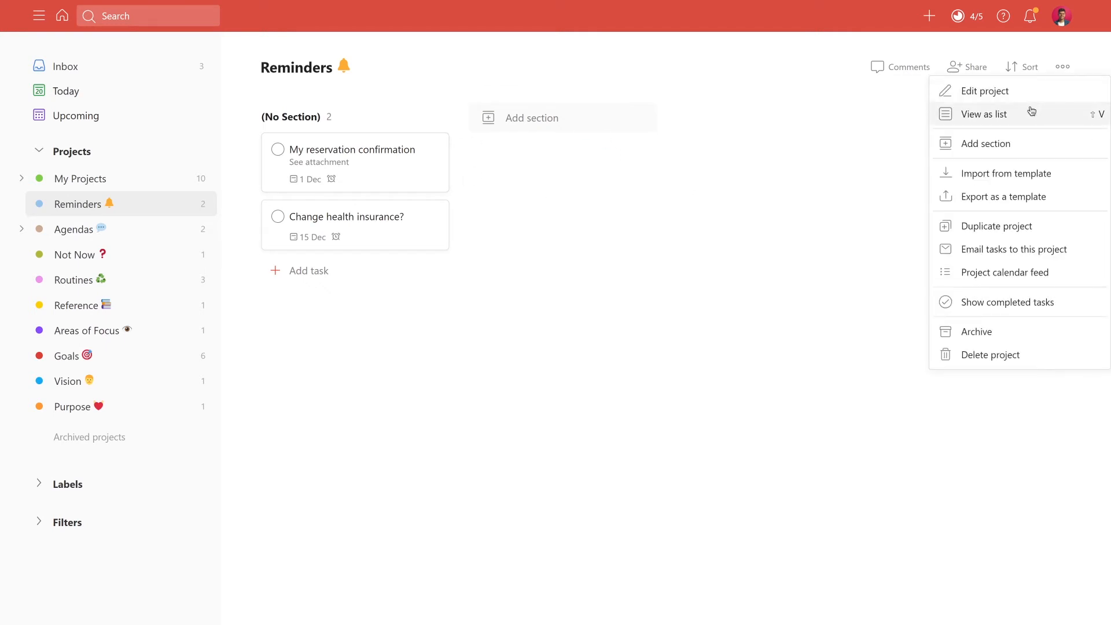
pyautogui.click(984, 114)
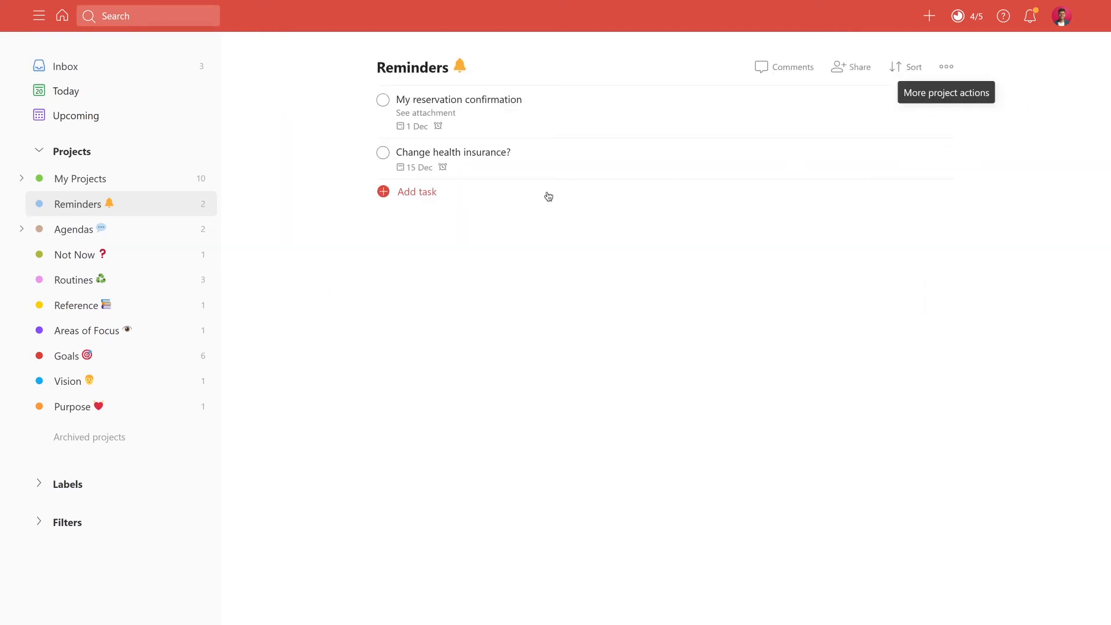
# Step: Open 'My reservation confirmation', close and reopen it, viewing its comments and 1 Dec 09:00 due date
pyautogui.click(459, 99)
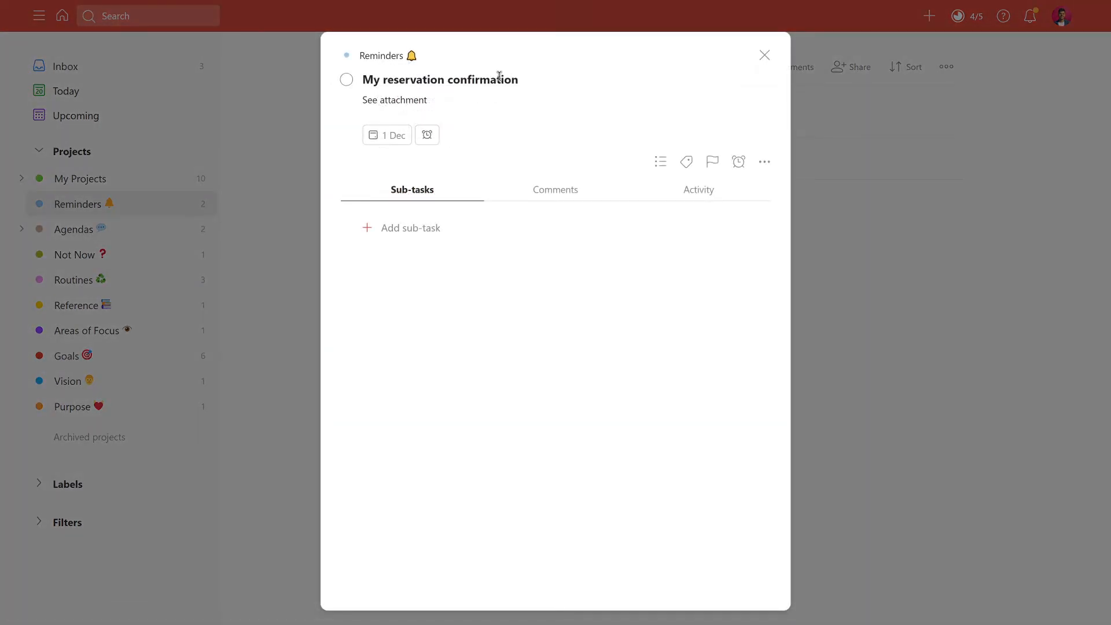
pyautogui.click(764, 54)
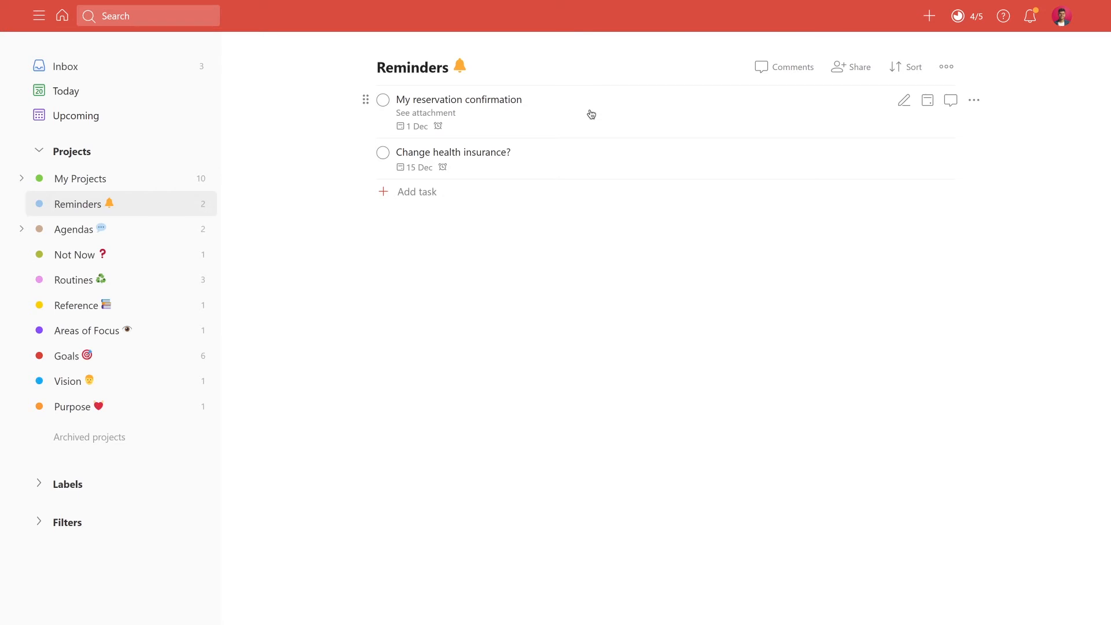
pyautogui.moveTo(466, 123)
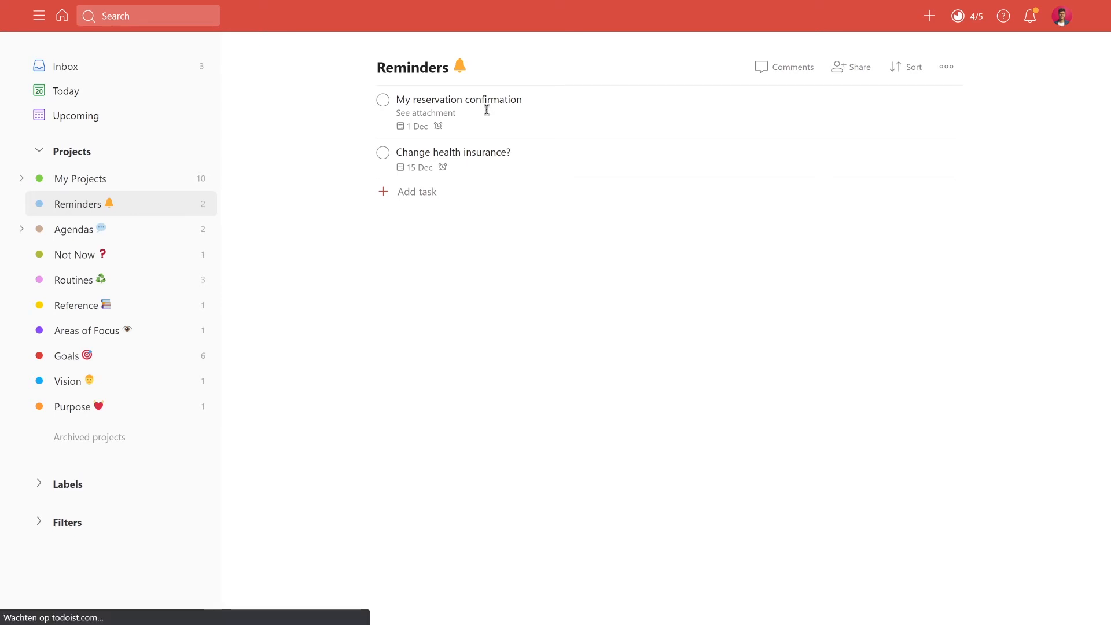
pyautogui.click(459, 99)
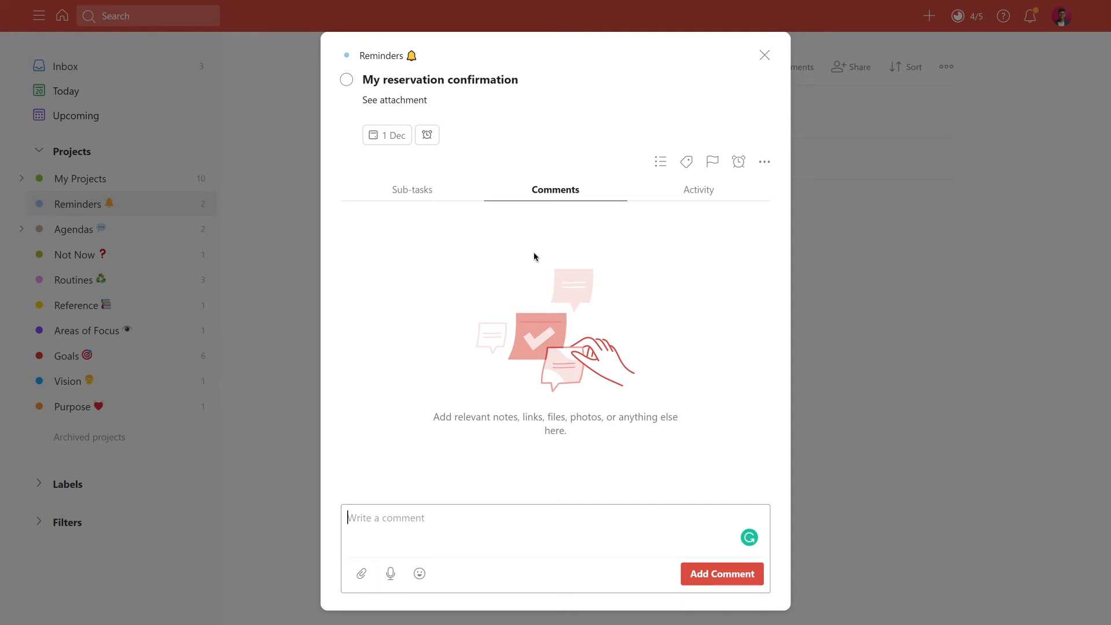
pyautogui.moveTo(448, 199)
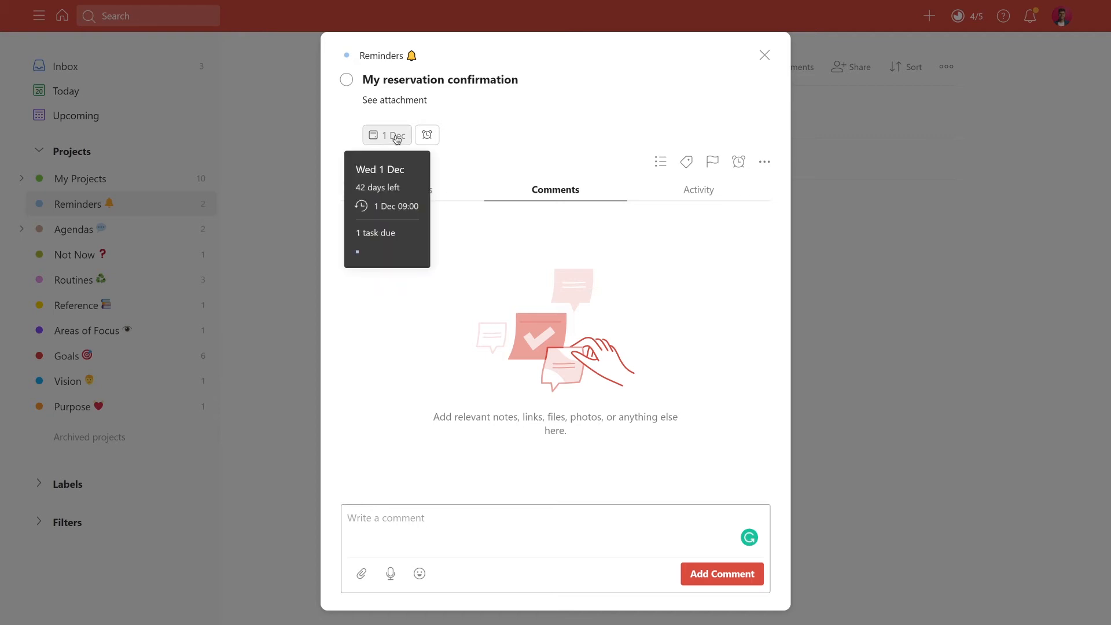
pyautogui.click(738, 162)
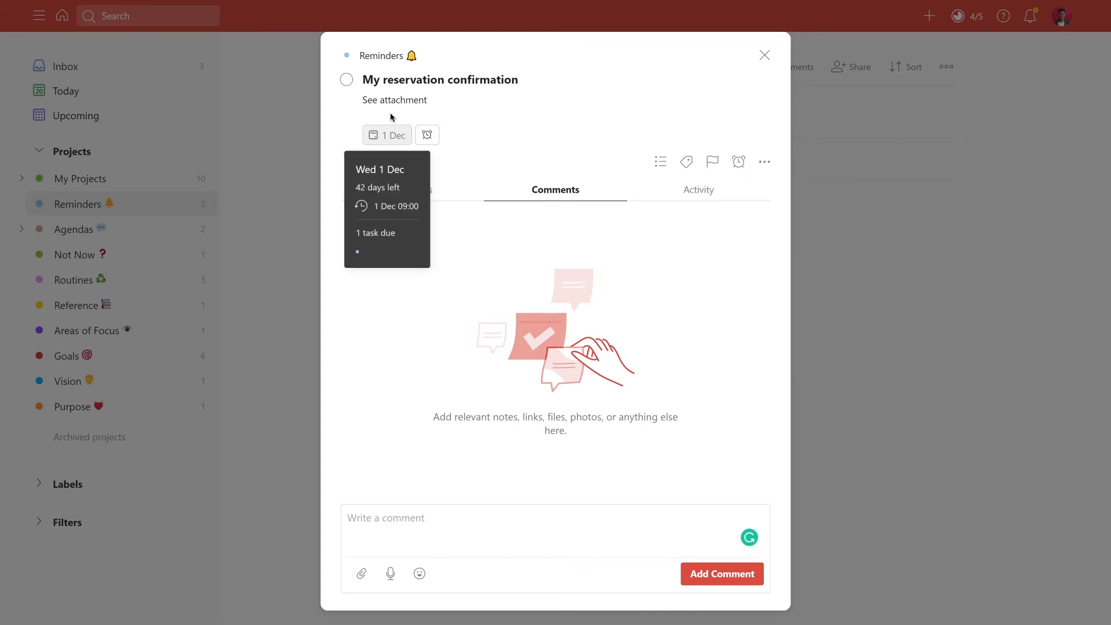
pyautogui.moveTo(394, 136)
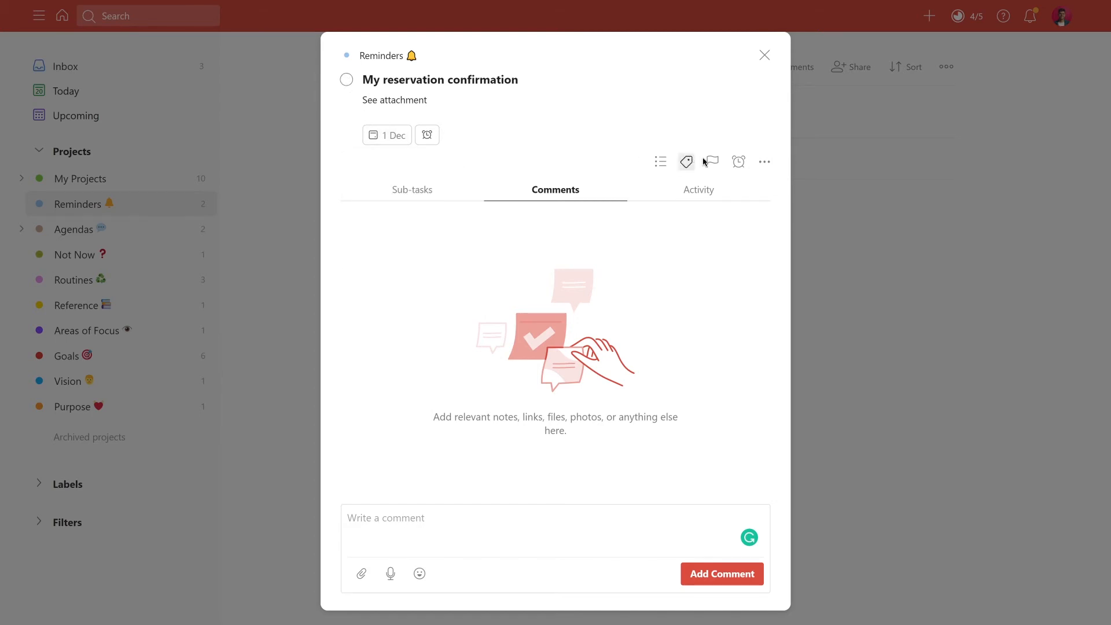
# Step: Close the reservation task and open 'Change health insurance?' with its 15 Dec due date
pyautogui.click(739, 161)
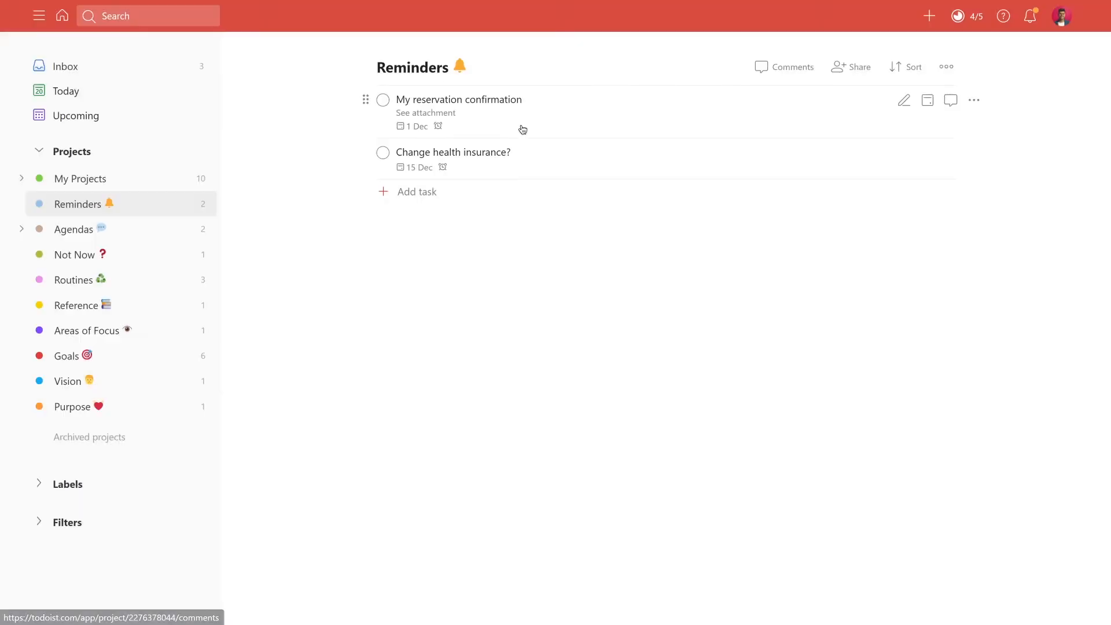
pyautogui.moveTo(503, 160)
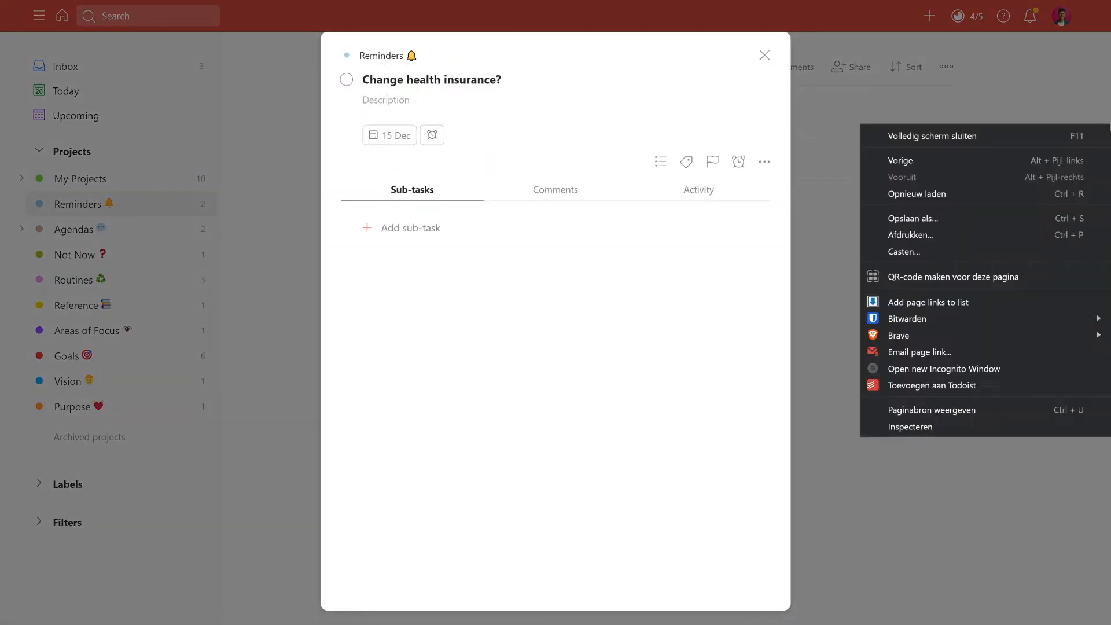
pyautogui.click(521, 157)
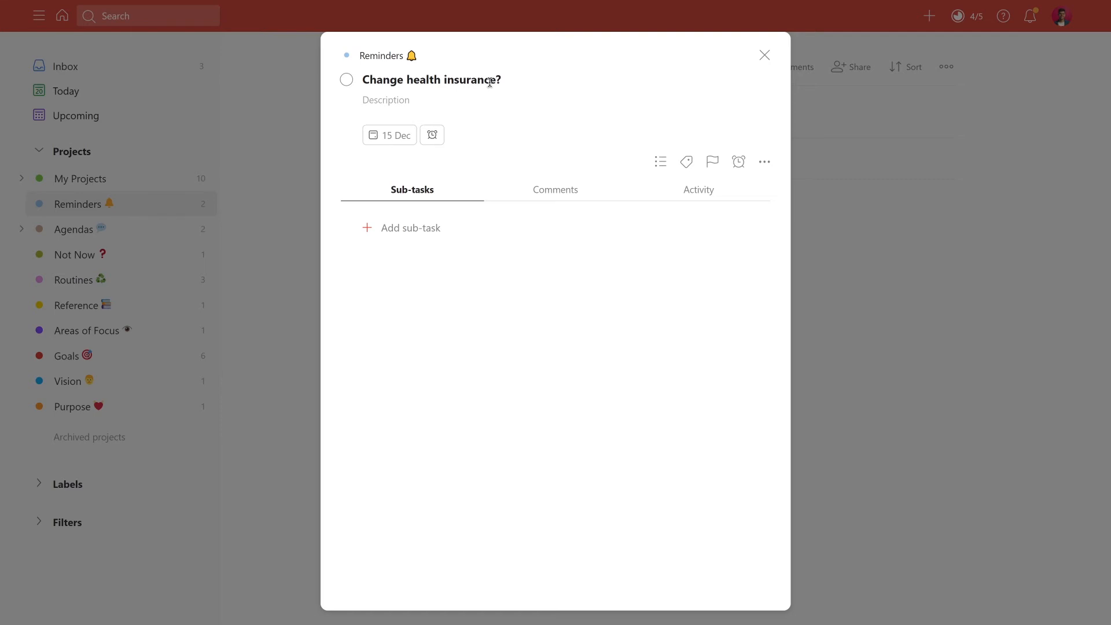
pyautogui.moveTo(487, 63)
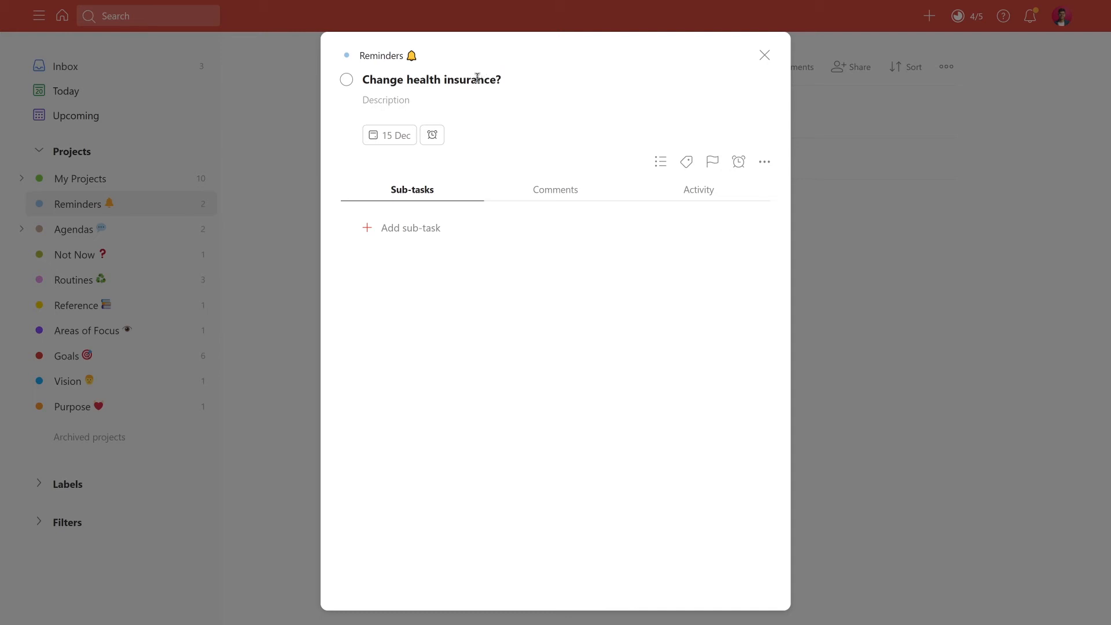
pyautogui.moveTo(389, 135)
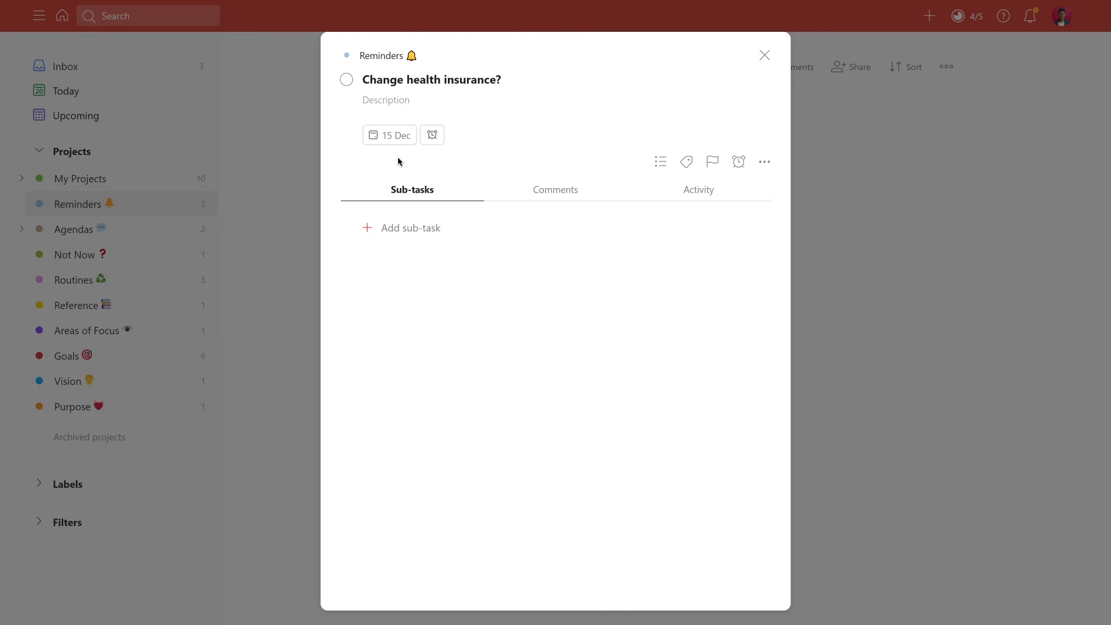
pyautogui.moveTo(765, 56)
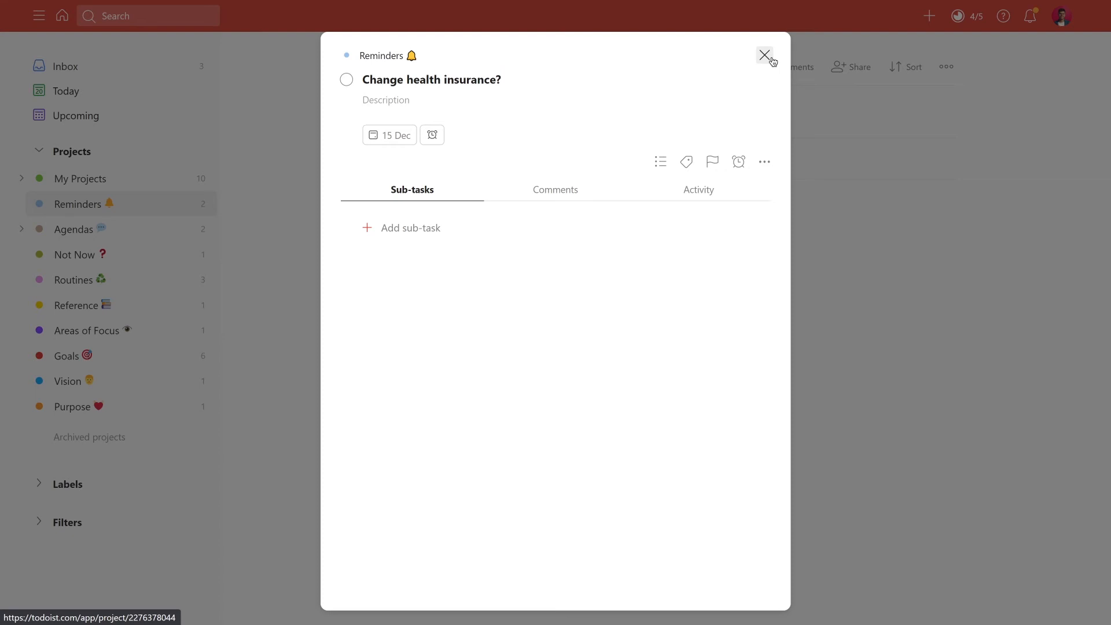
# Step: Close the insurance task, expand Agendas into Spouse, Friend 1 and Work, and open Spouse
pyautogui.click(765, 54)
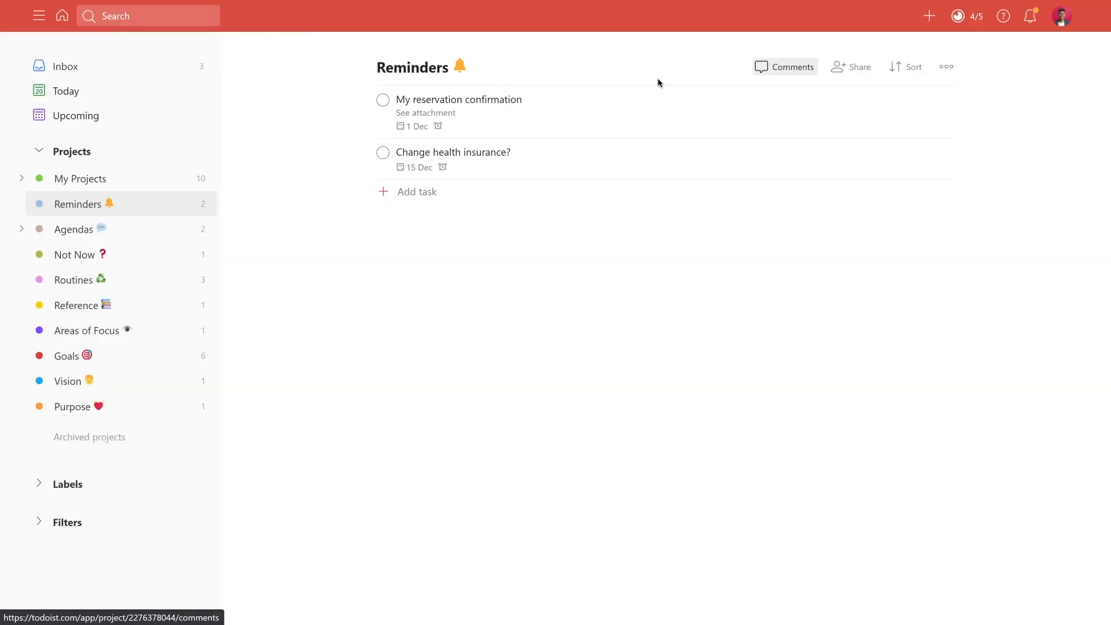
pyautogui.rightClick(107, 204)
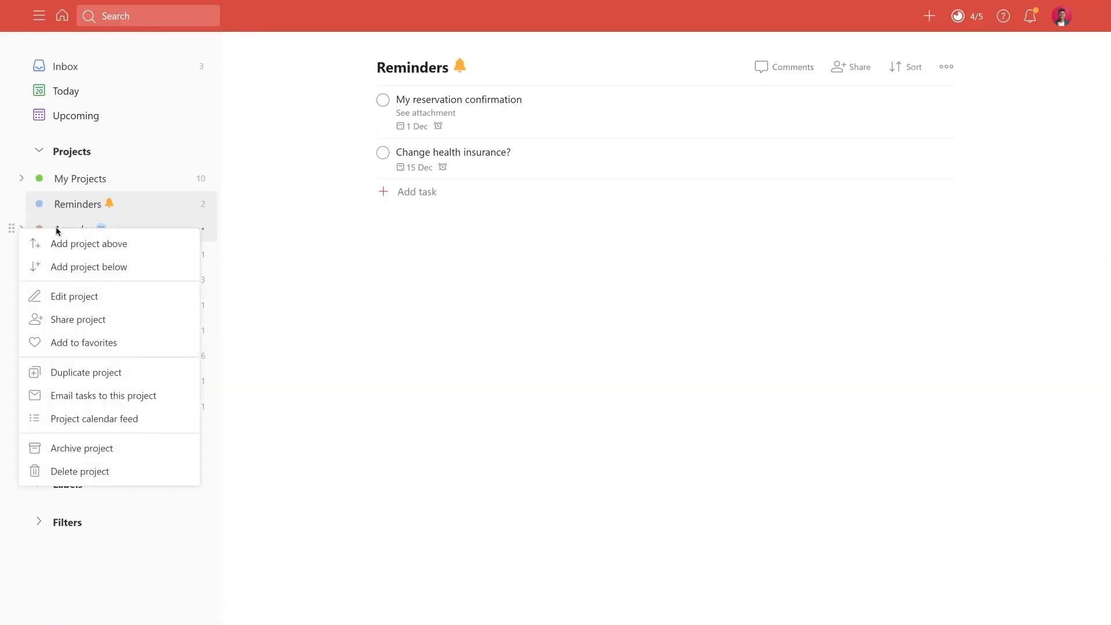
pyautogui.click(71, 229)
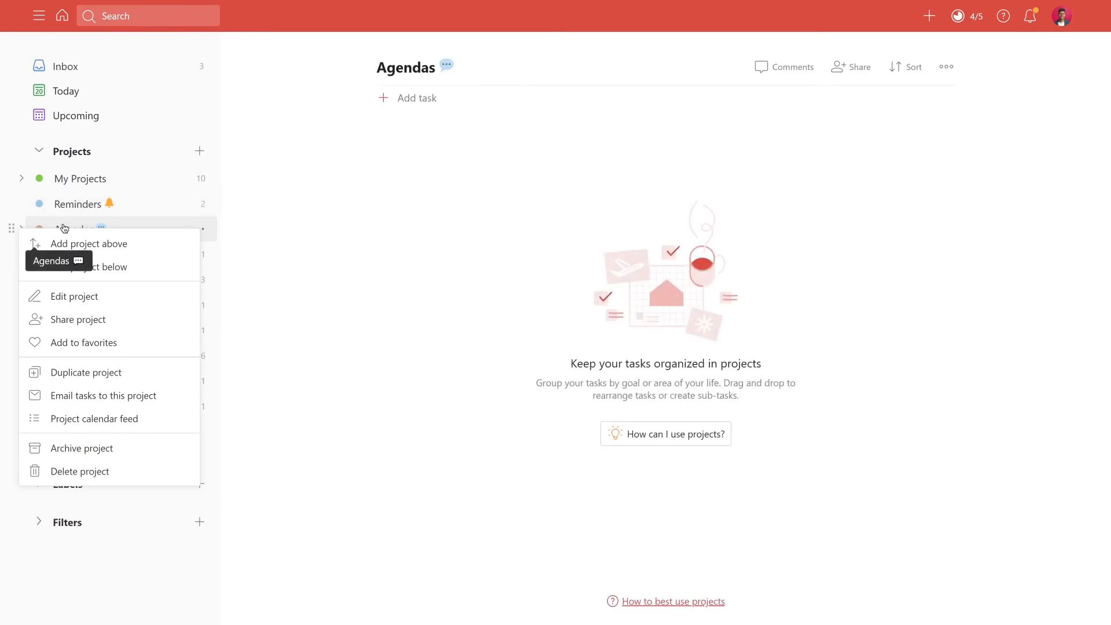
pyautogui.press('Escape')
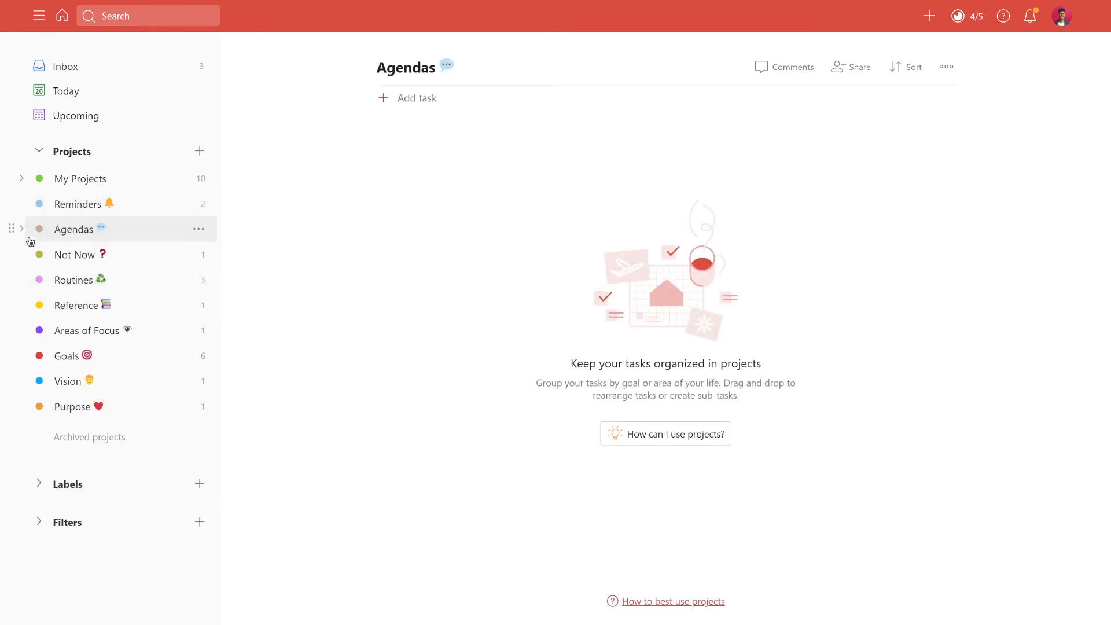
pyautogui.moveTo(95, 233)
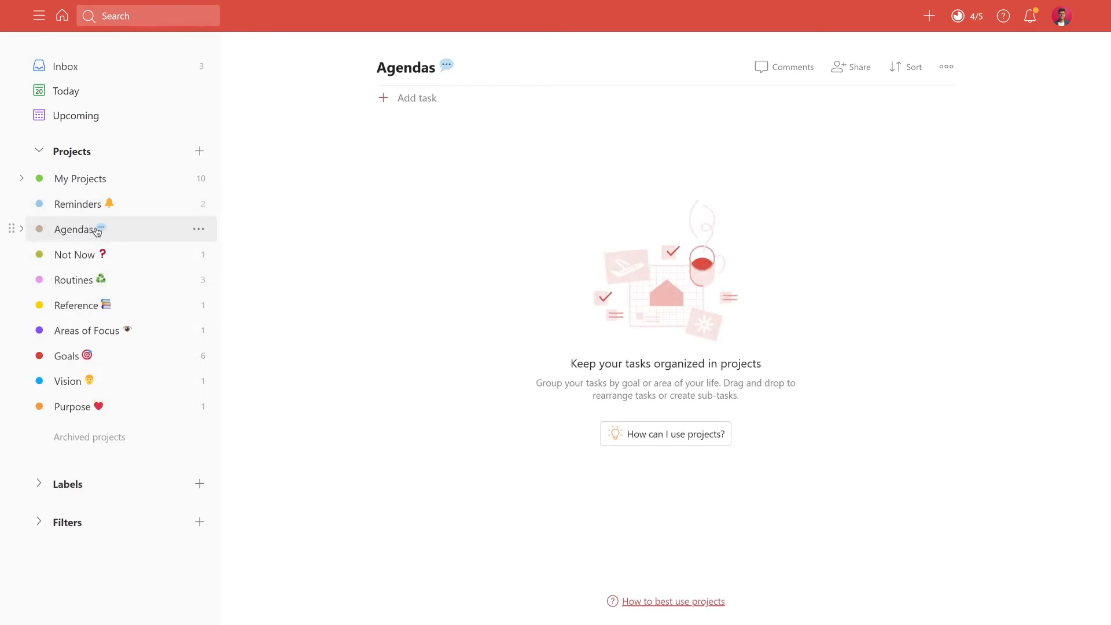
pyautogui.click(21, 230)
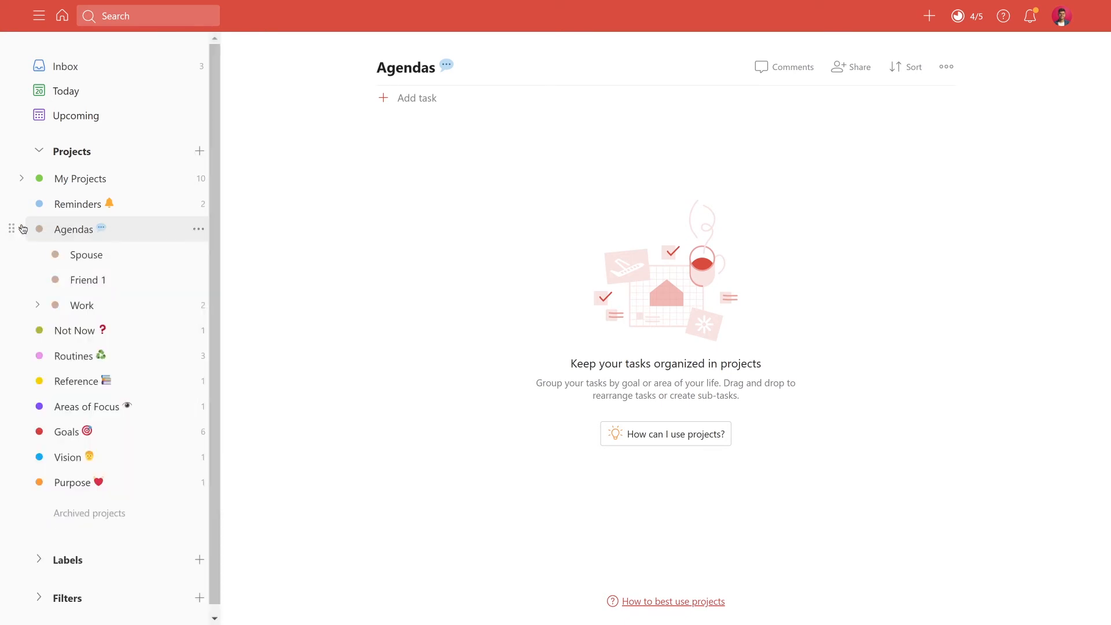
pyautogui.click(22, 229)
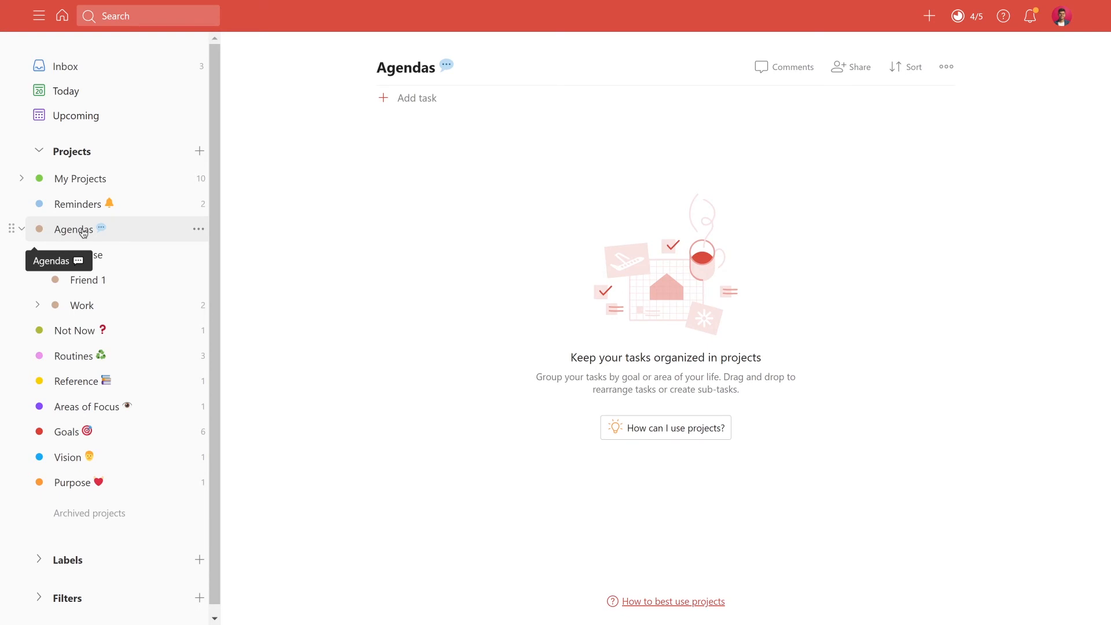
pyautogui.moveTo(86, 255)
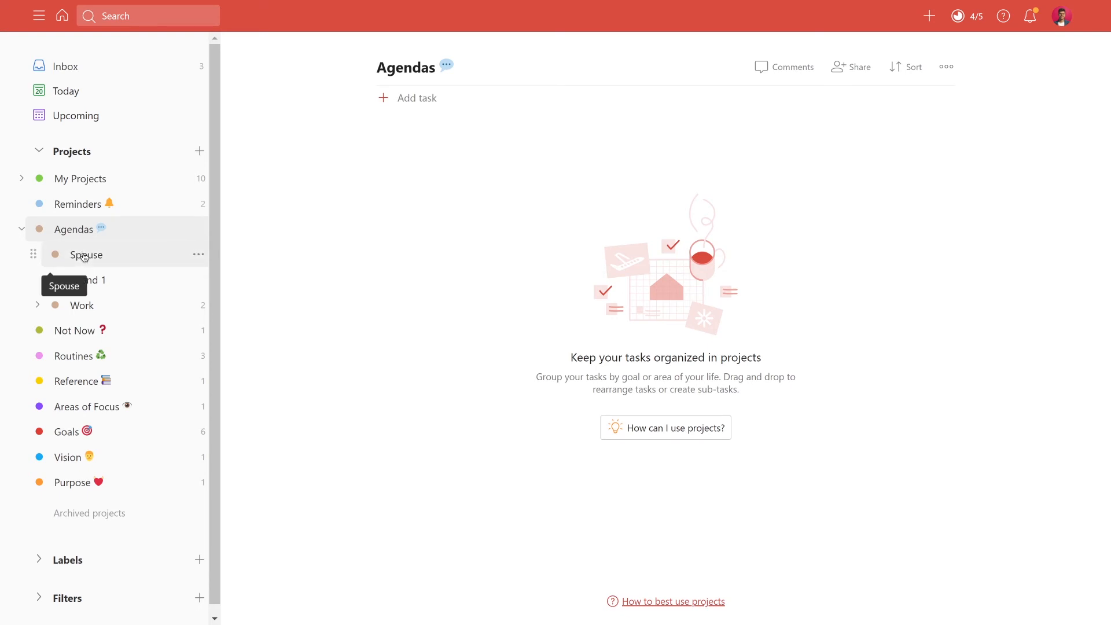
pyautogui.click(85, 255)
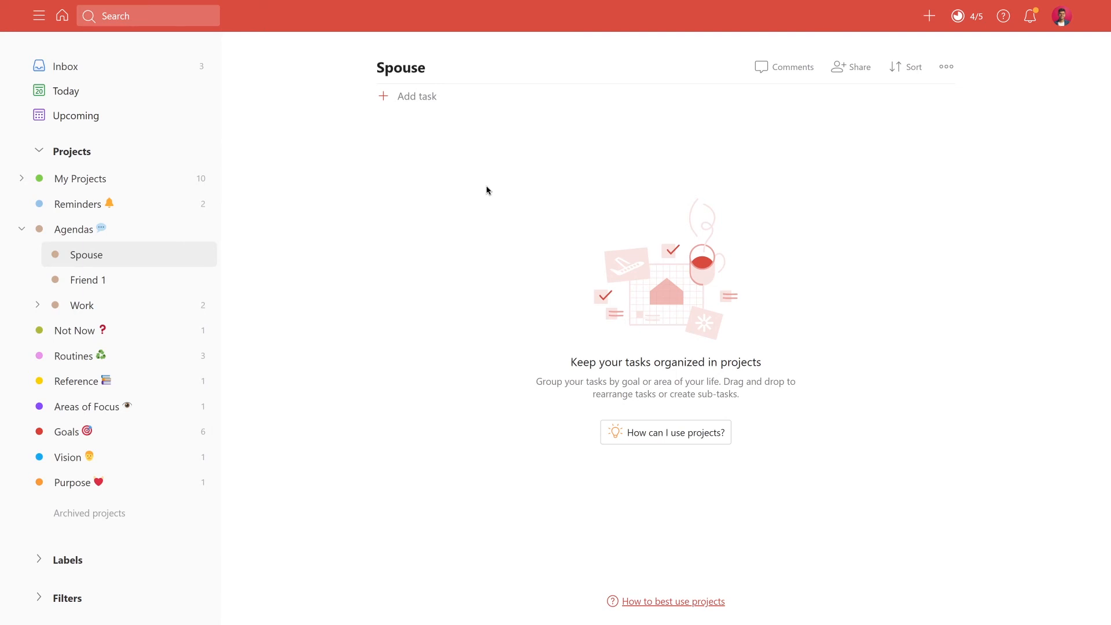
pyautogui.moveTo(405, 175)
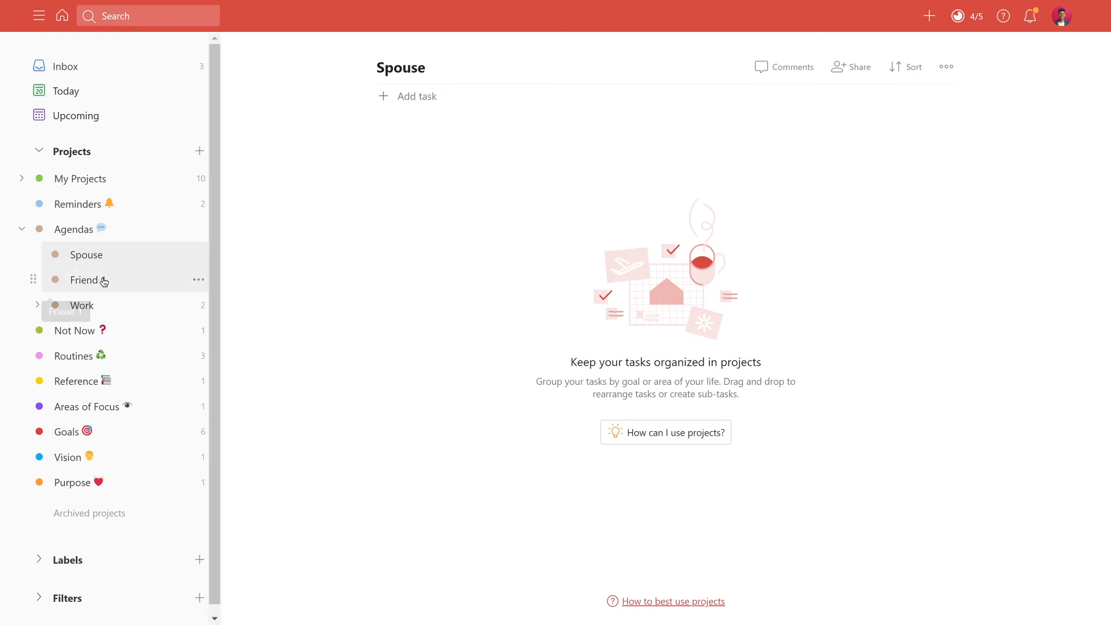
# Step: Visit Friend 1, expand Work, and open its nested Colleague 1 agenda
pyautogui.click(85, 279)
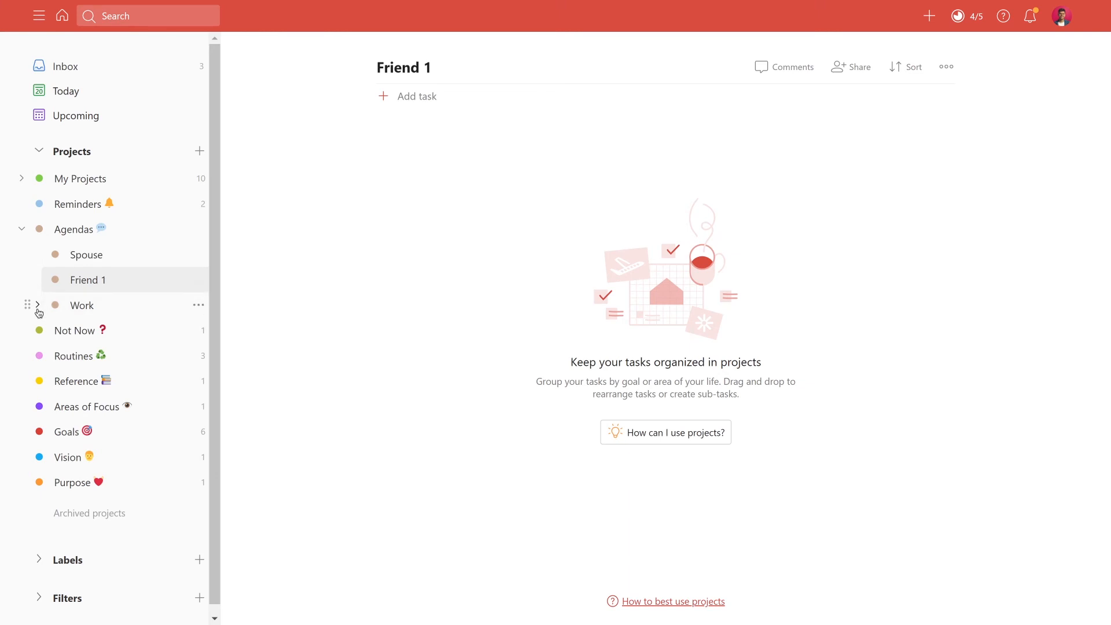
pyautogui.click(38, 305)
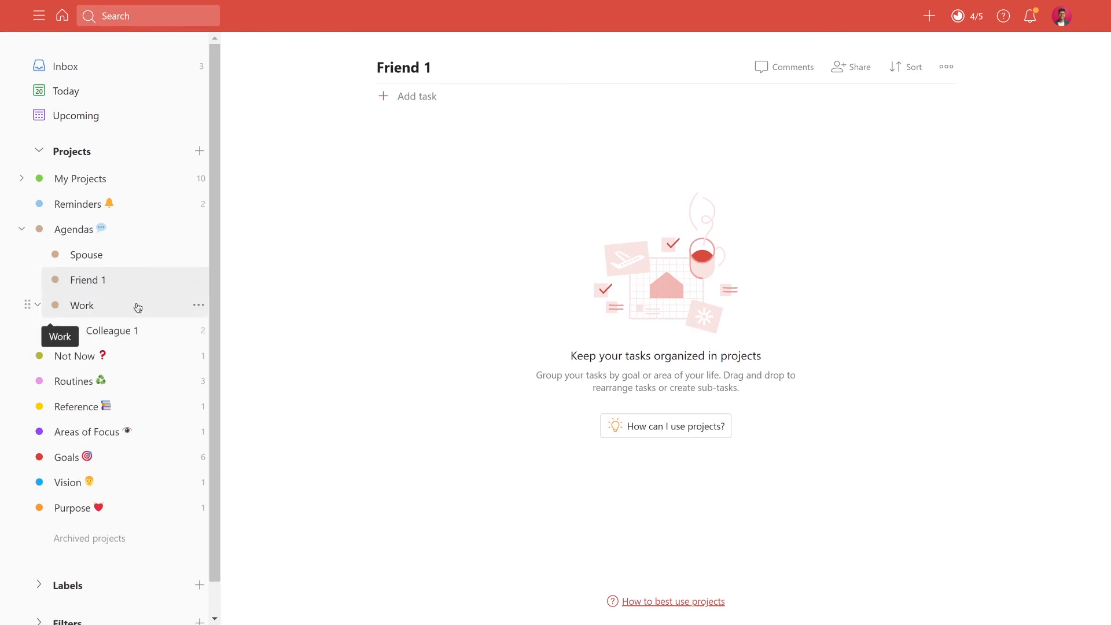
pyautogui.click(82, 306)
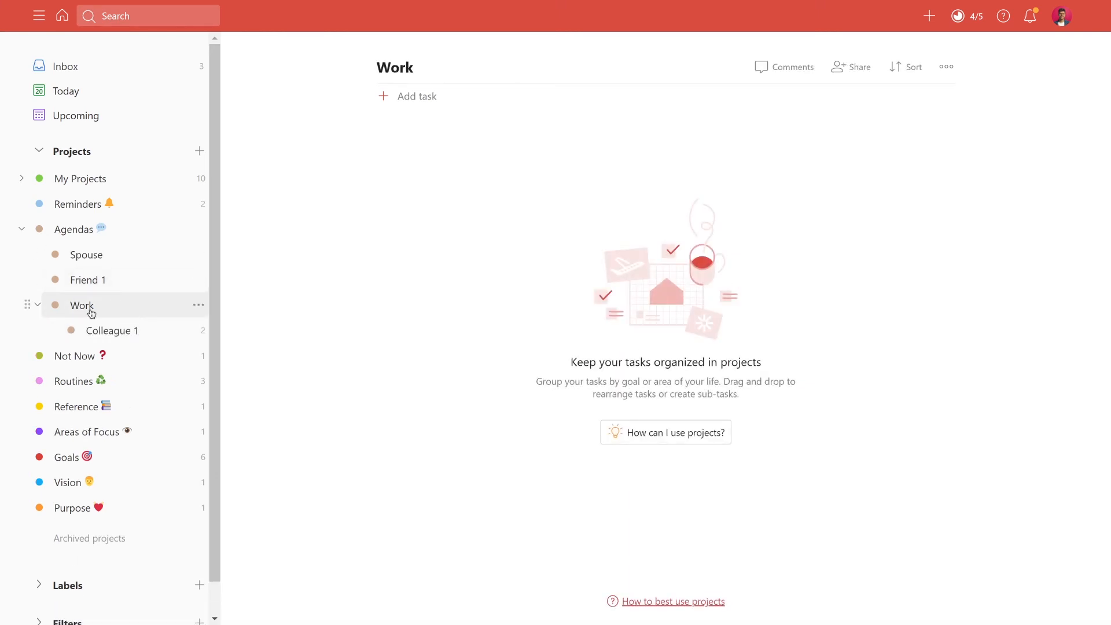
pyautogui.moveTo(81, 305)
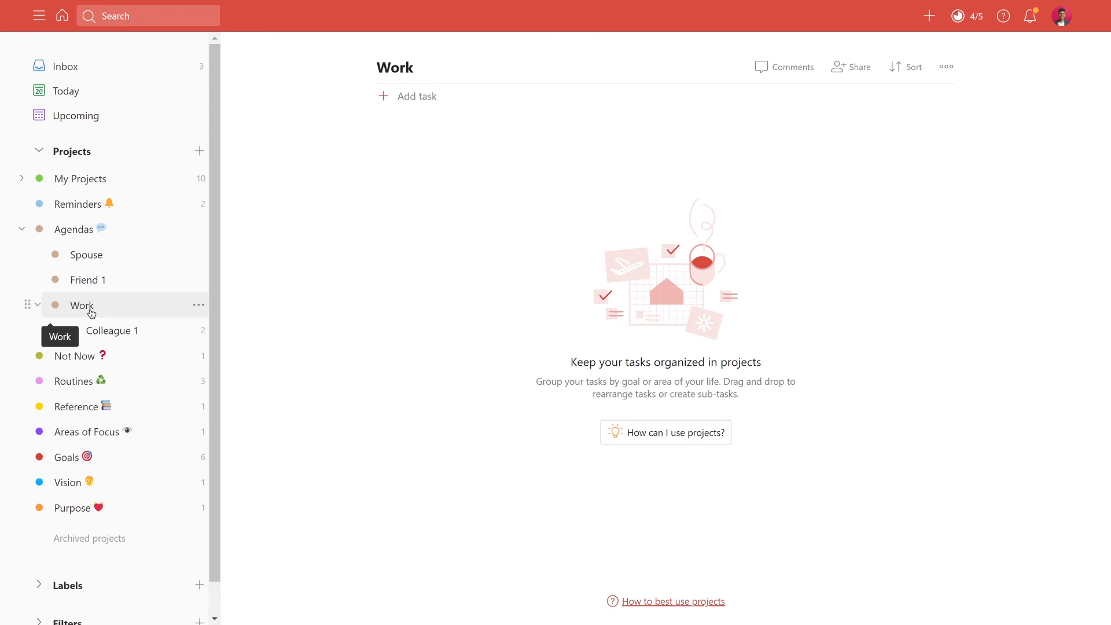
pyautogui.moveTo(99, 329)
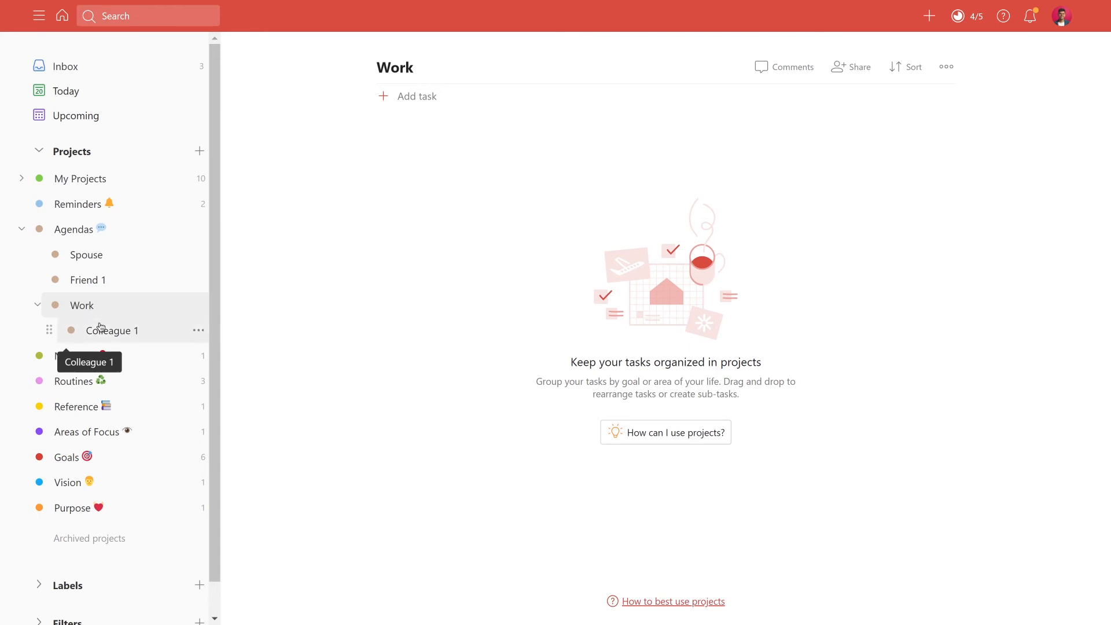
pyautogui.click(112, 330)
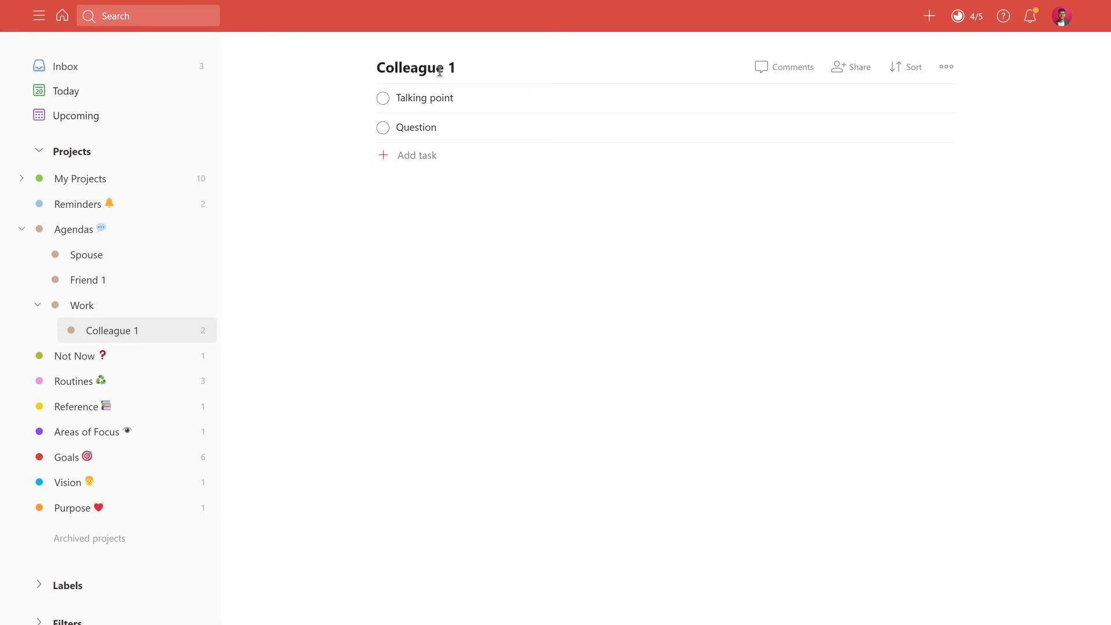
pyautogui.moveTo(427, 109)
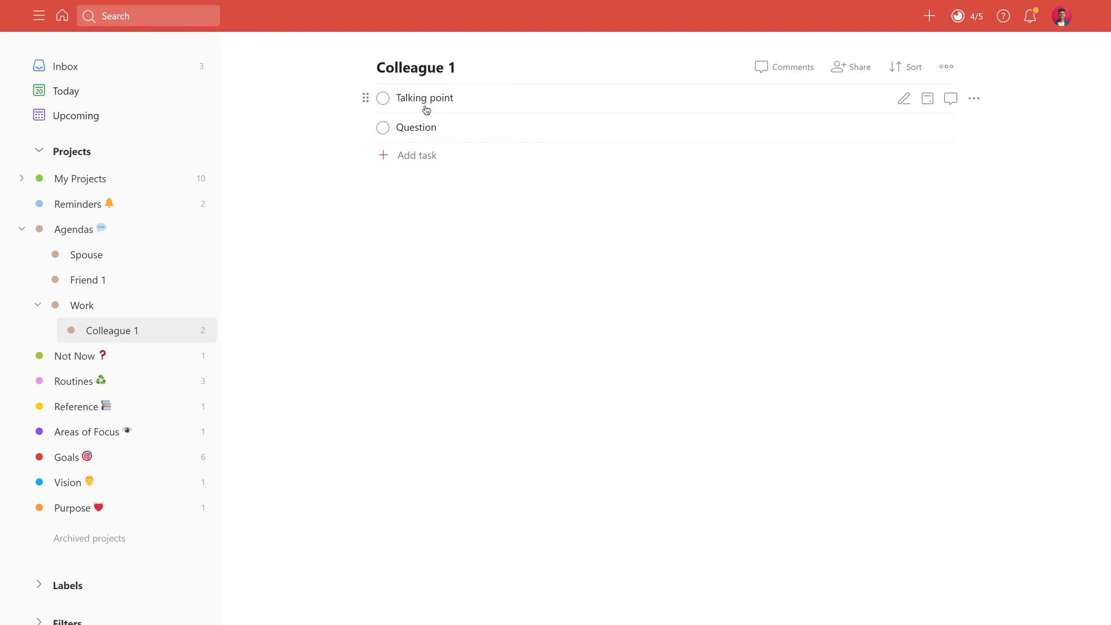
pyautogui.moveTo(248, 338)
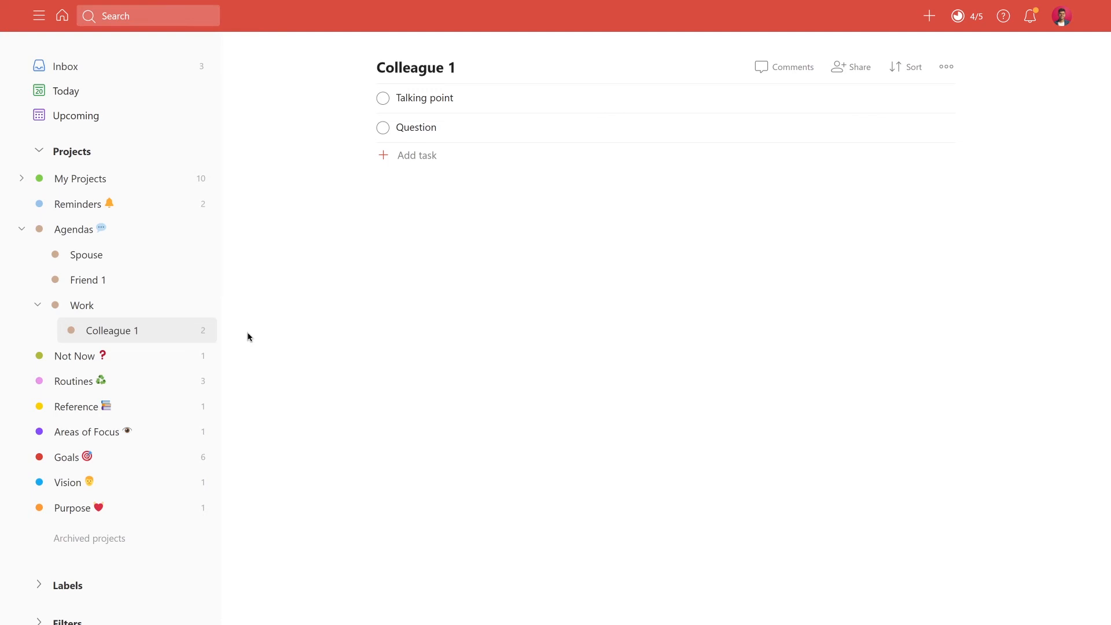
pyautogui.moveTo(85, 255)
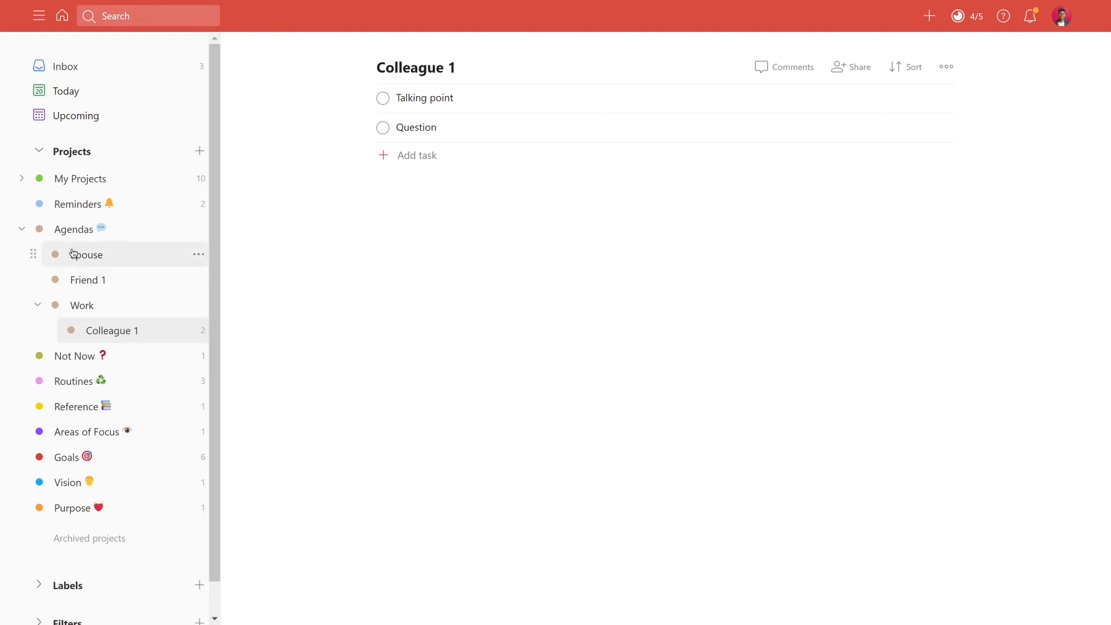
pyautogui.moveTo(73, 228)
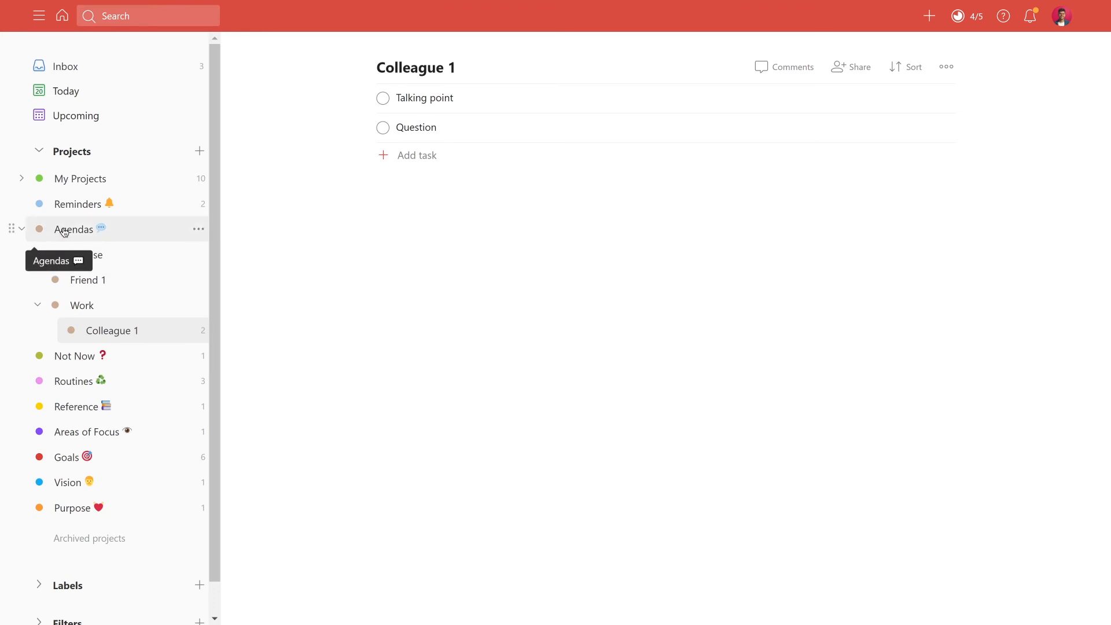
pyautogui.moveTo(121, 265)
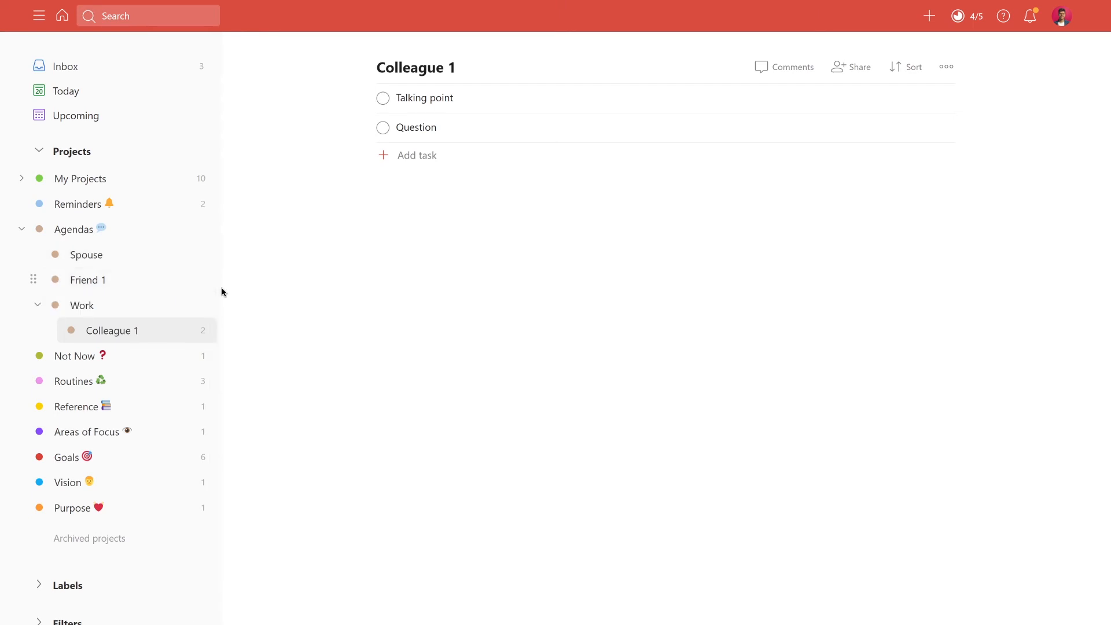
pyautogui.moveTo(237, 298)
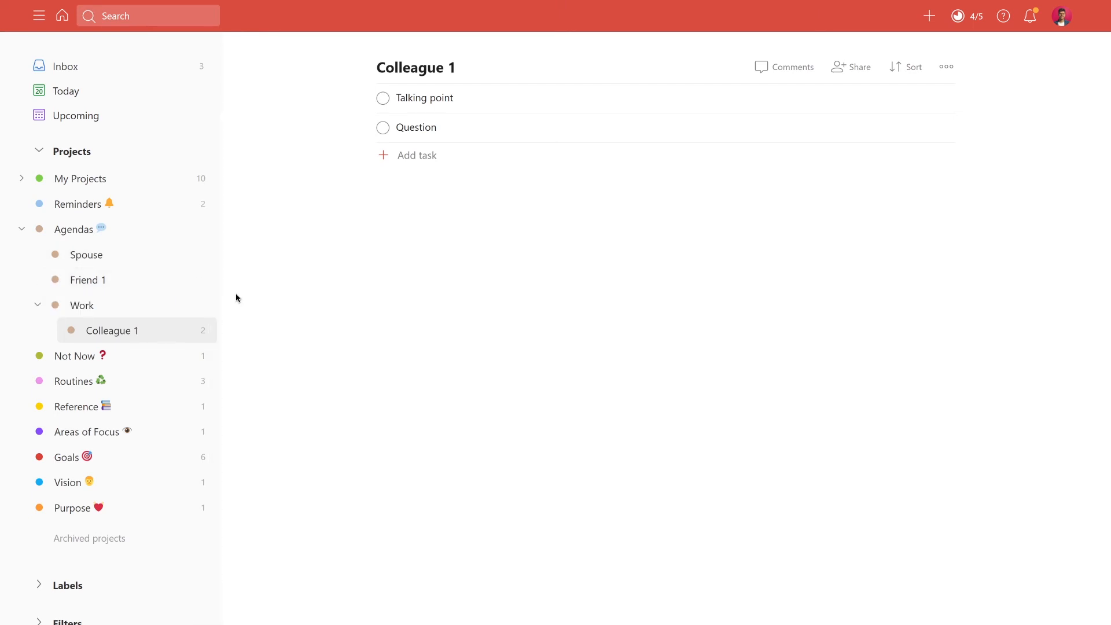
pyautogui.moveTo(129, 237)
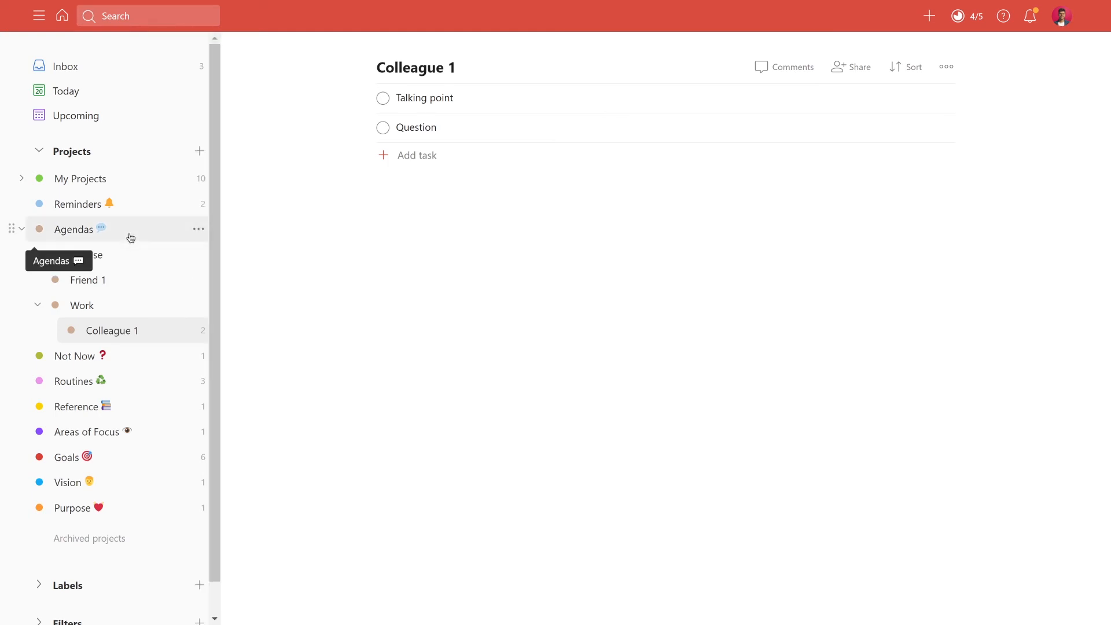
# Step: Open the Agendas project and start a new section, then cancel it
pyautogui.click(946, 67)
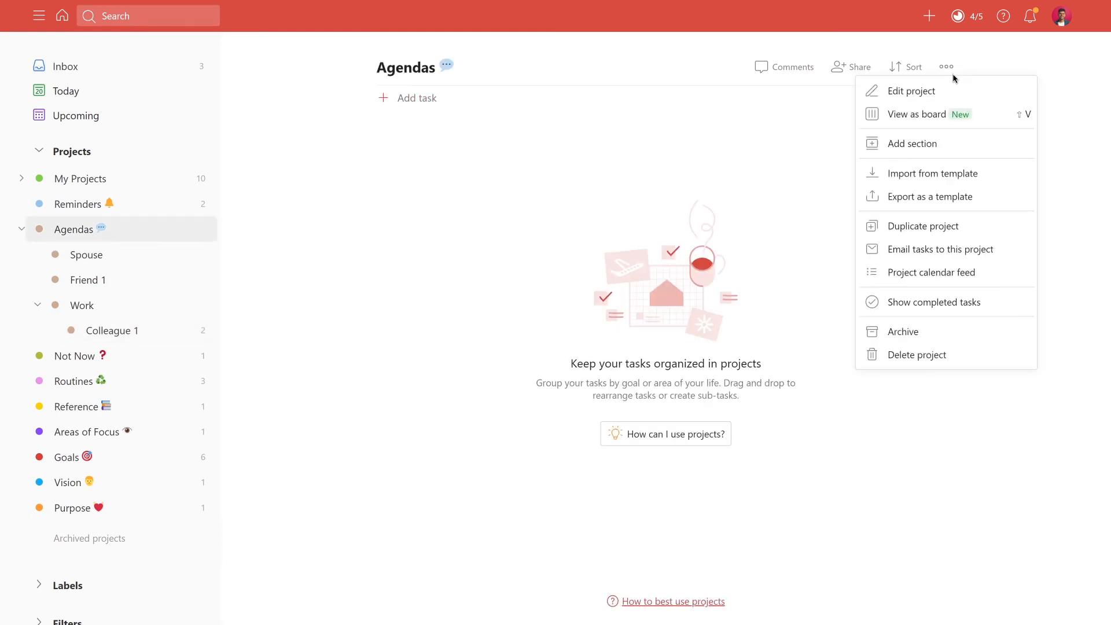
pyautogui.click(912, 143)
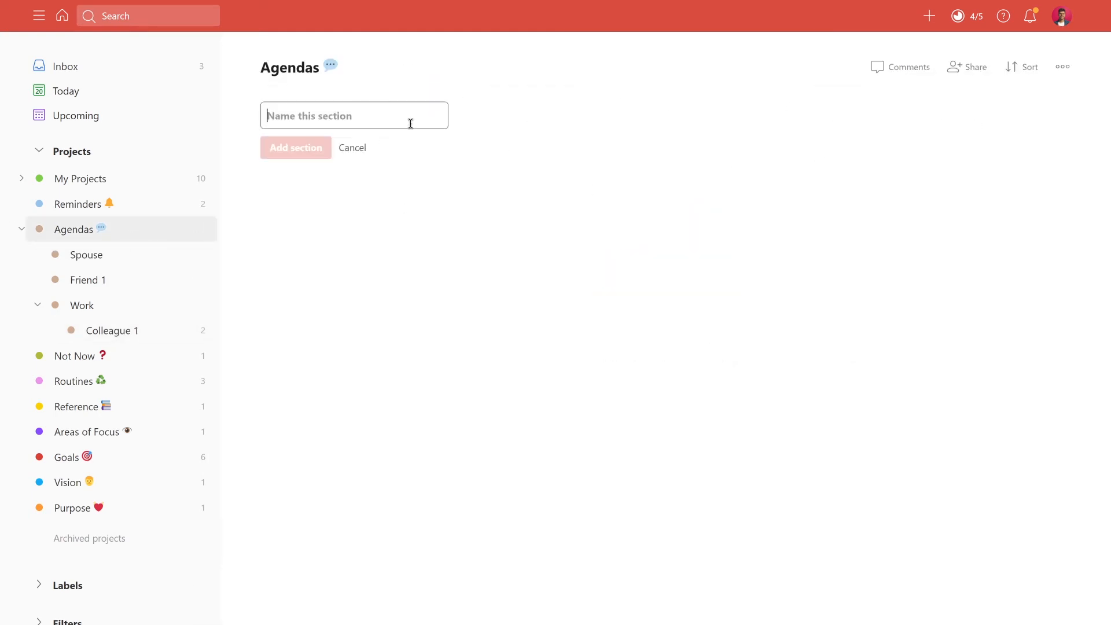
pyautogui.click(351, 147)
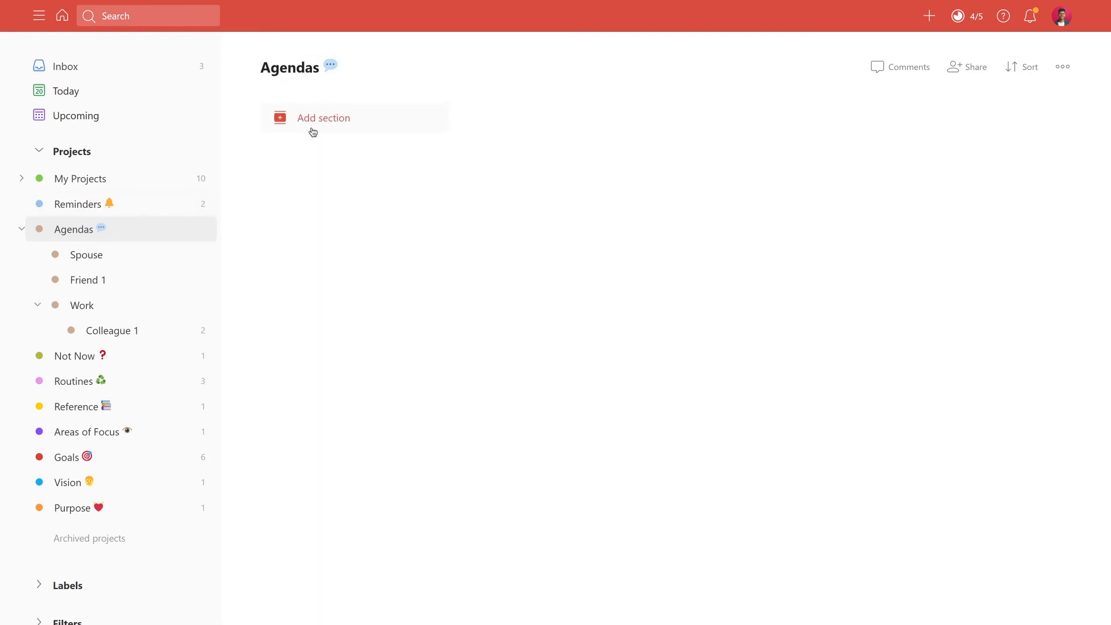
# Step: Collapse the Agendas sub-projects and open the Not Now list
pyautogui.click(85, 254)
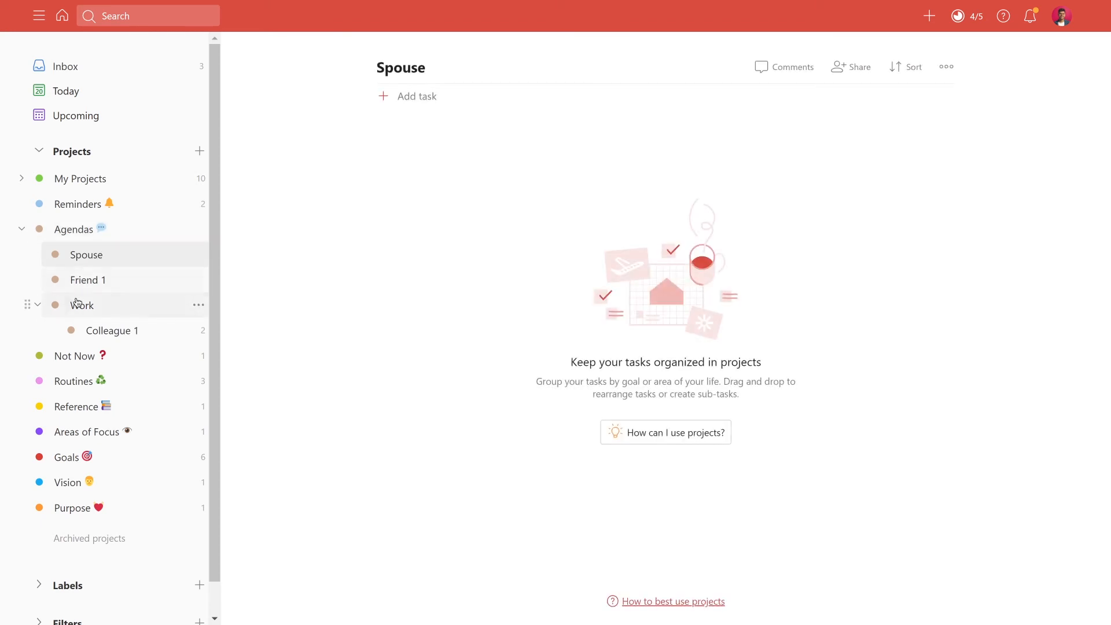
pyautogui.click(81, 305)
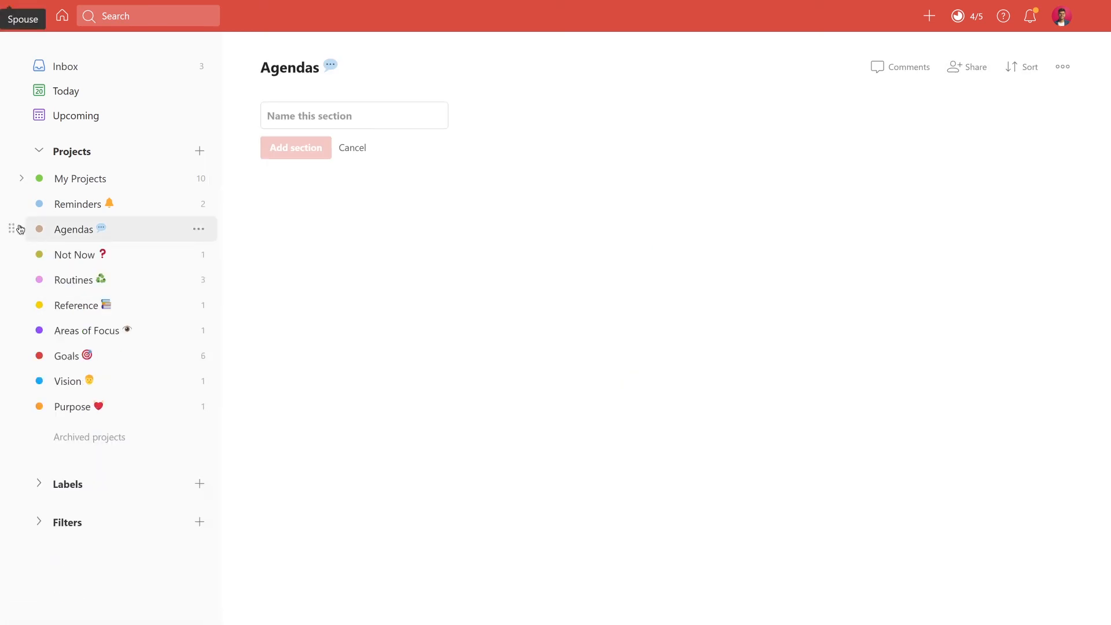
pyautogui.click(74, 255)
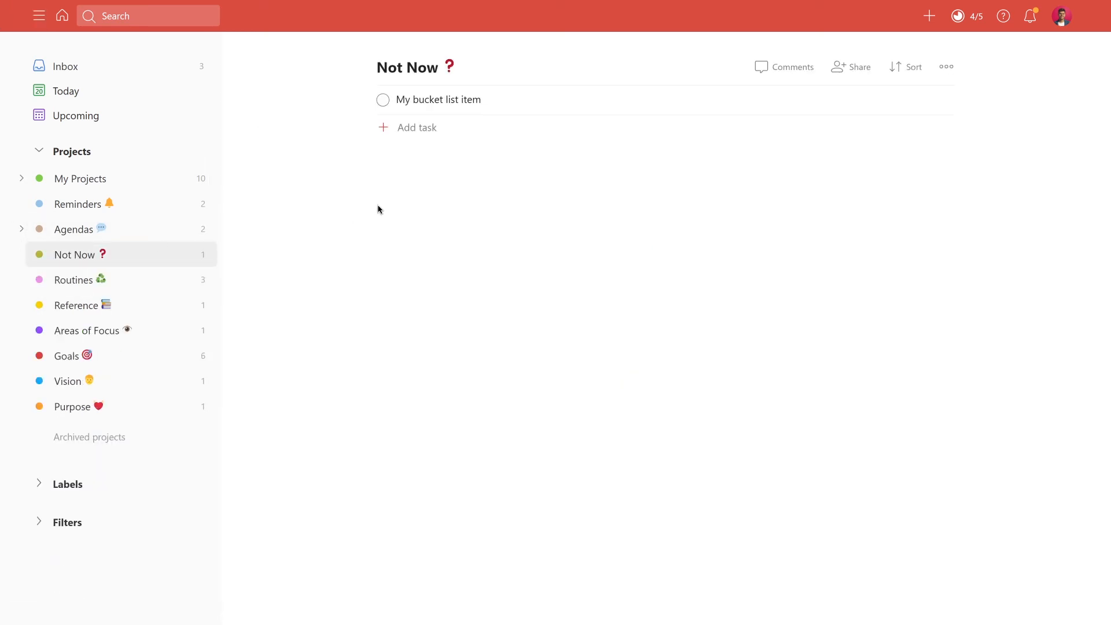
pyautogui.moveTo(402, 198)
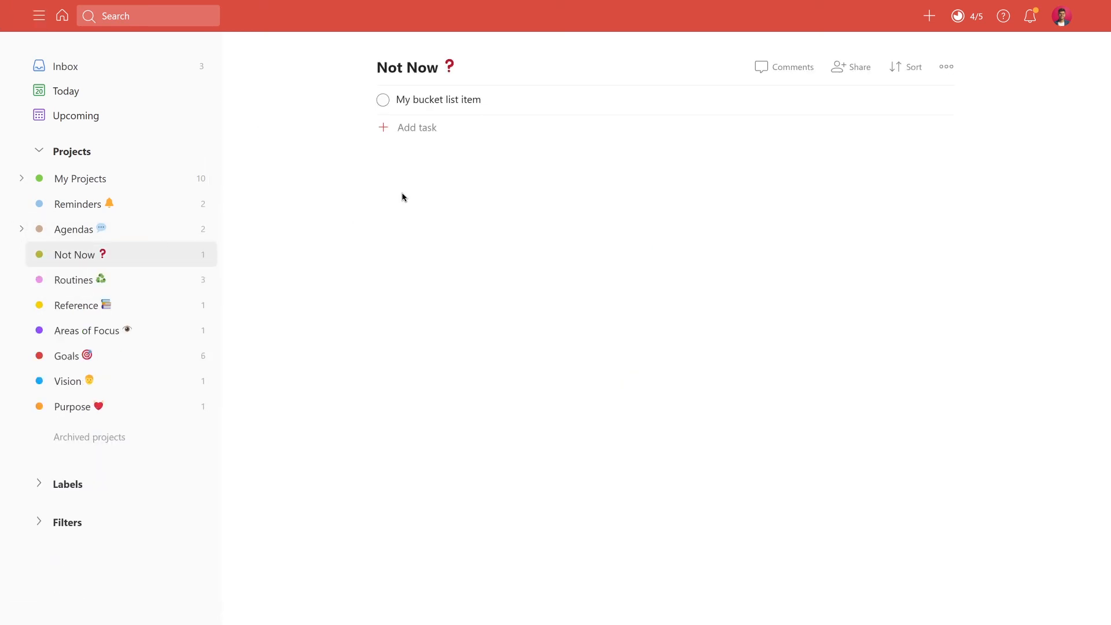
pyautogui.moveTo(444, 153)
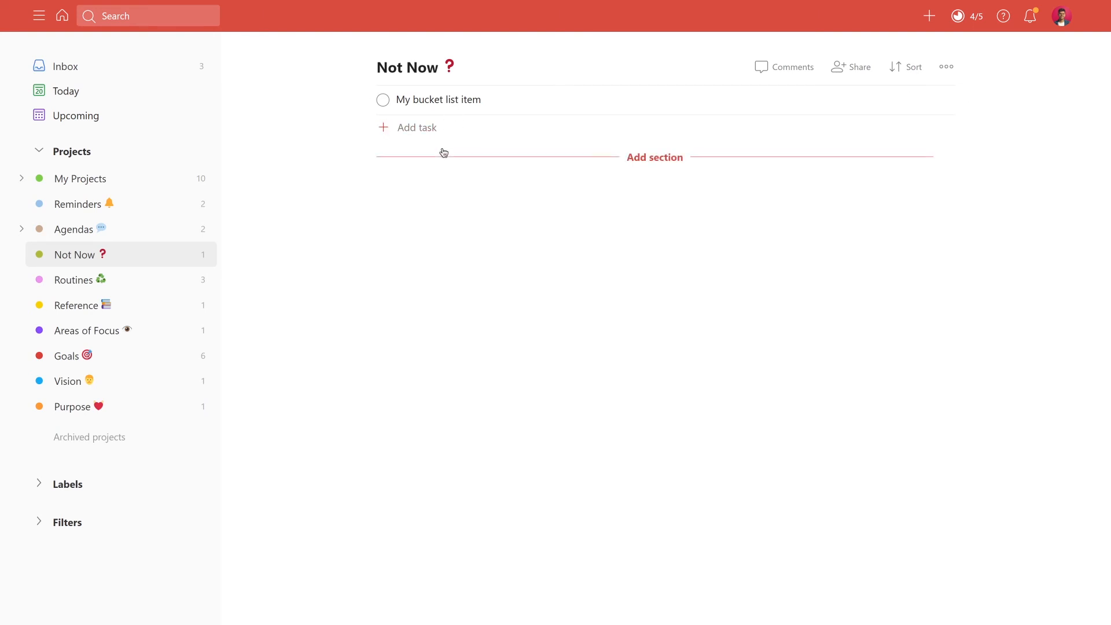
pyautogui.moveTo(433, 211)
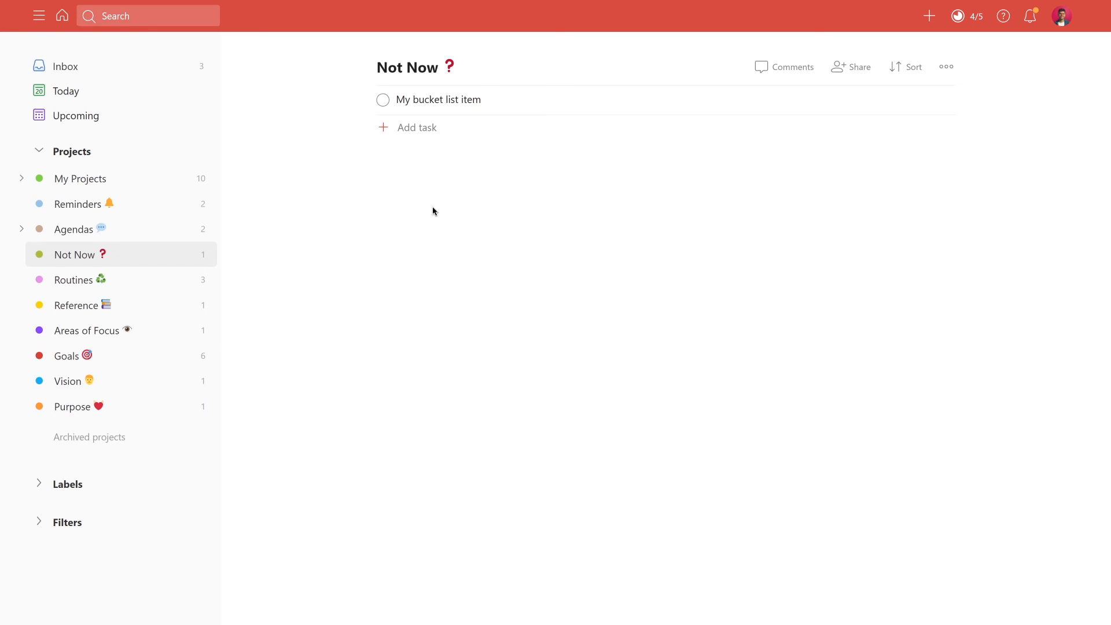
pyautogui.moveTo(467, 99)
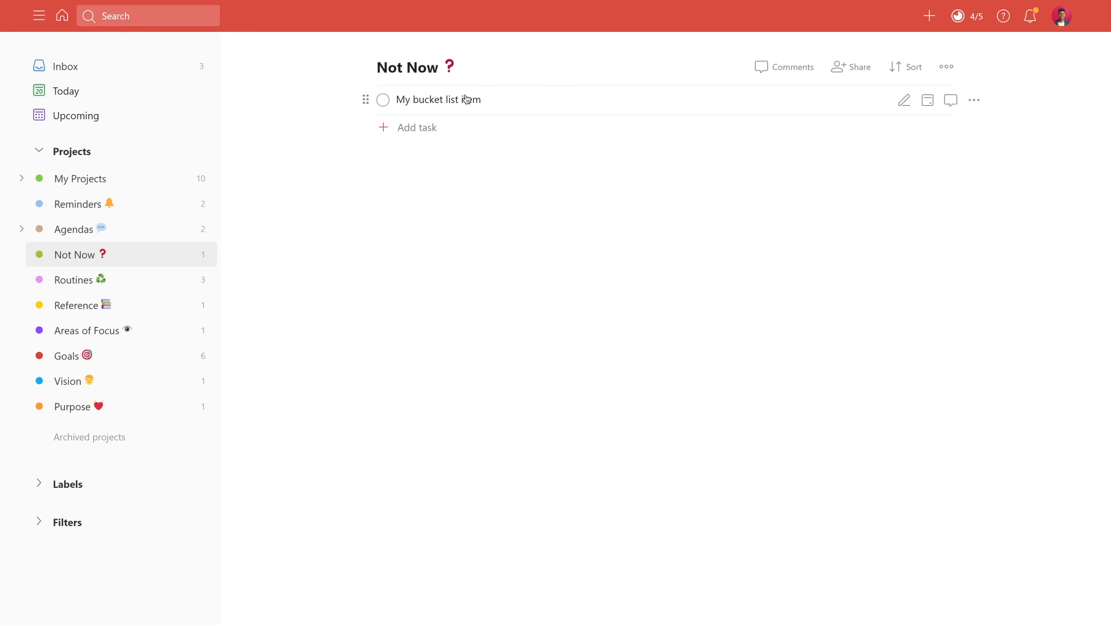
pyautogui.moveTo(98, 228)
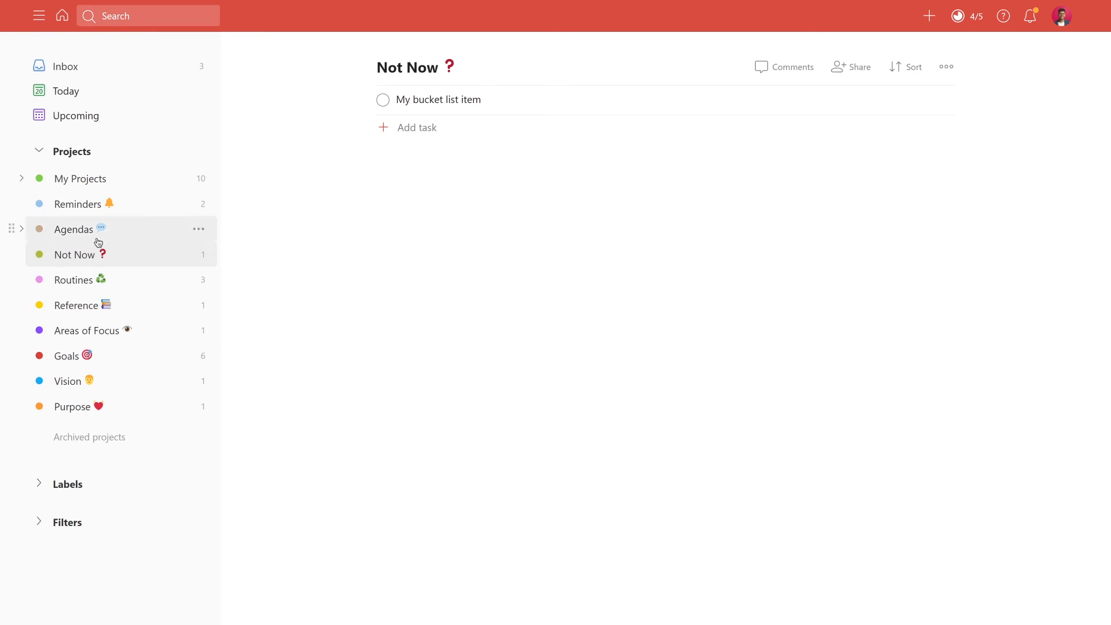
# Step: Open the Agendas project's actions menu while Not Now shows its bucket list item
pyautogui.click(198, 228)
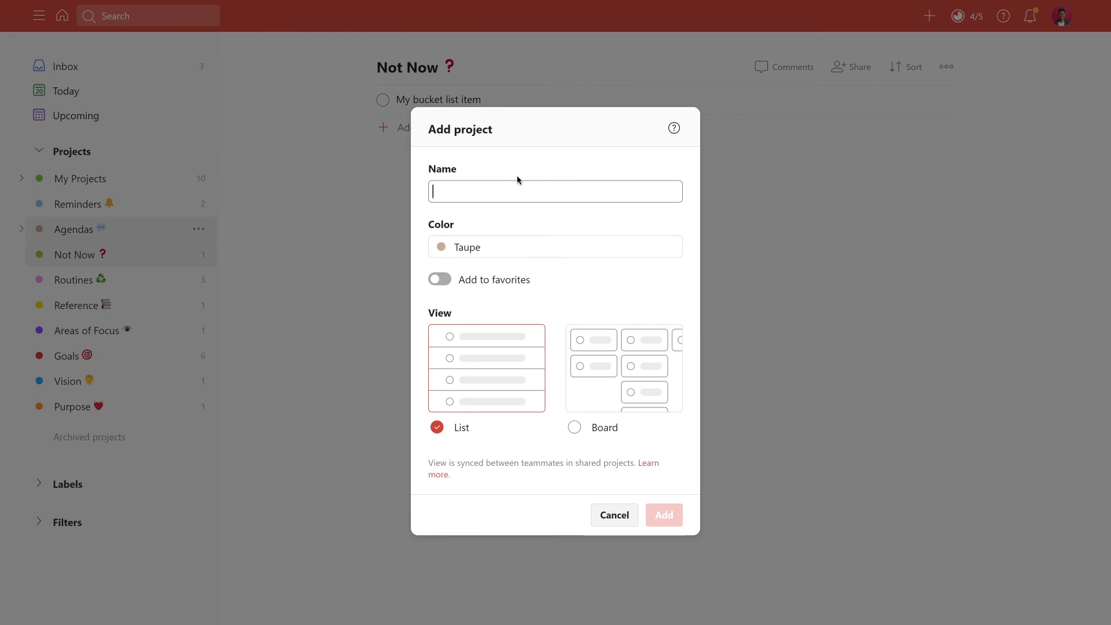
# Step: Add an Olive Green project named Travels and nest it under Not Now
pyautogui.click(554, 247)
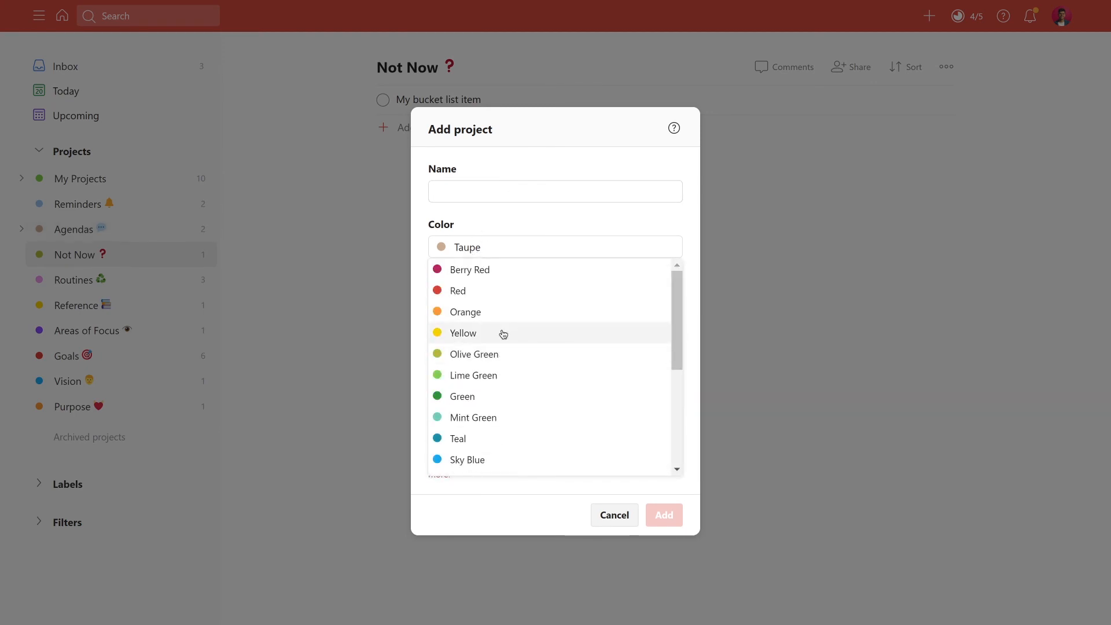
pyautogui.click(555, 192)
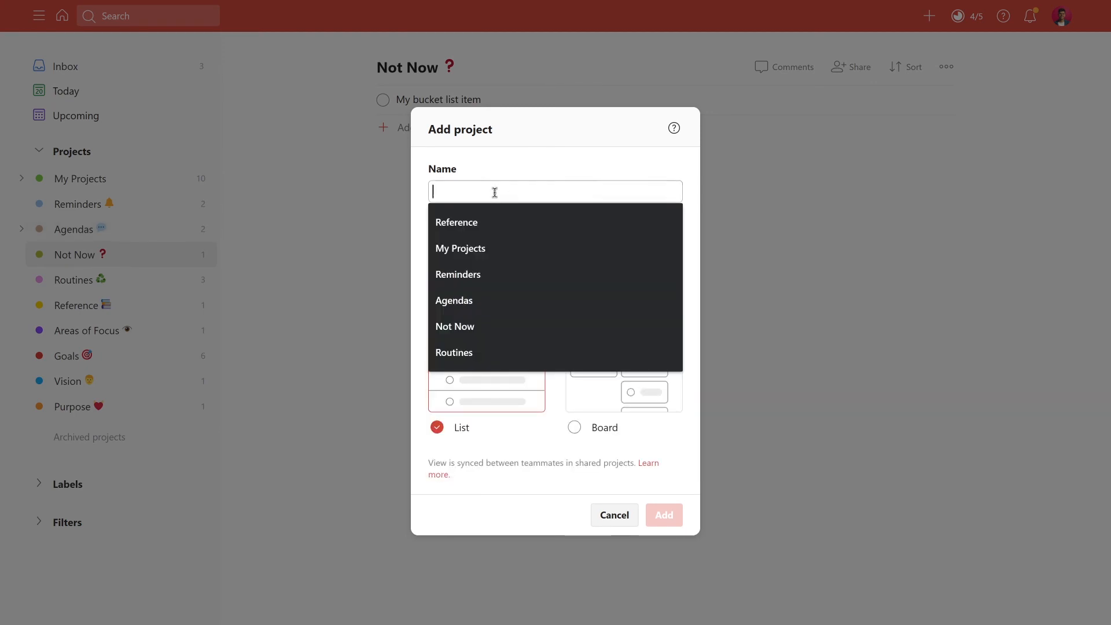
pyautogui.write('Travels')
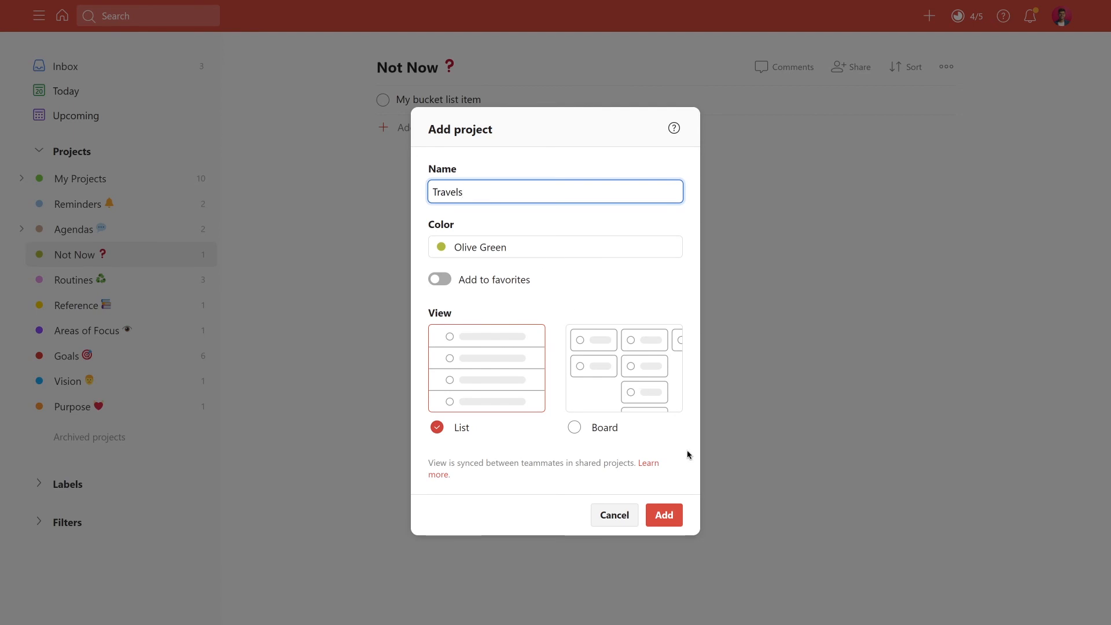
pyautogui.click(664, 515)
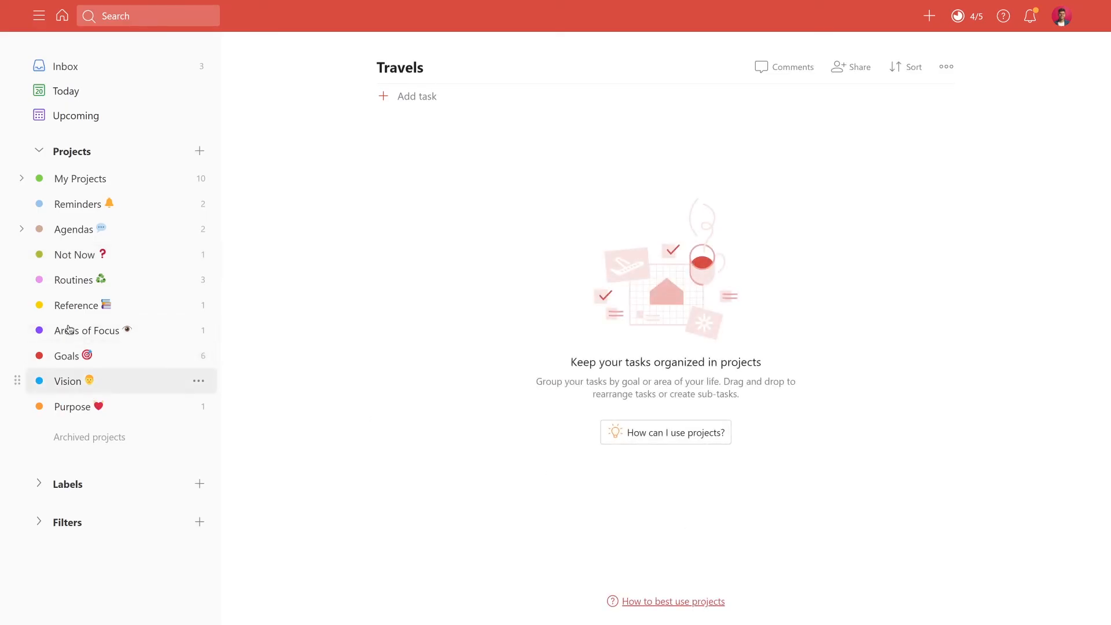
pyautogui.click(21, 229)
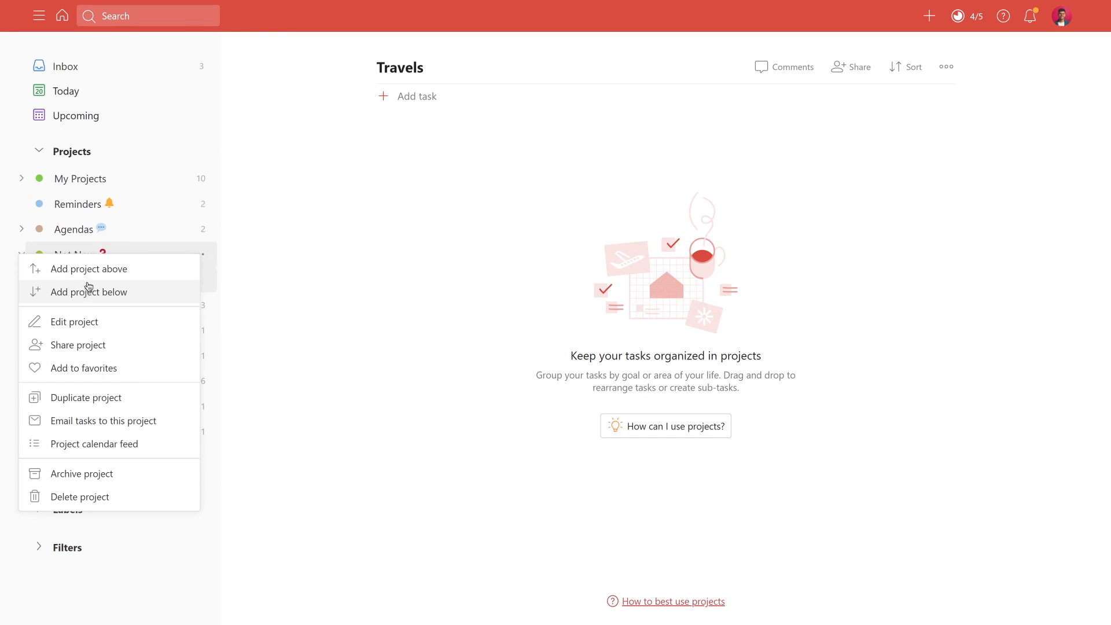
pyautogui.moveTo(214, 292)
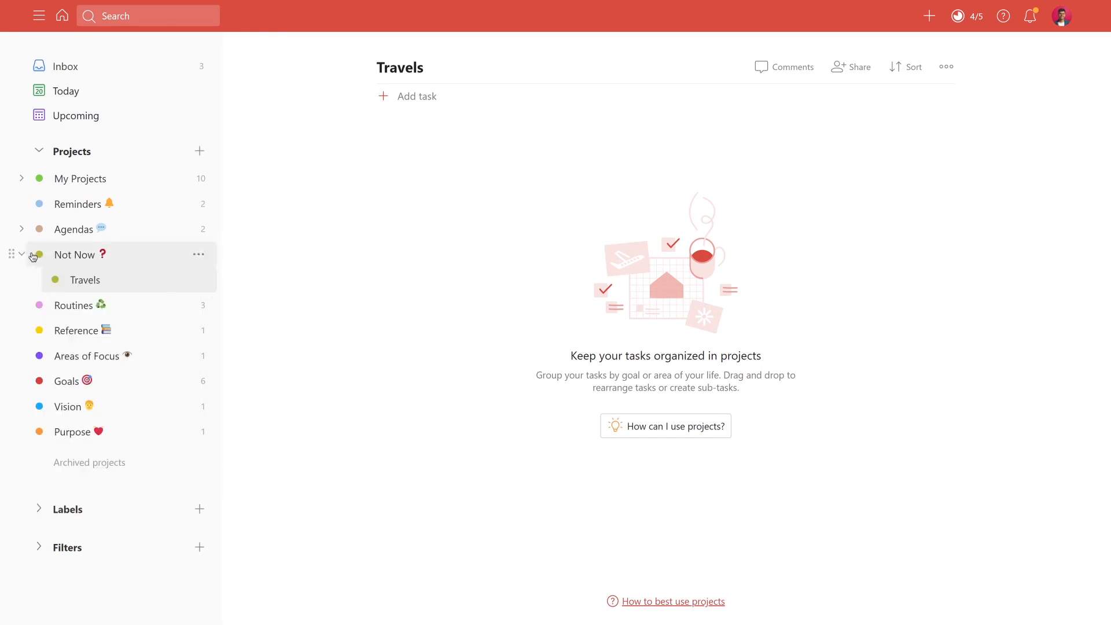
# Step: Collapse Not Now, open the Routines board, and briefly view 'Take out the trash'
pyautogui.click(21, 255)
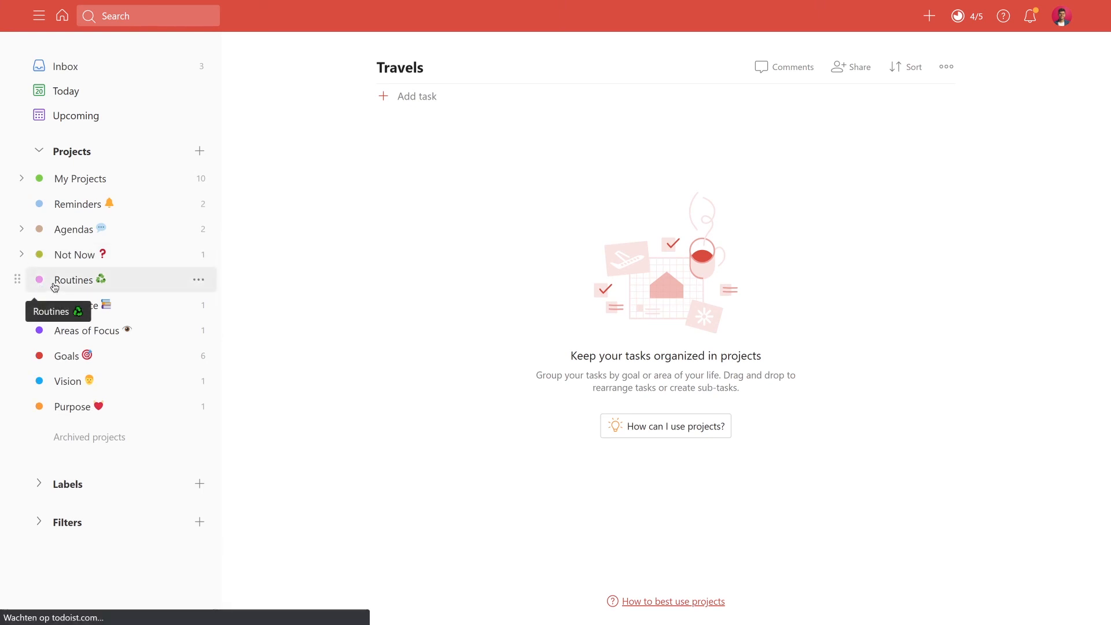
pyautogui.click(73, 279)
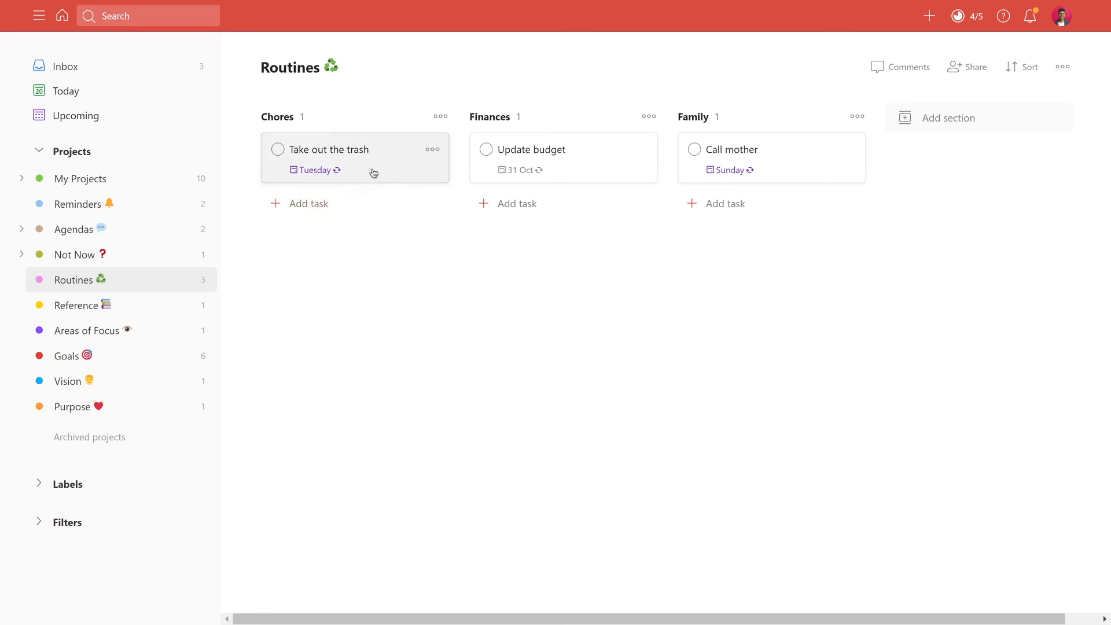
pyautogui.click(331, 149)
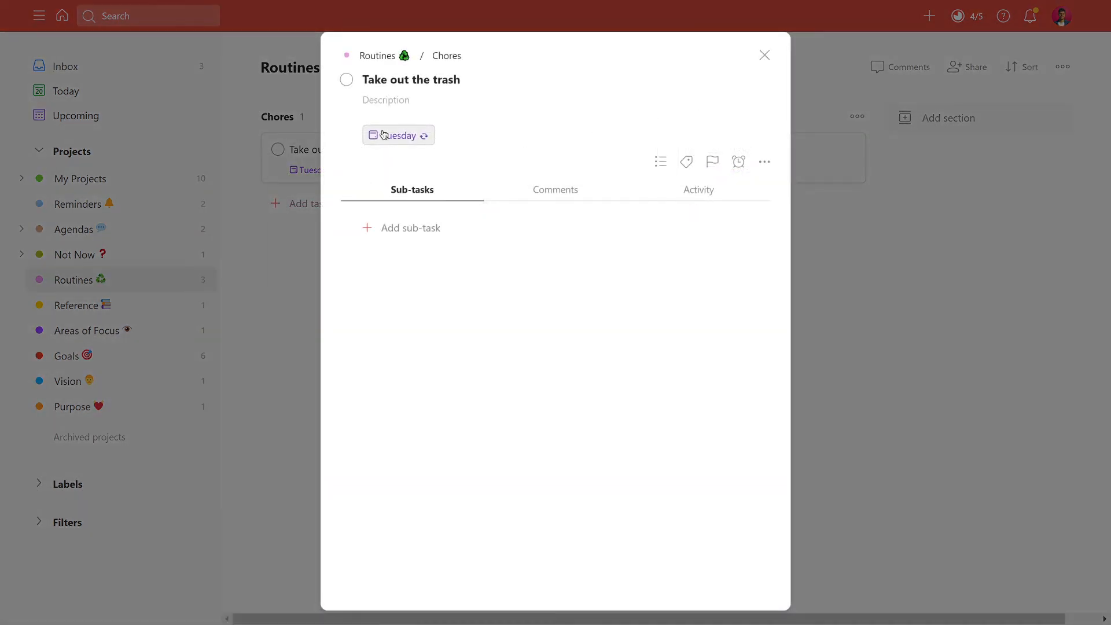
pyautogui.moveTo(398, 136)
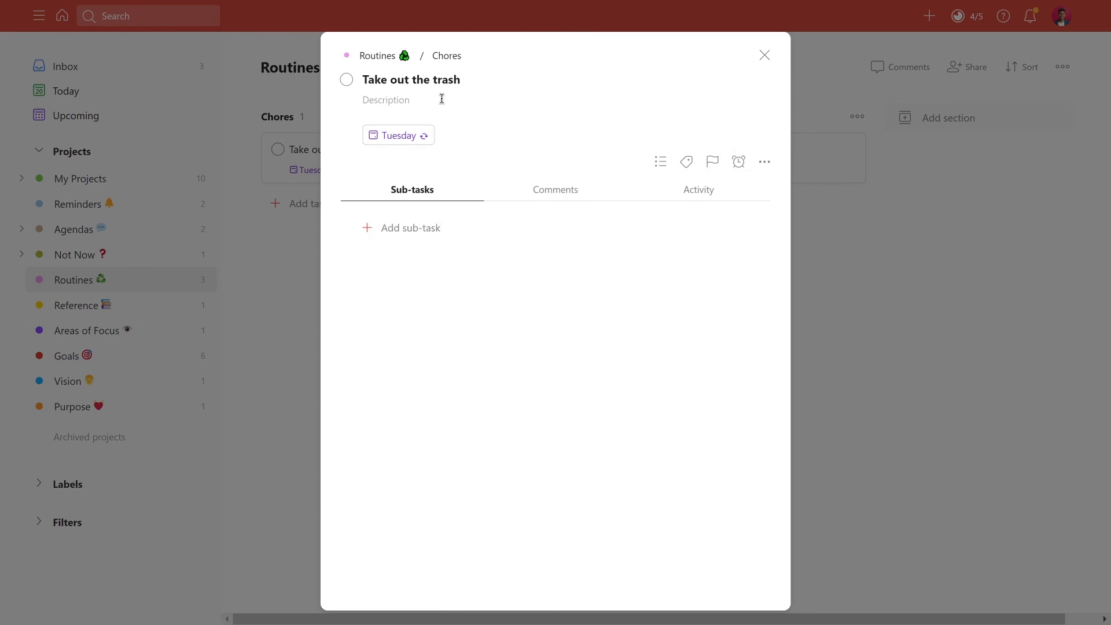
pyautogui.moveTo(398, 136)
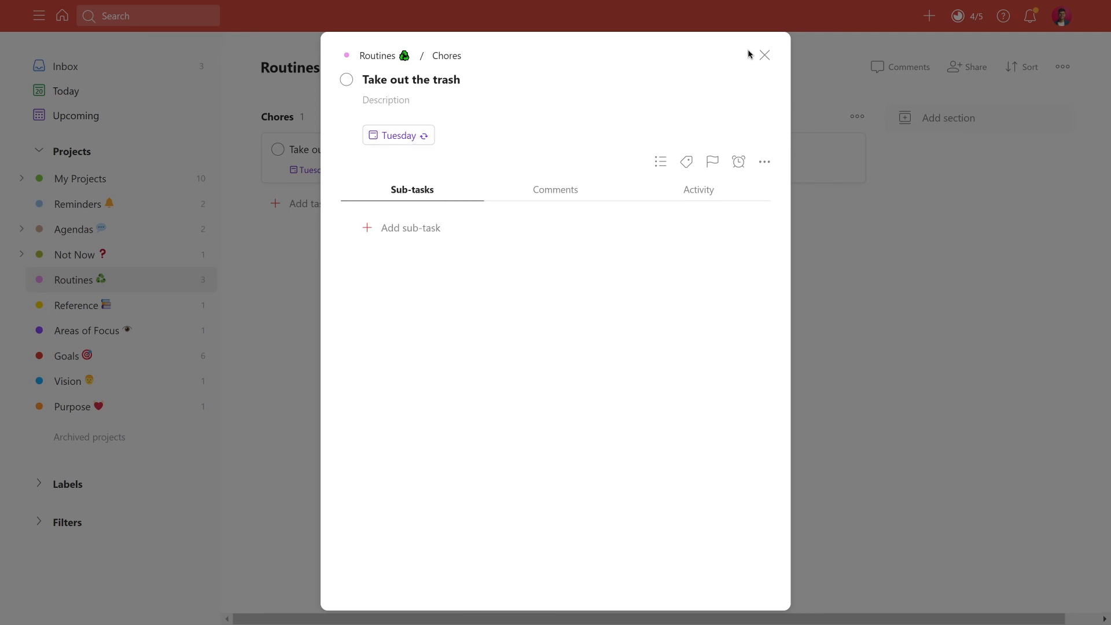
pyautogui.click(764, 56)
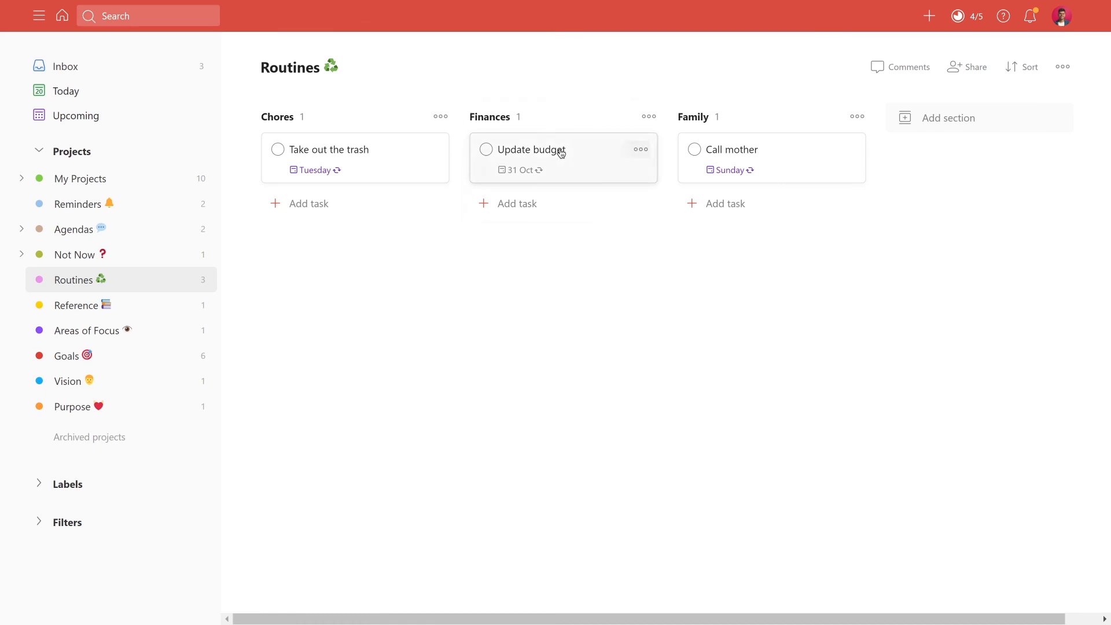
# Step: Open Update budget and add 'every 31st' to its name
pyautogui.click(532, 150)
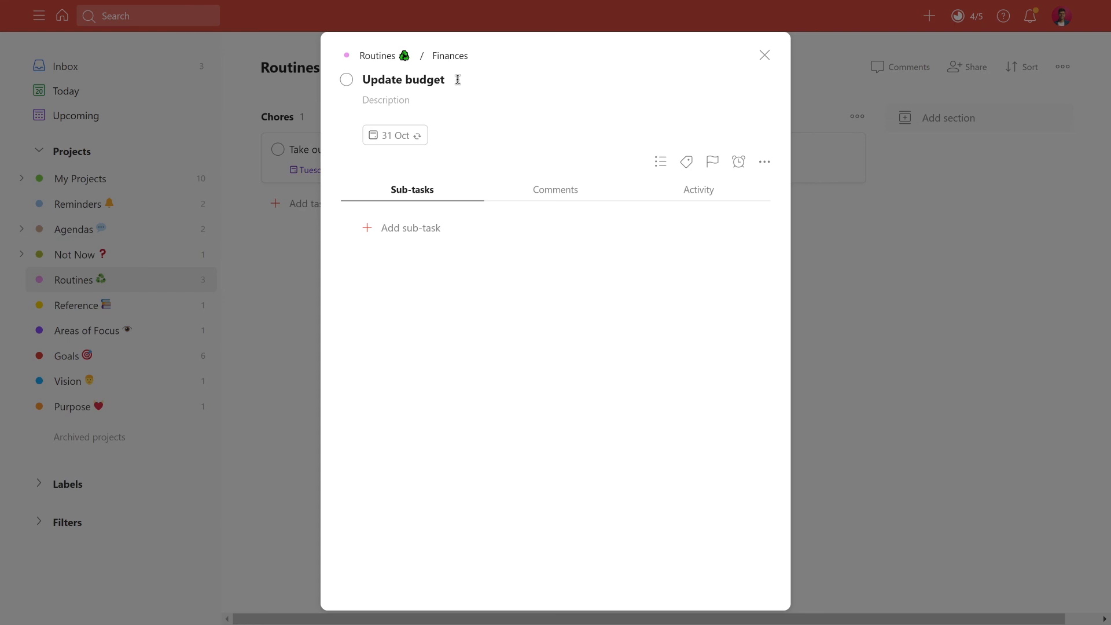
pyautogui.moveTo(395, 135)
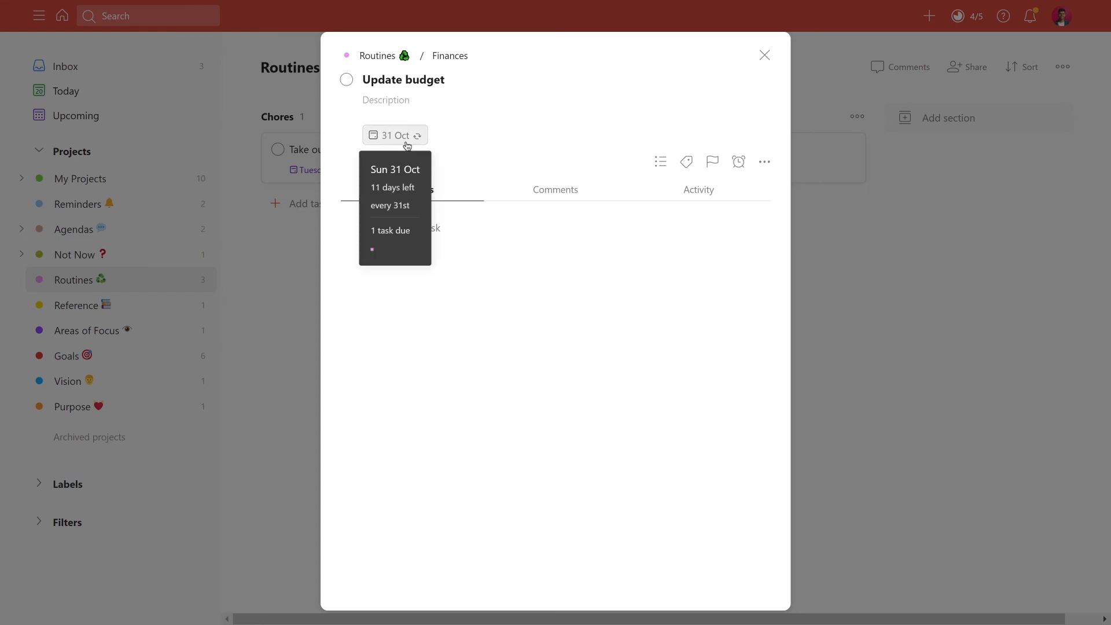
pyautogui.click(391, 86)
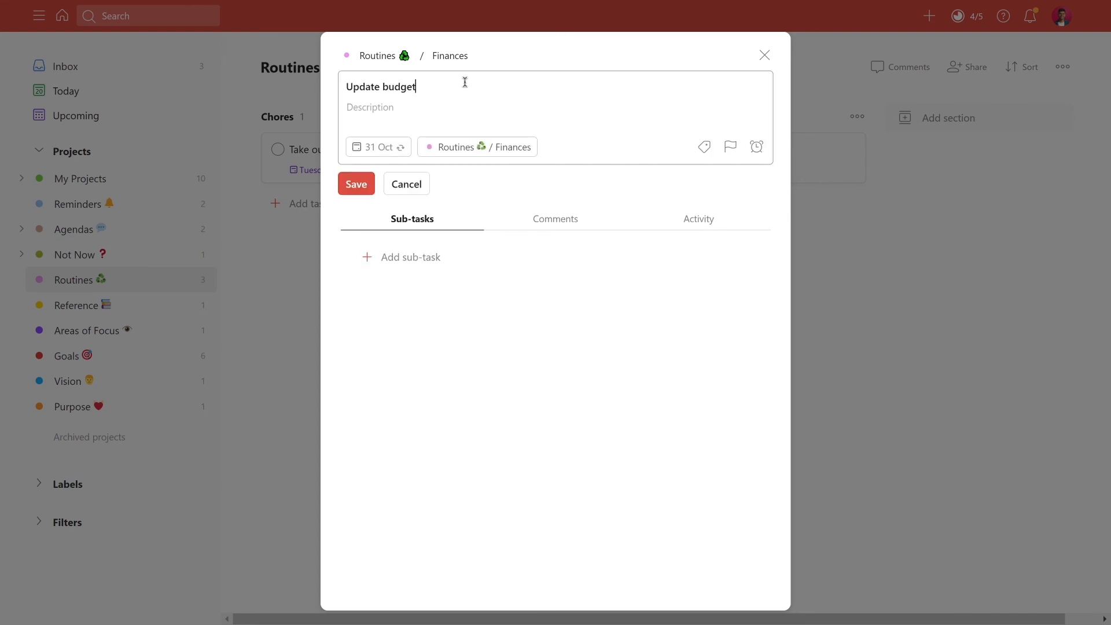
pyautogui.write('everu 3')
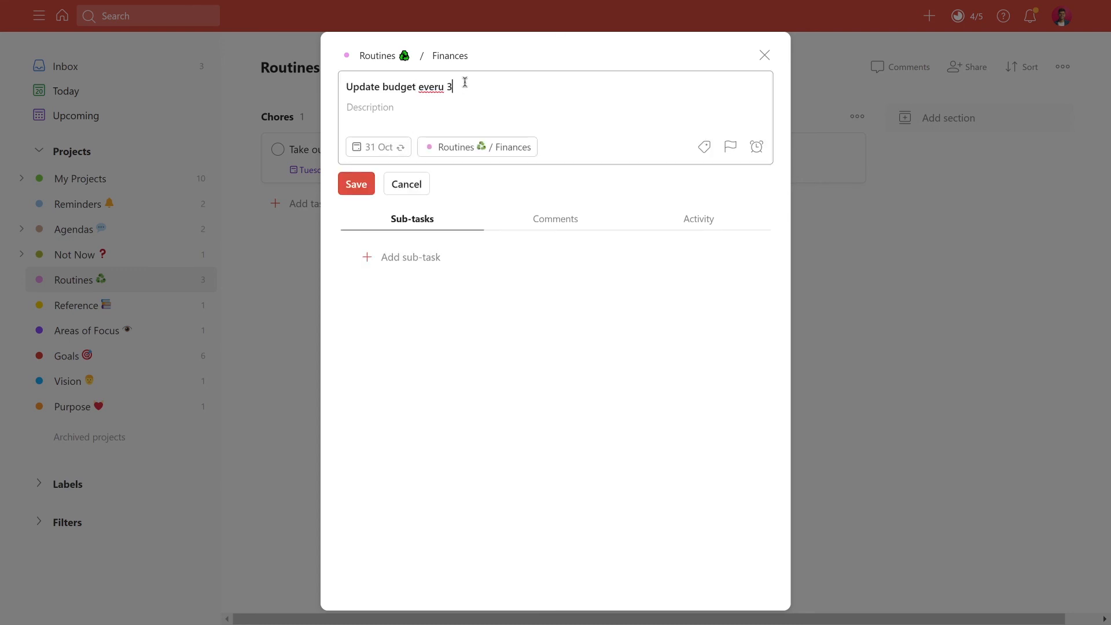
pyautogui.write('1st')
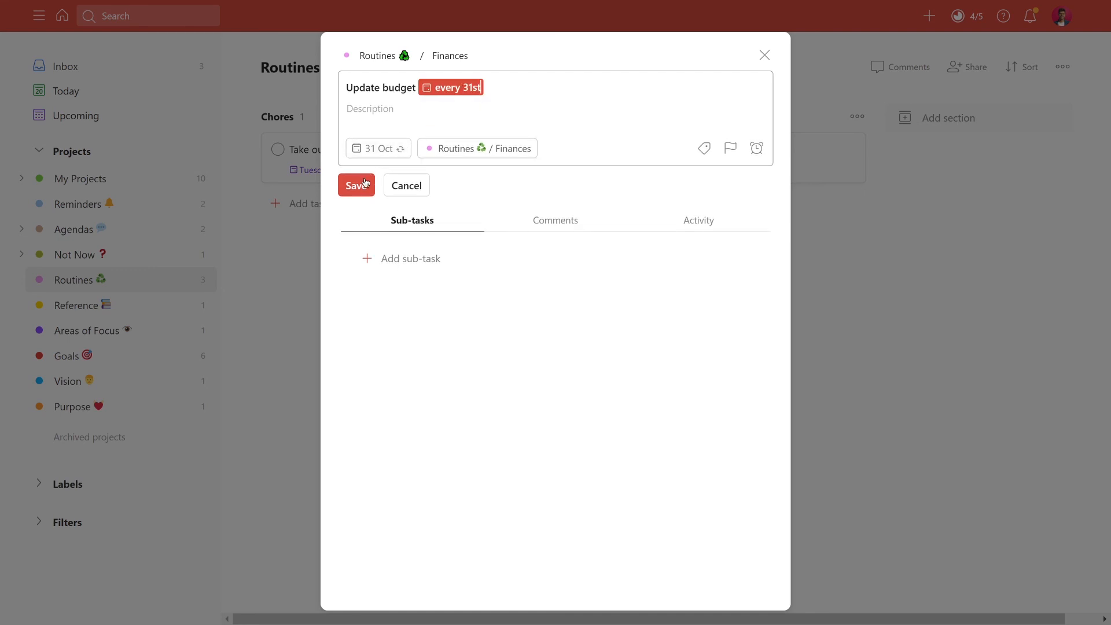
pyautogui.moveTo(371, 161)
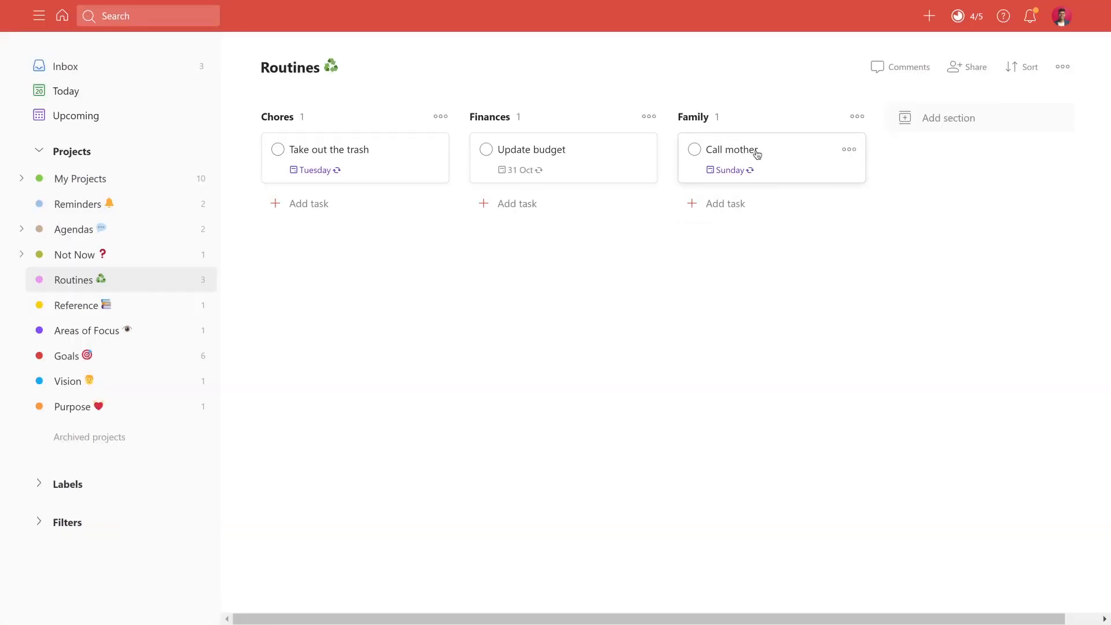
pyautogui.moveTo(786, 146)
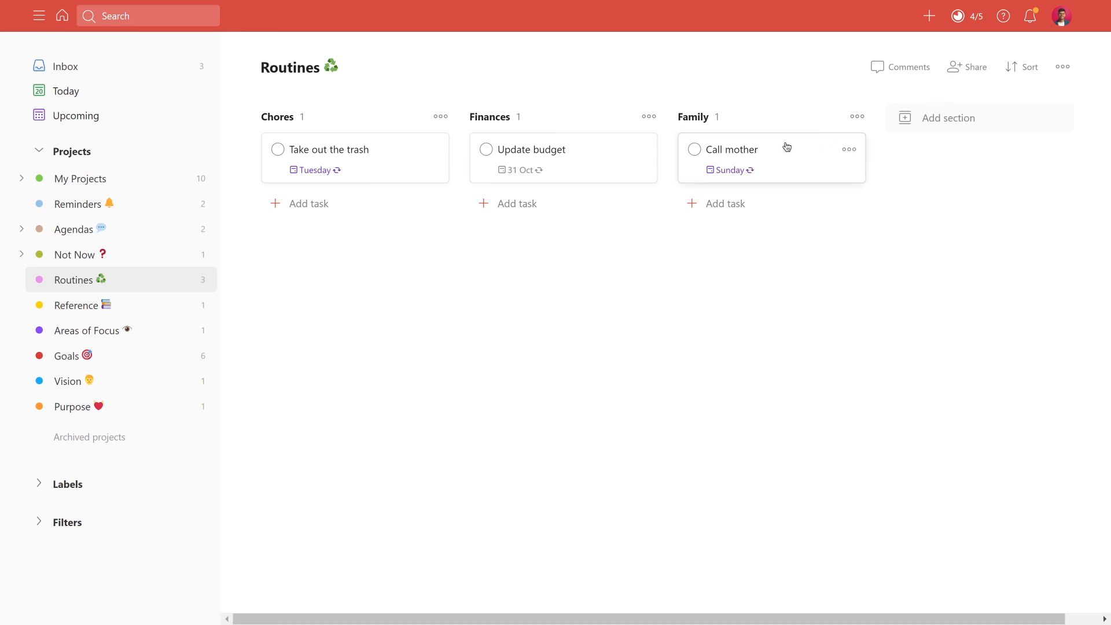
pyautogui.click(733, 150)
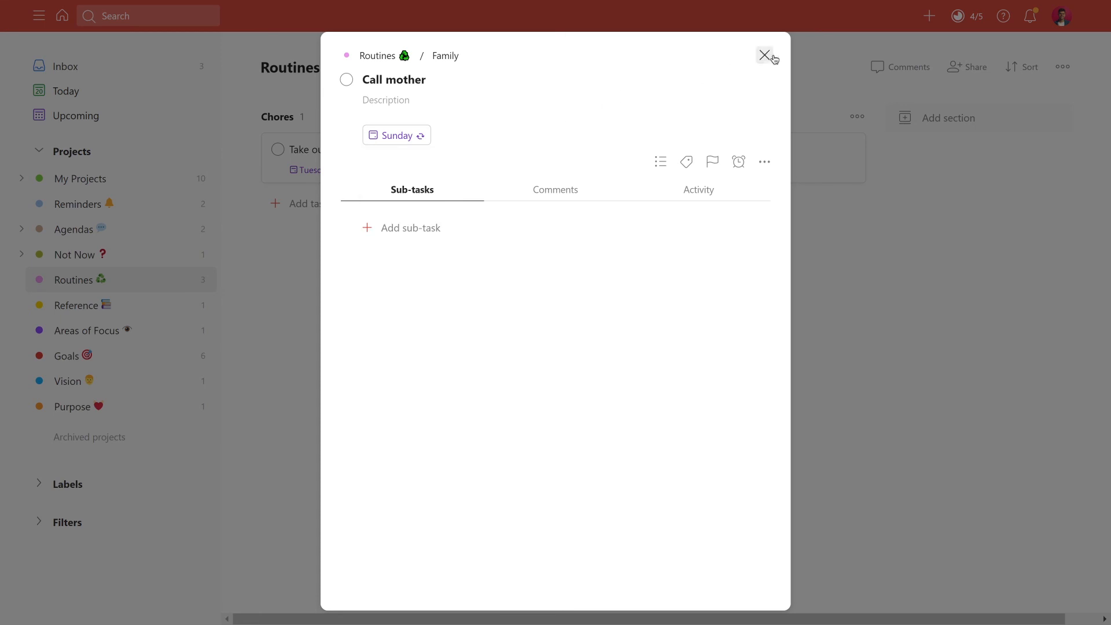
pyautogui.click(764, 55)
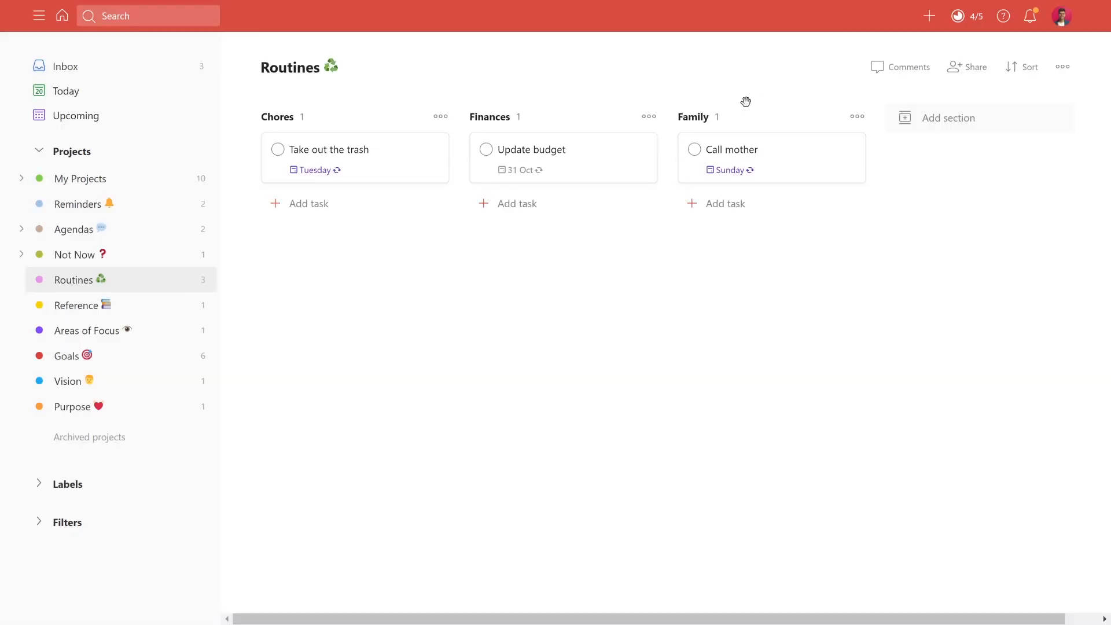
pyautogui.click(732, 150)
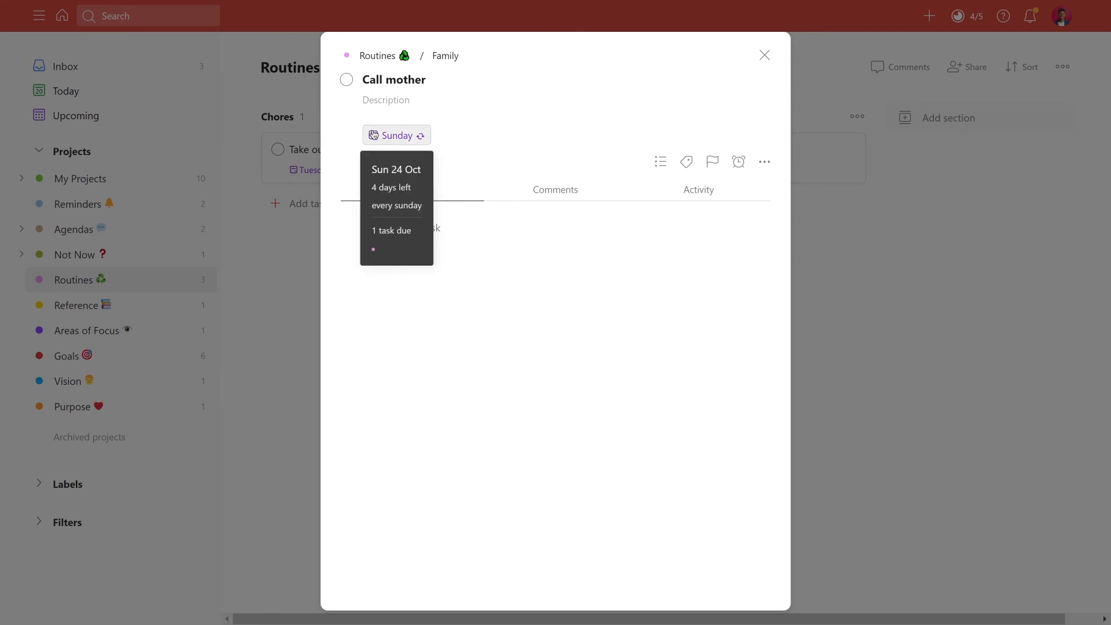
pyautogui.click(765, 56)
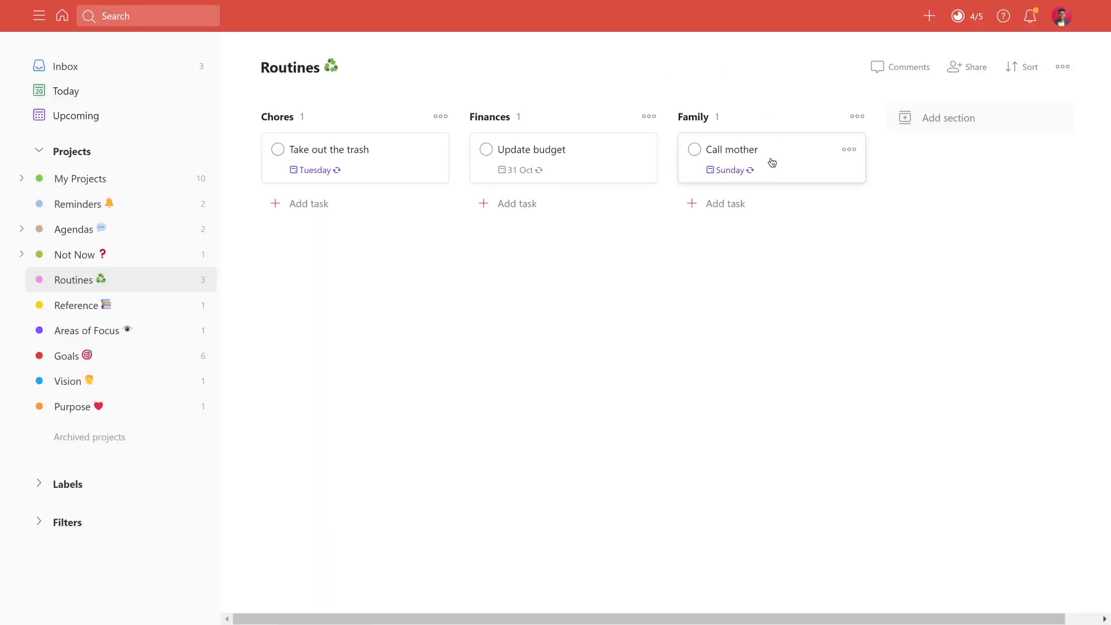
pyautogui.moveTo(80, 178)
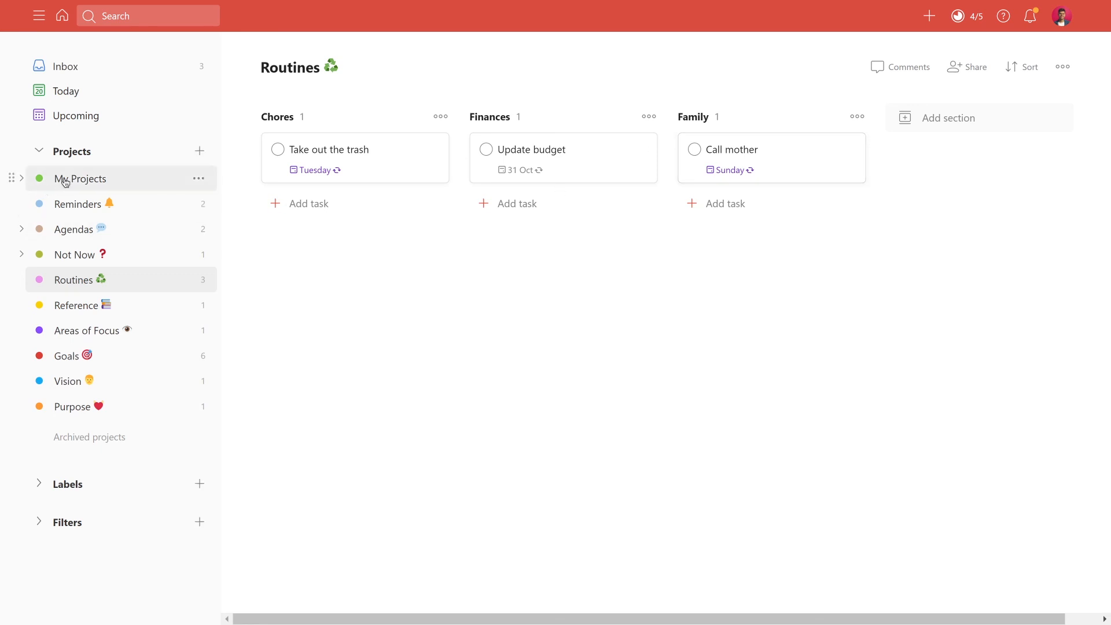
# Step: Go through My Projects to the Reminders project with its two dated tasks
pyautogui.click(79, 179)
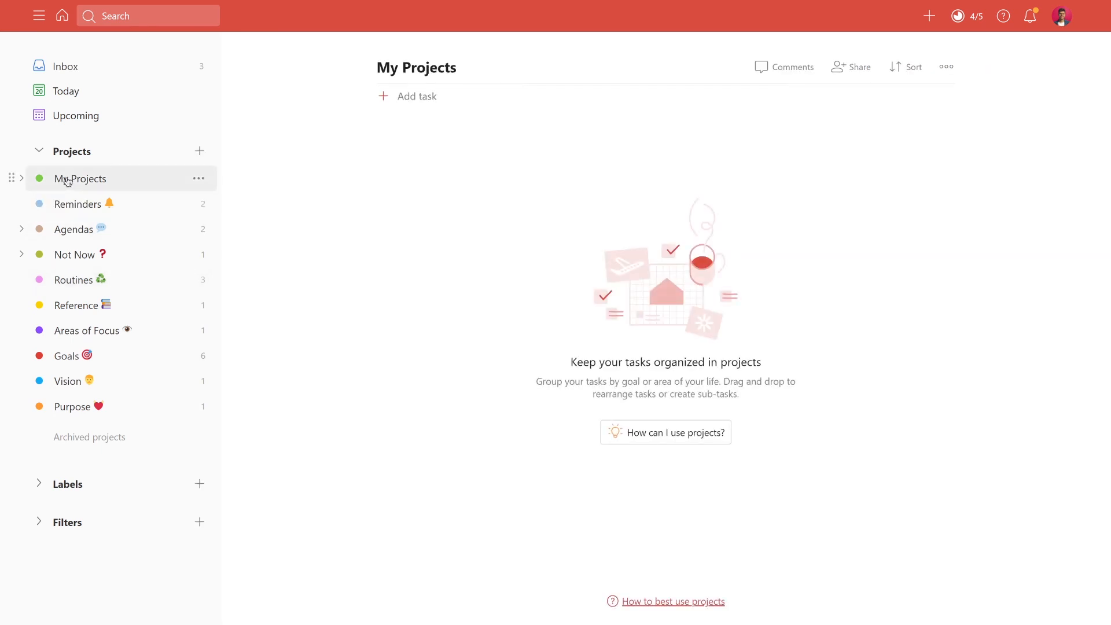
pyautogui.click(78, 204)
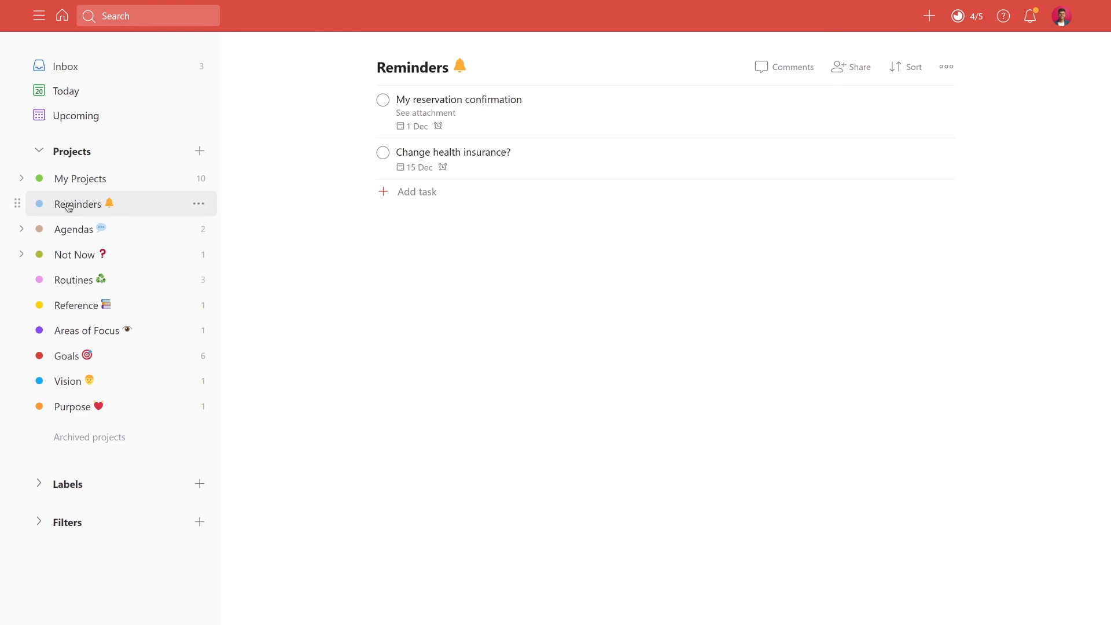